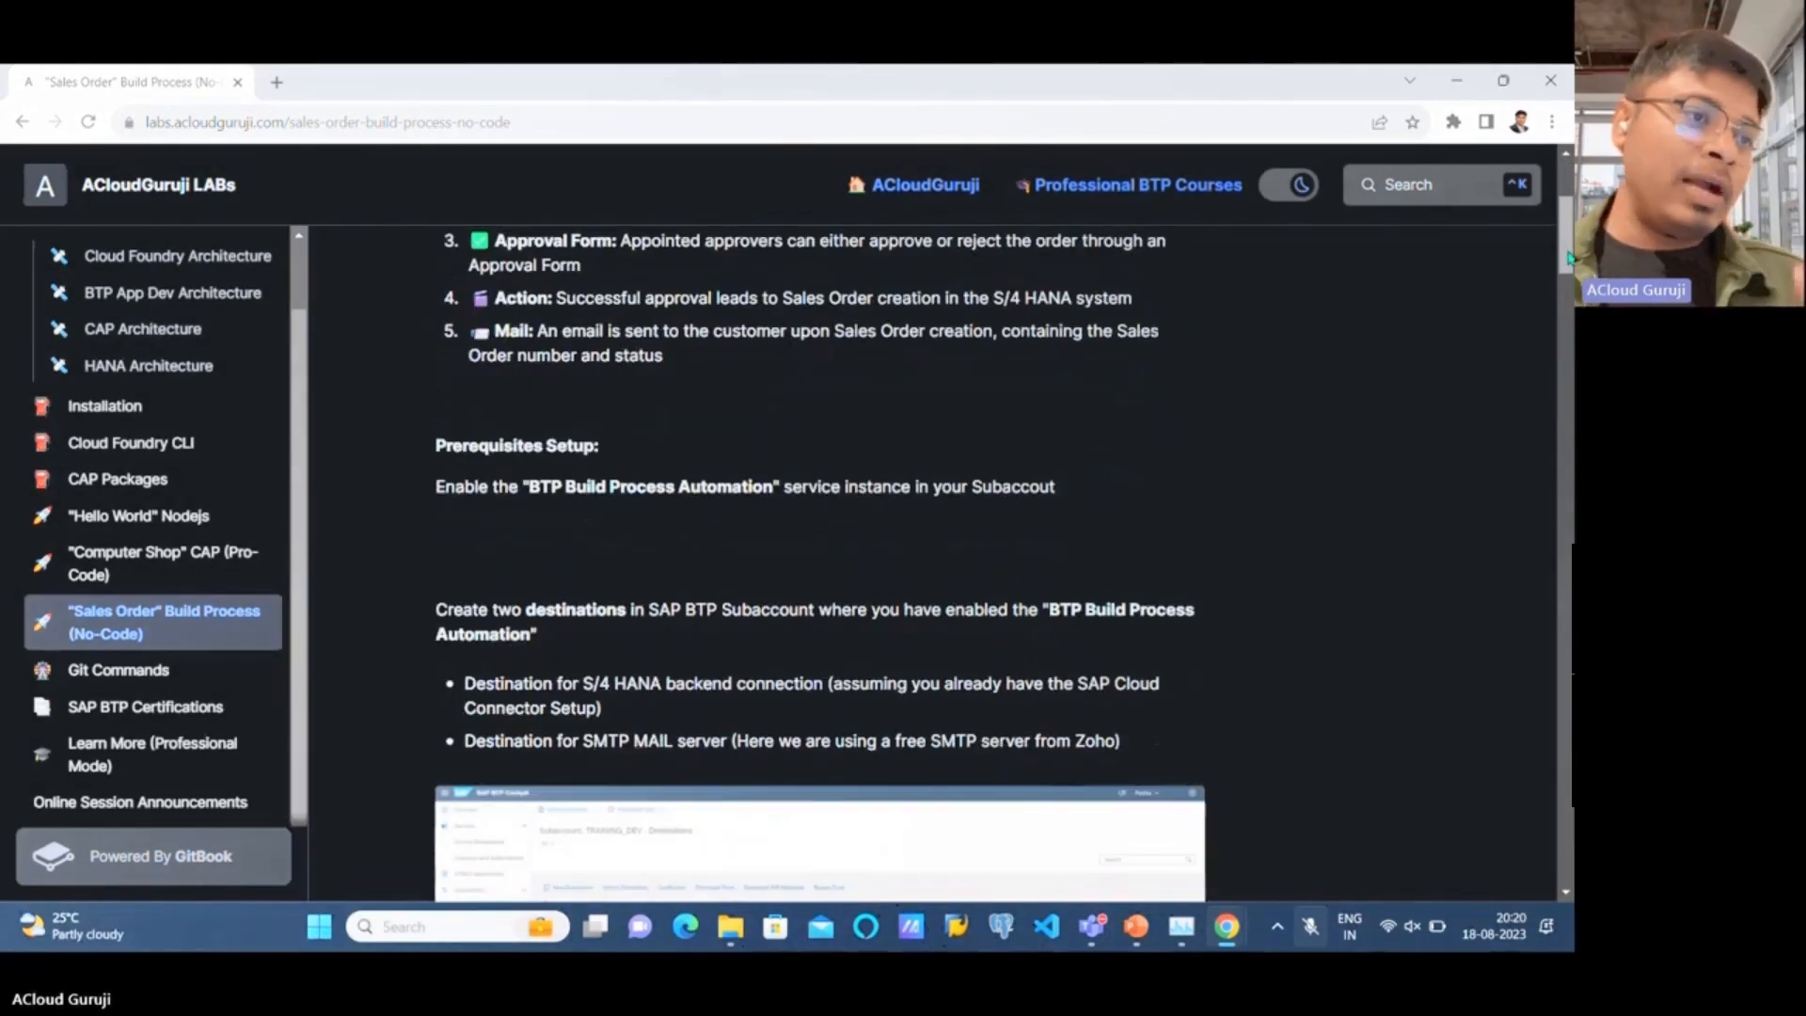
- Read the tutorial, highlighting the Approval Form and Action step descriptions
scroll(down, 3)
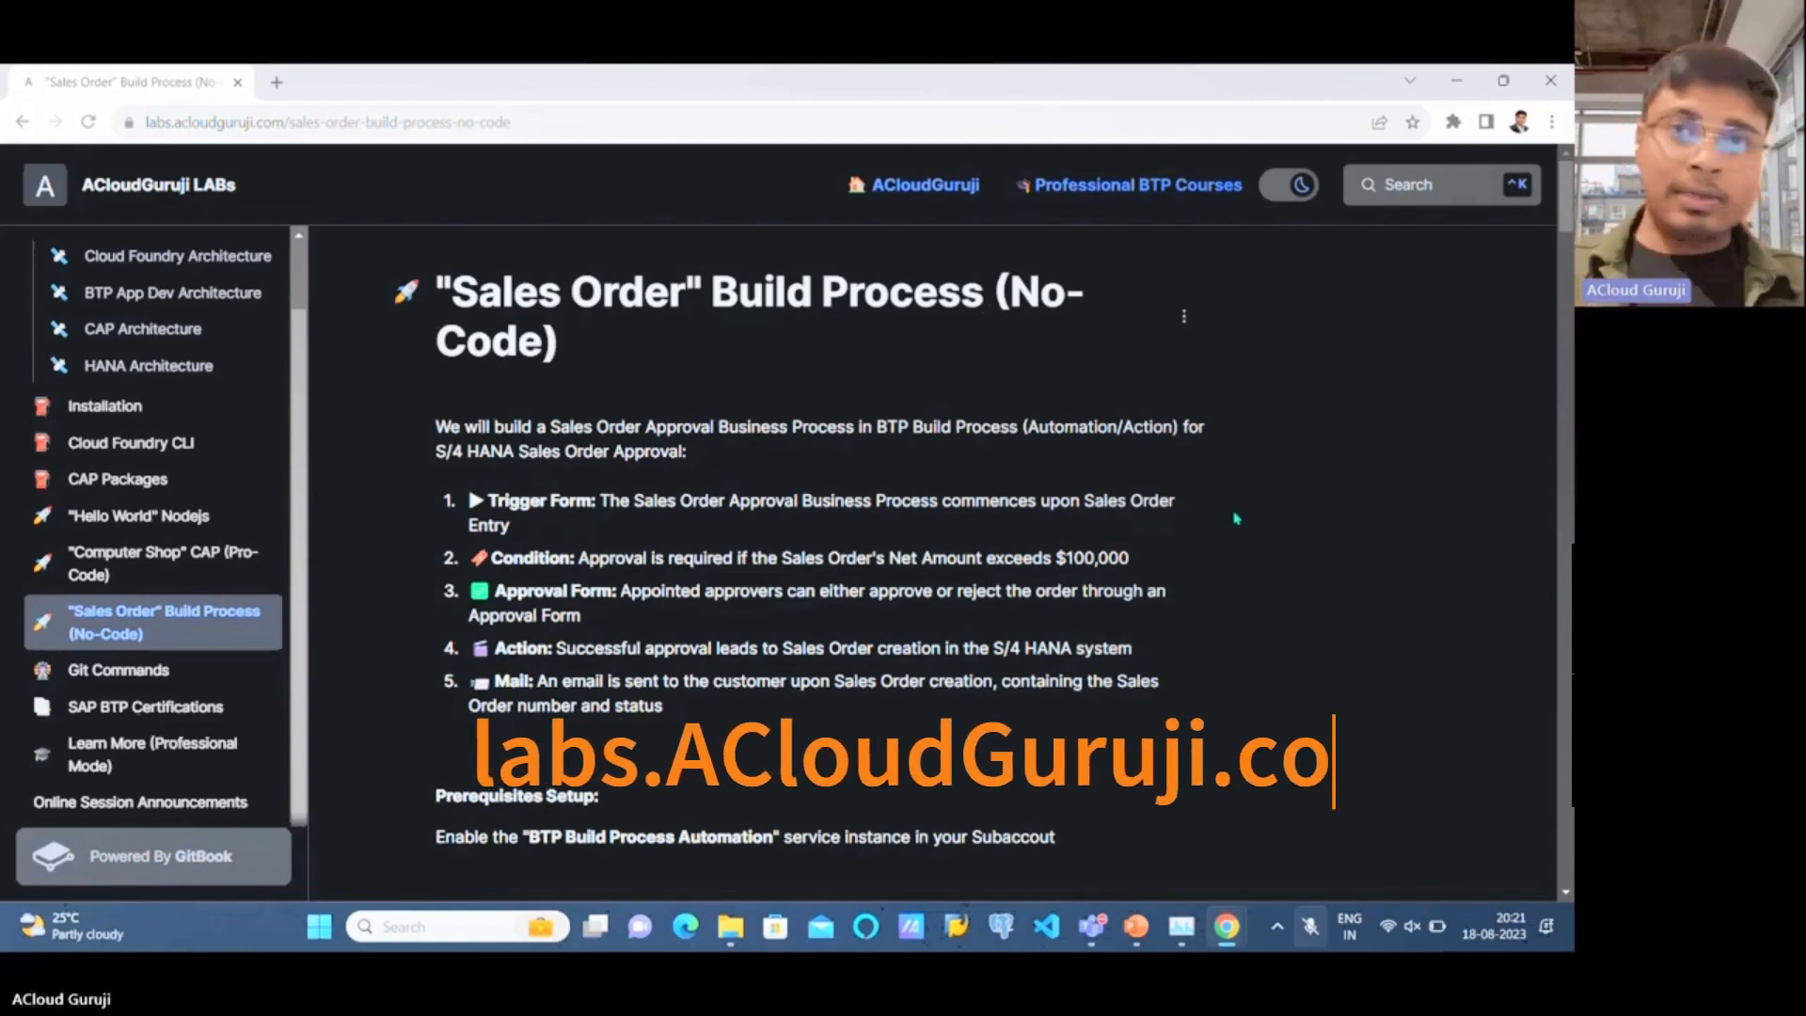
text(m)
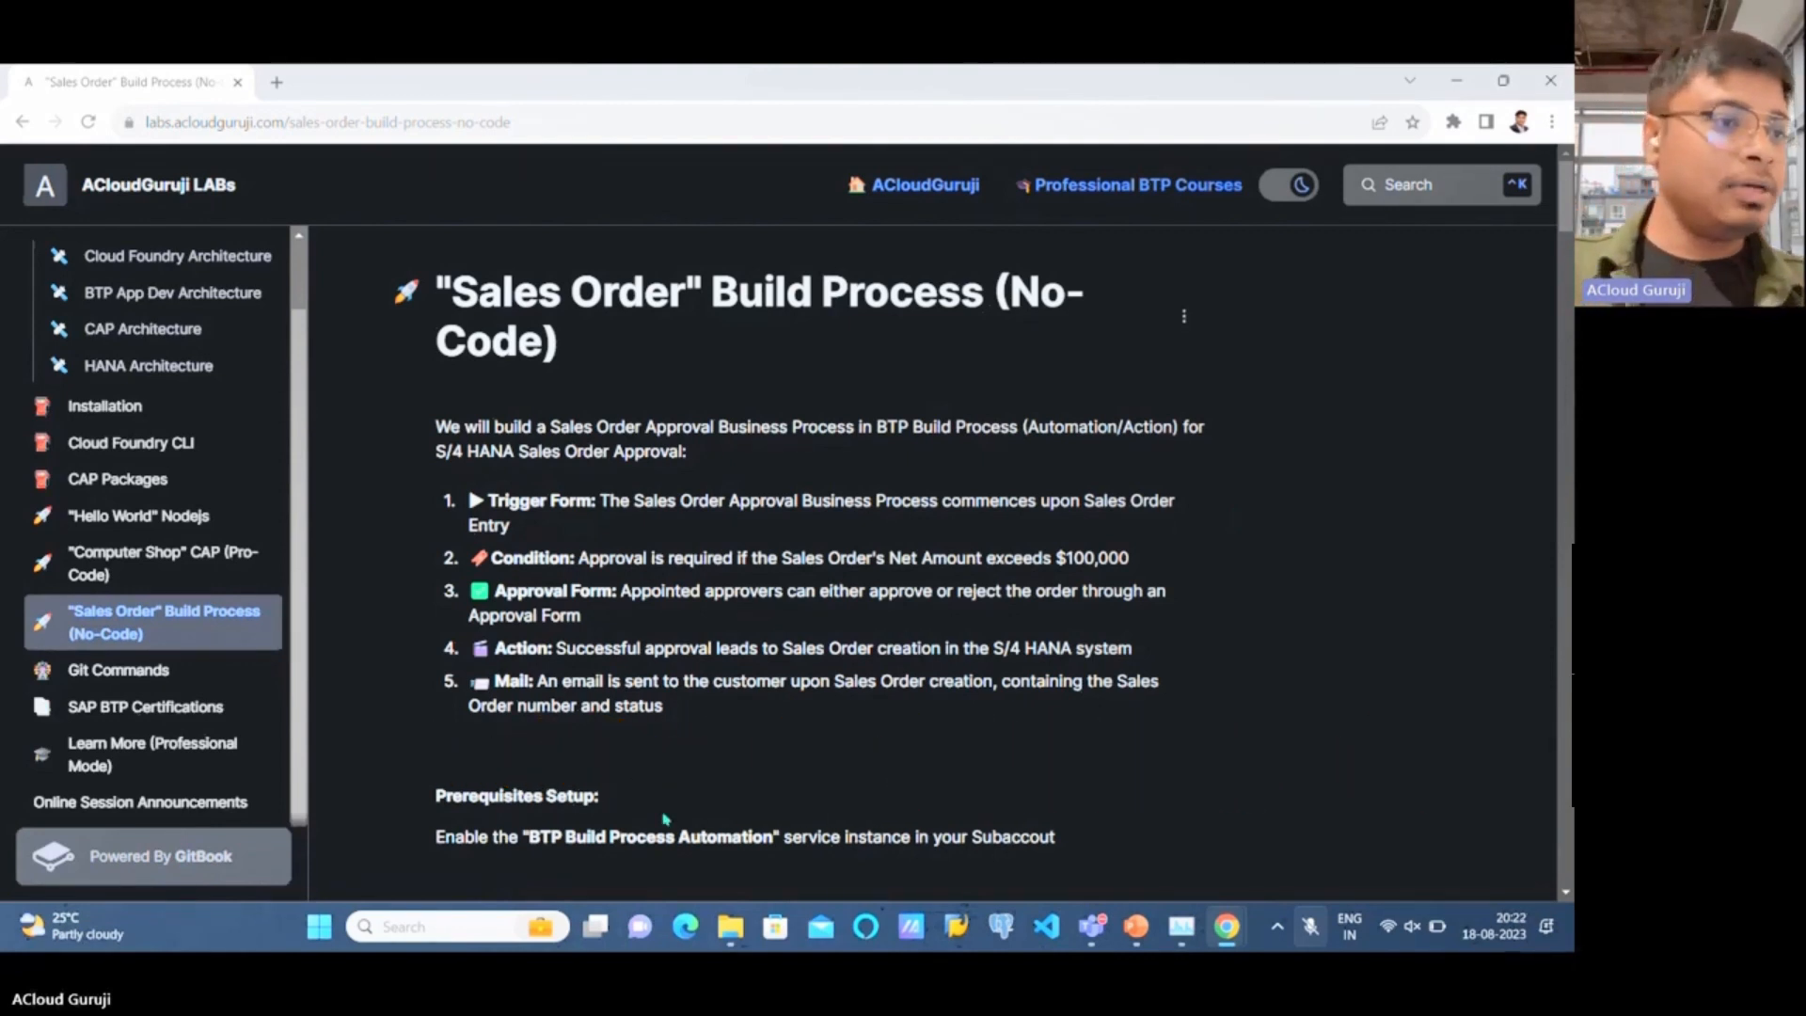
drag(474, 499, 664, 705)
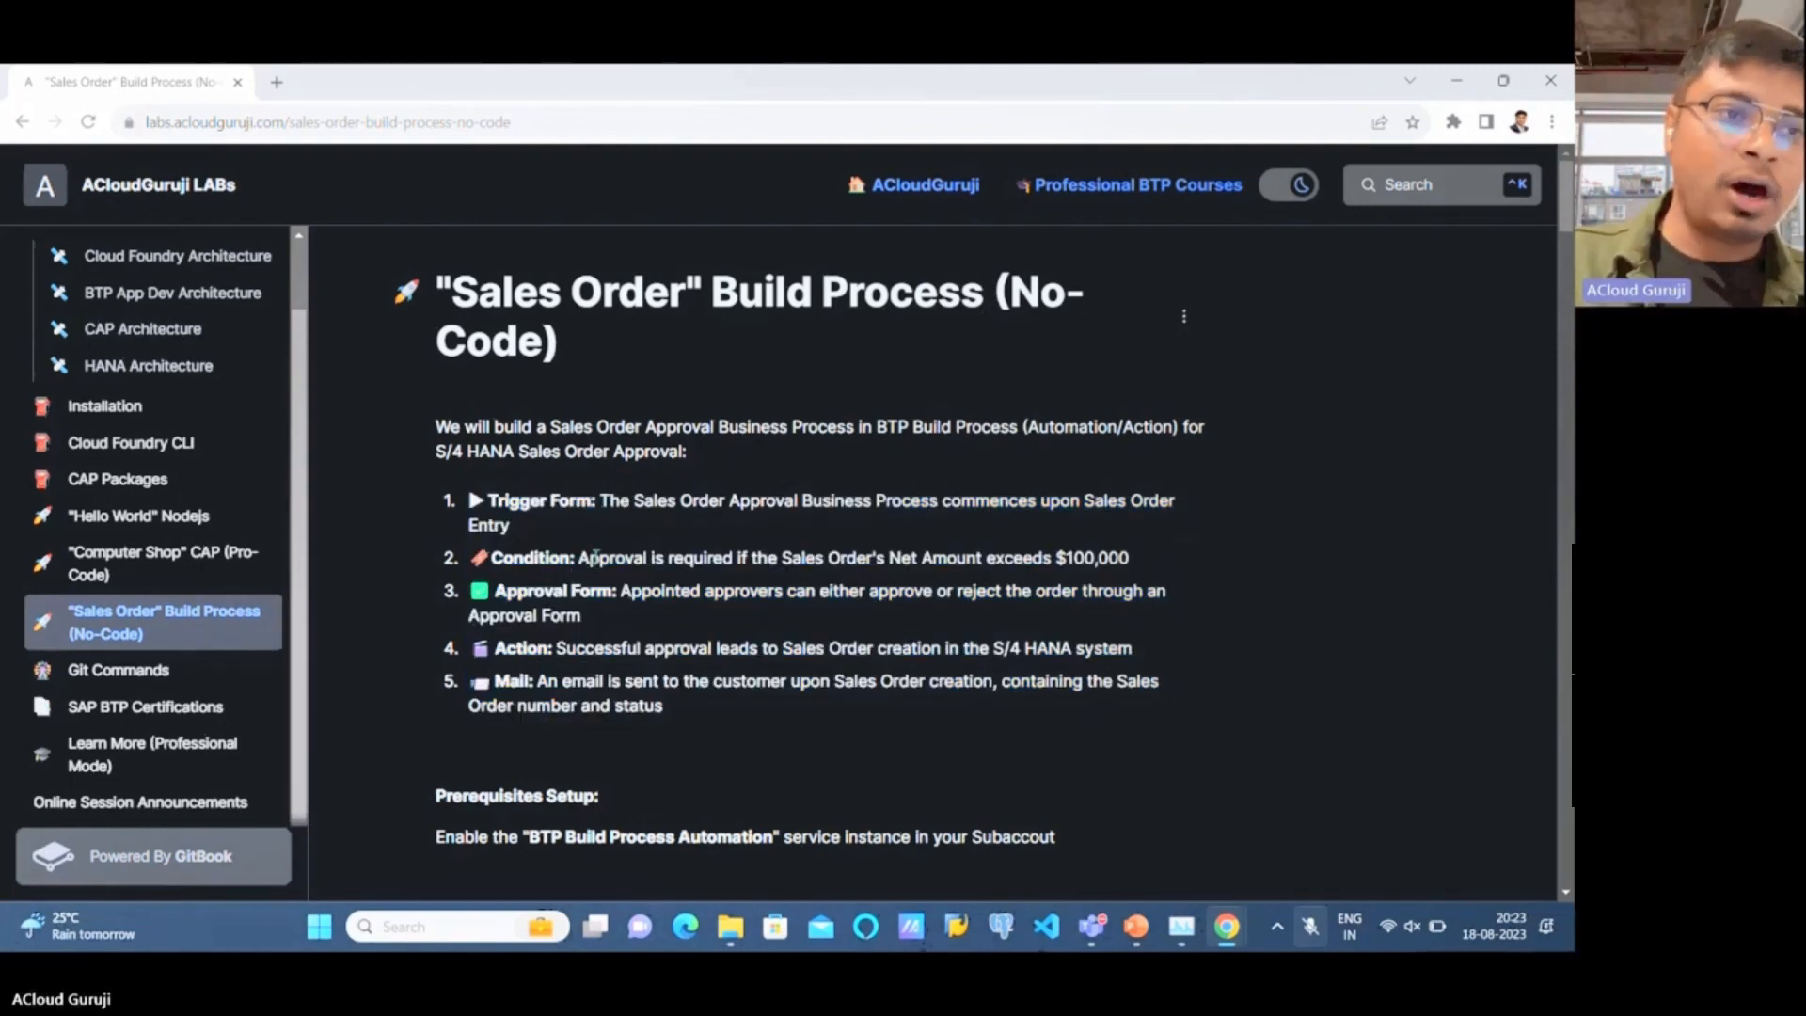
mouse_move(1199, 564)
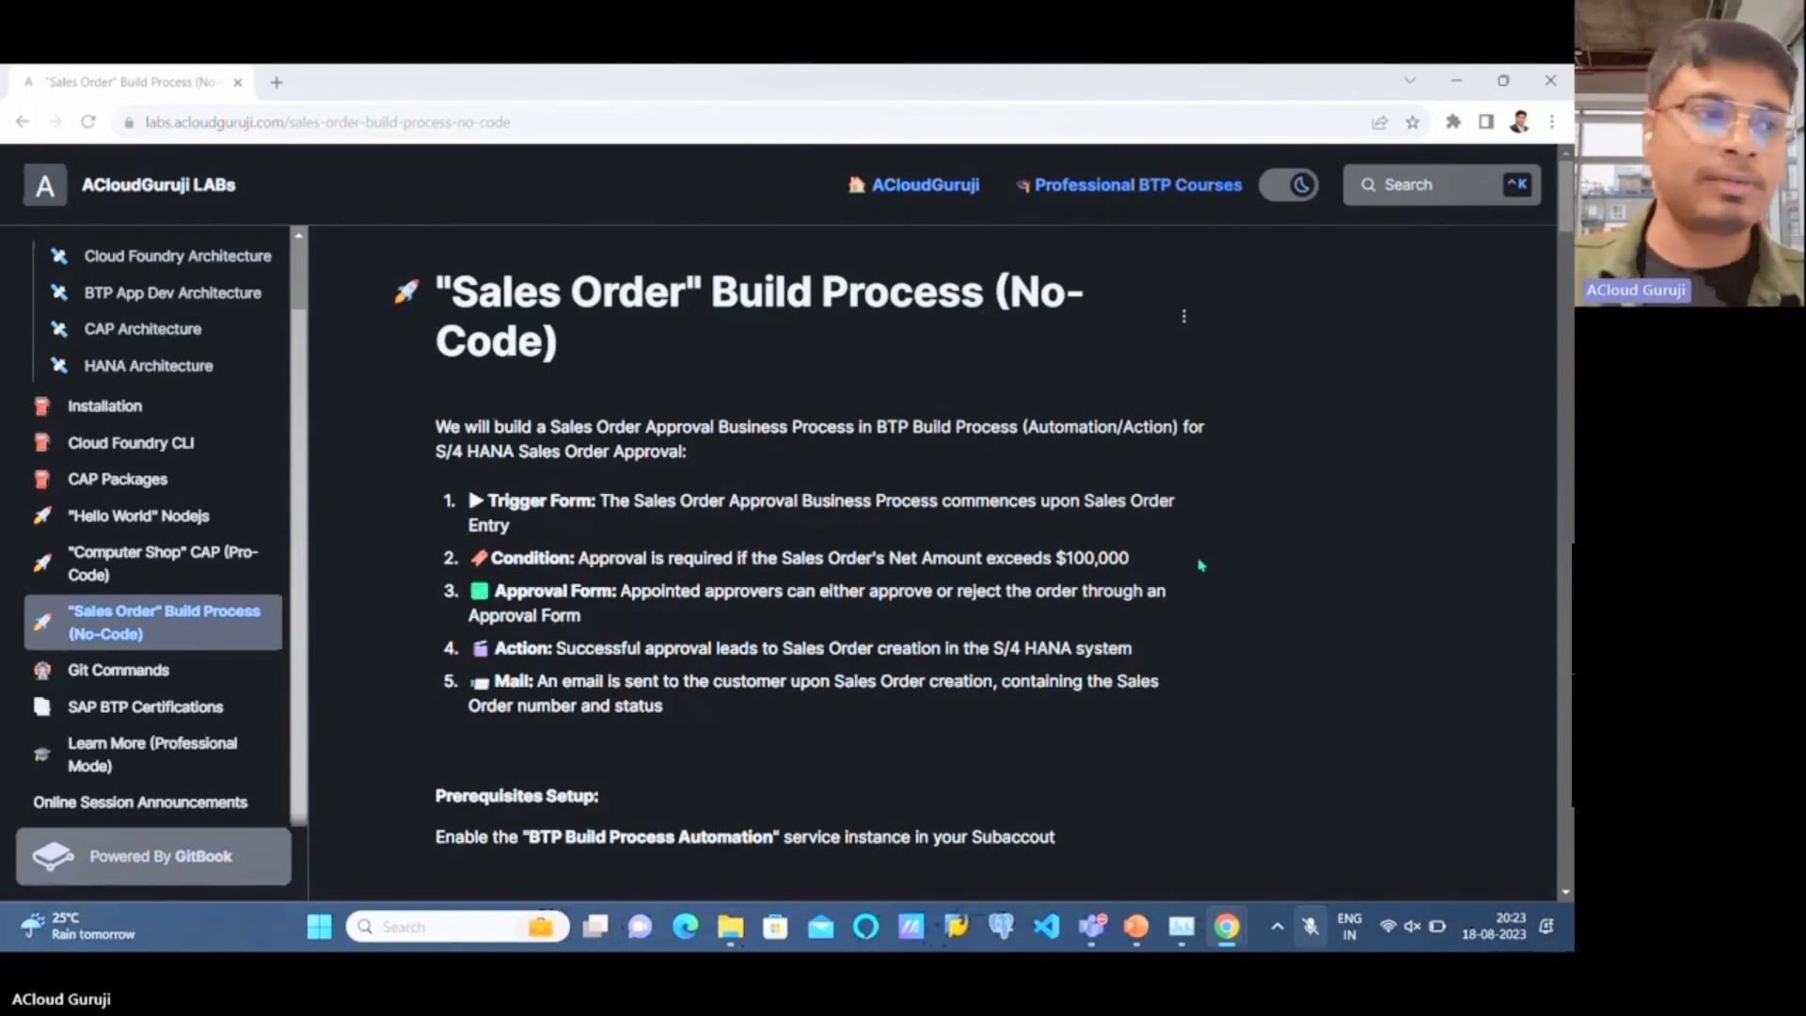
drag(582, 558, 953, 589)
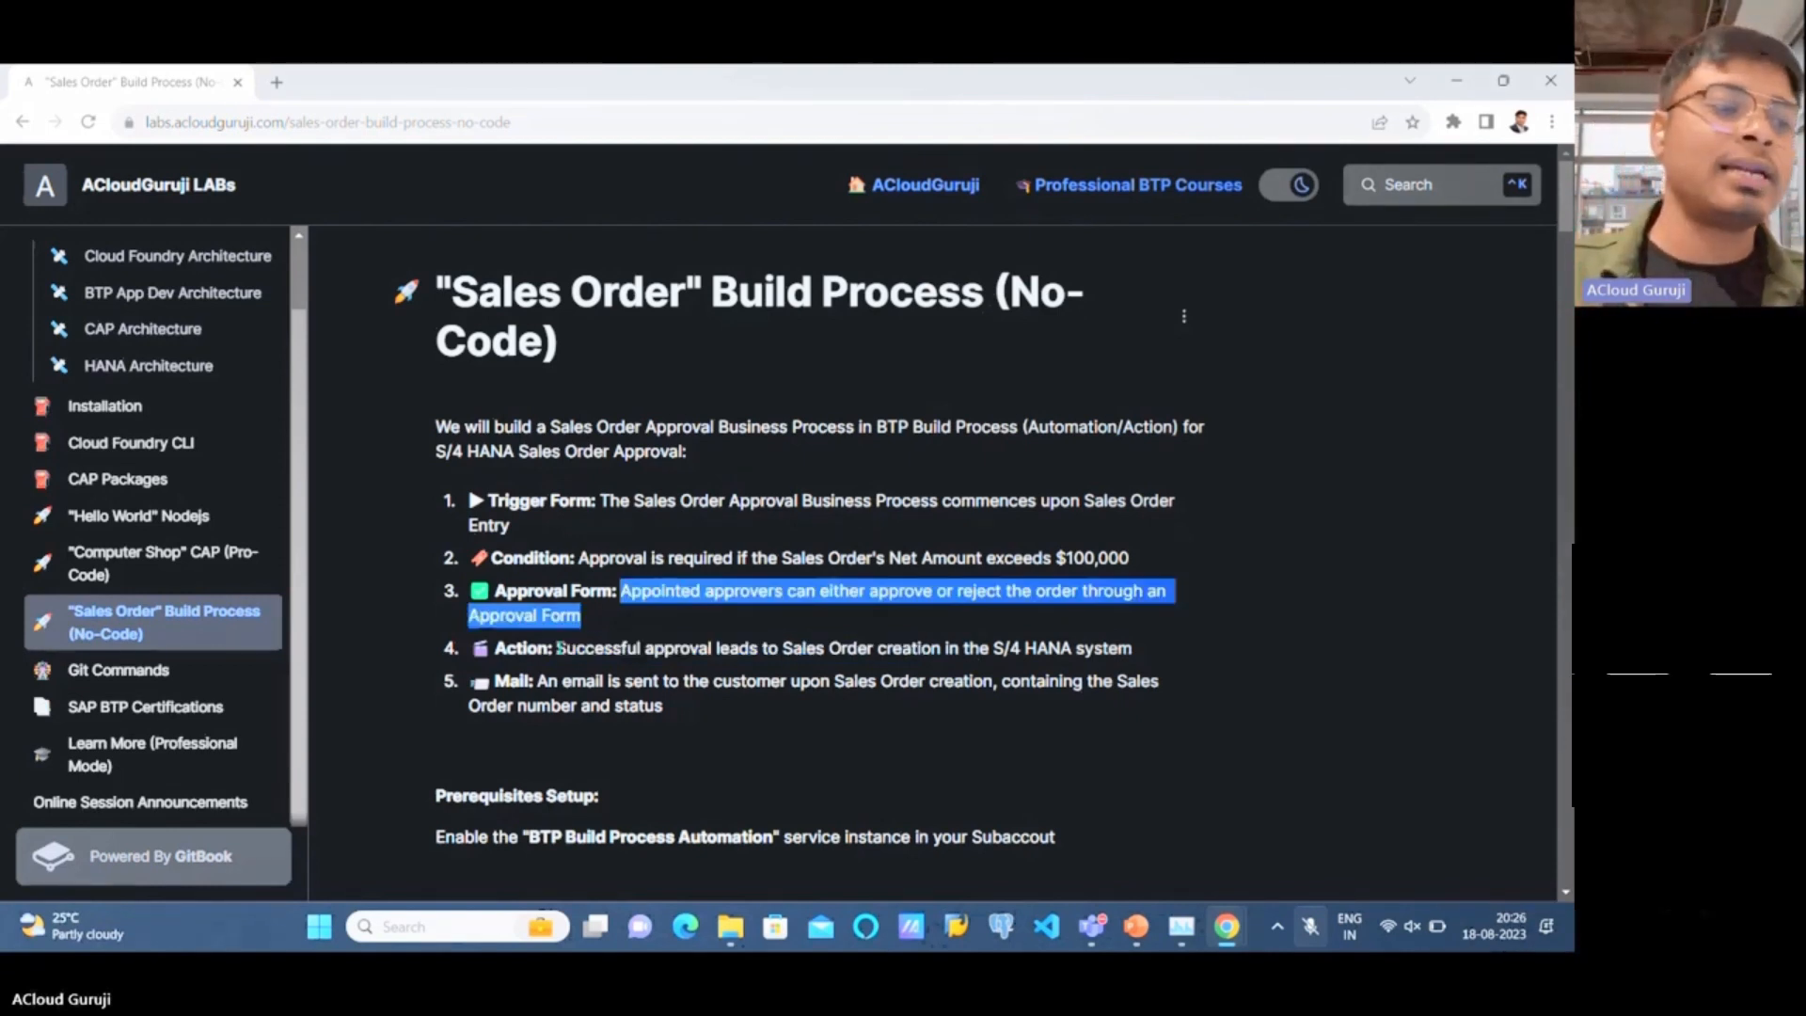
drag(556, 647, 1083, 648)
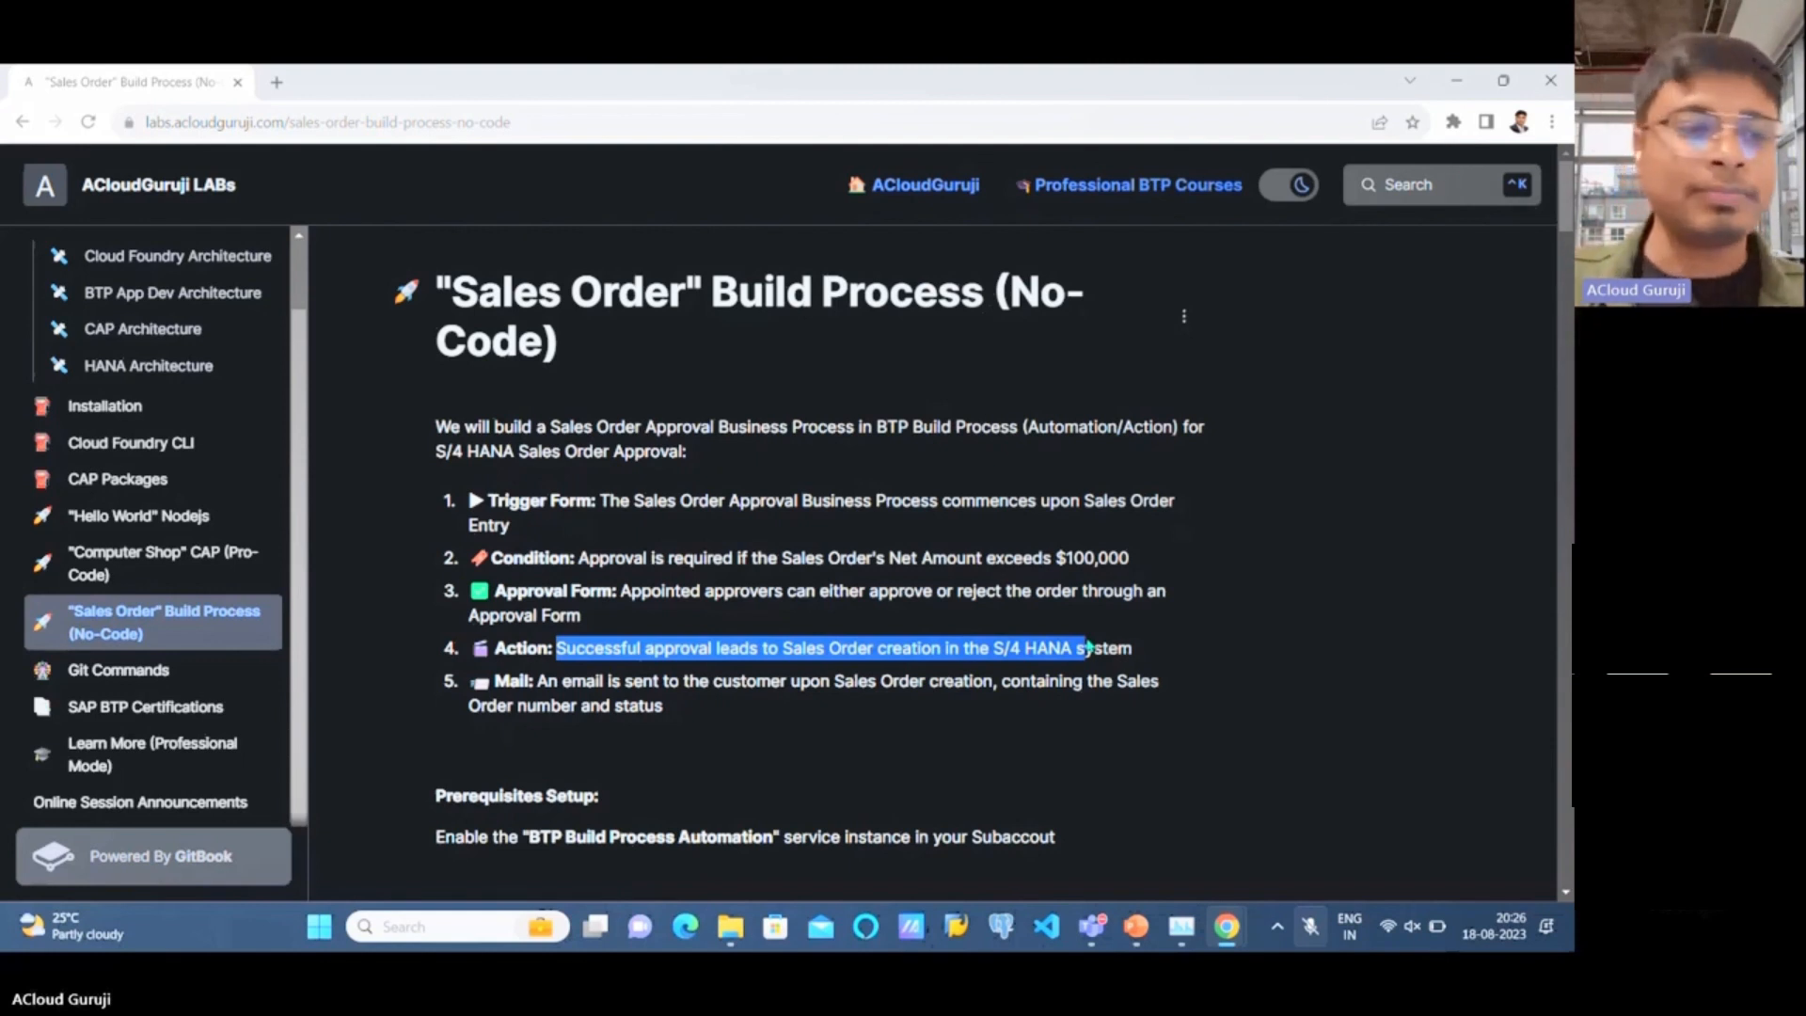
- Return to the SAP Gateway Client's API_SALES_ORDER_SRV sales order request
click(599, 647)
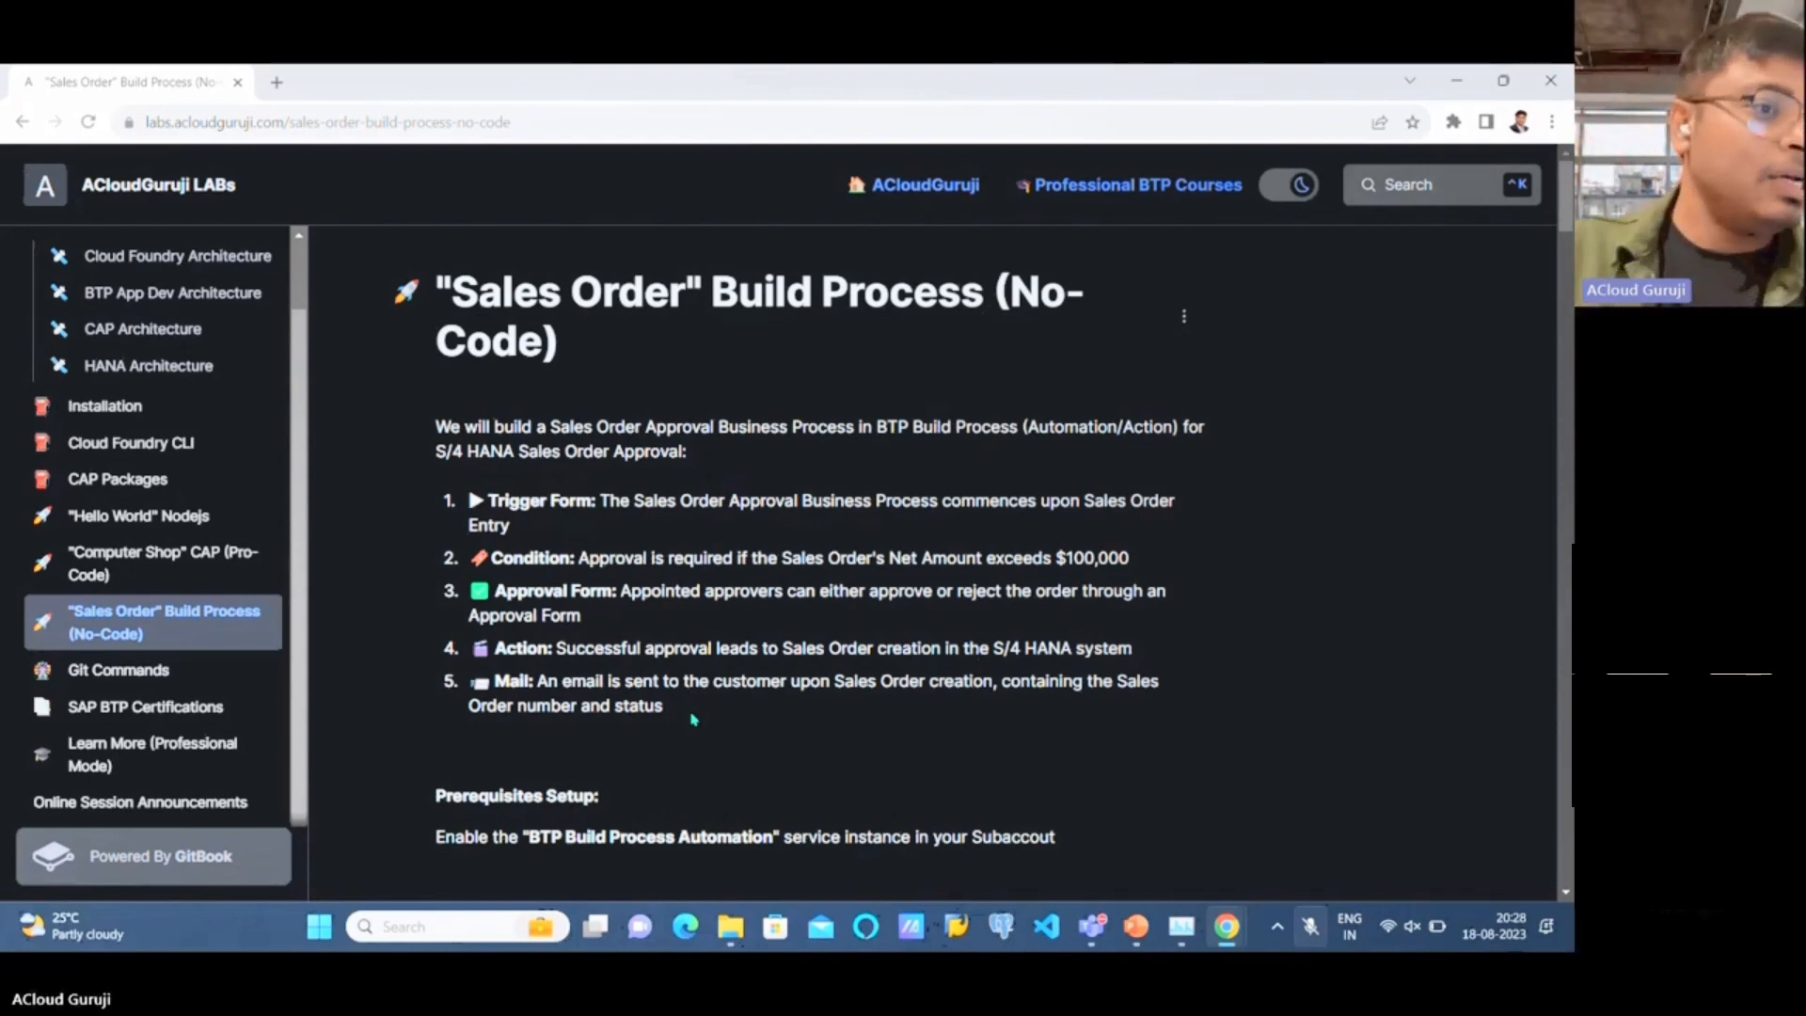
scroll(down, 3)
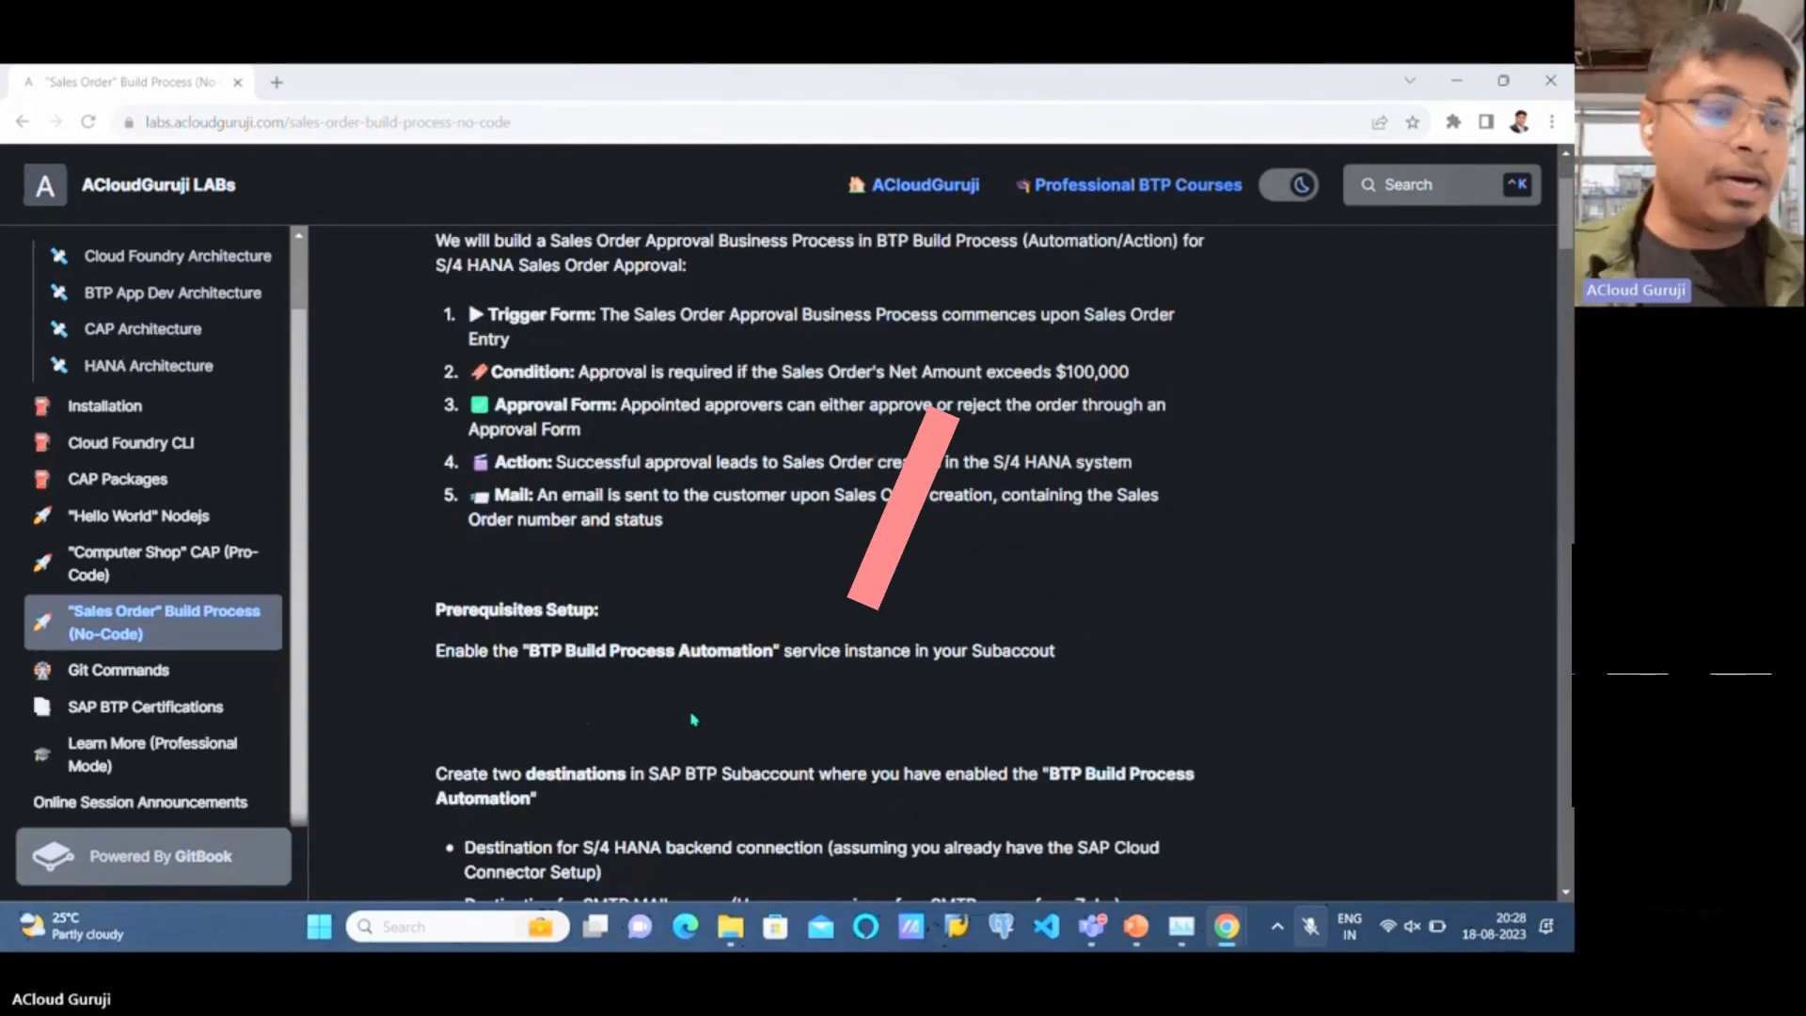
click(1209, 82)
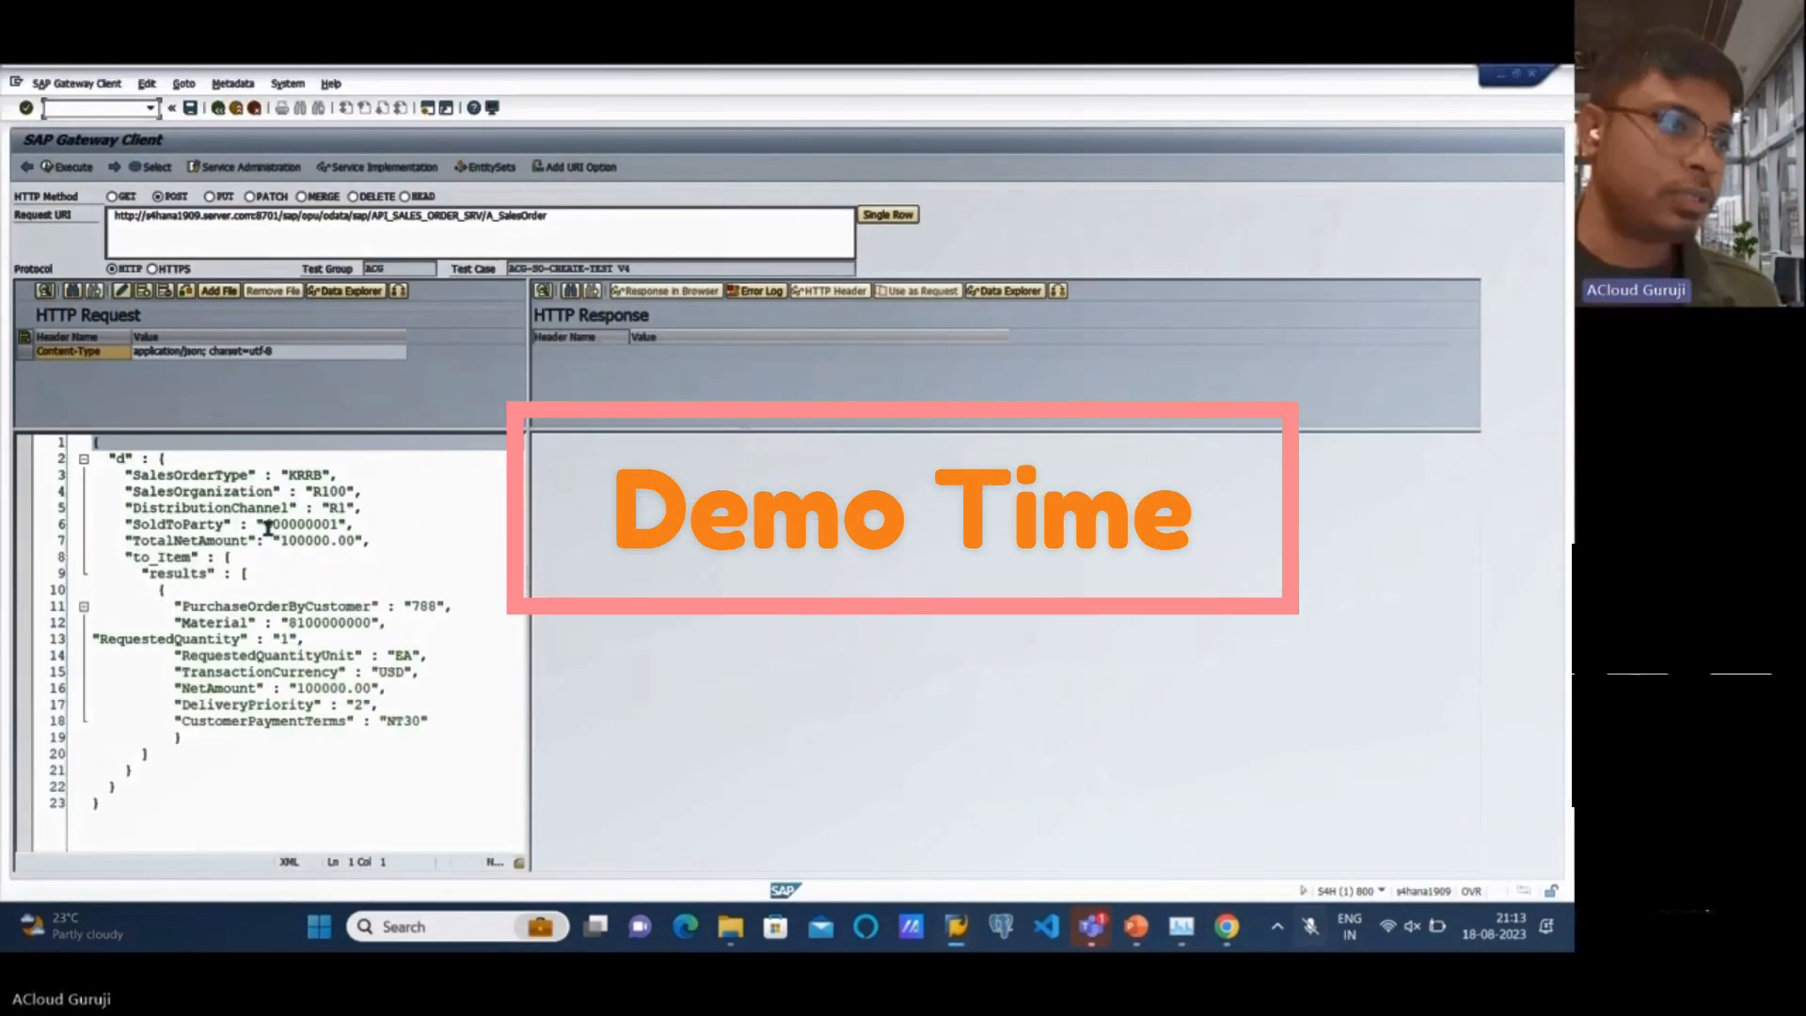
- Submit the SO Approval Process form with Total Net Amount 100000.00
double_click(302, 524)
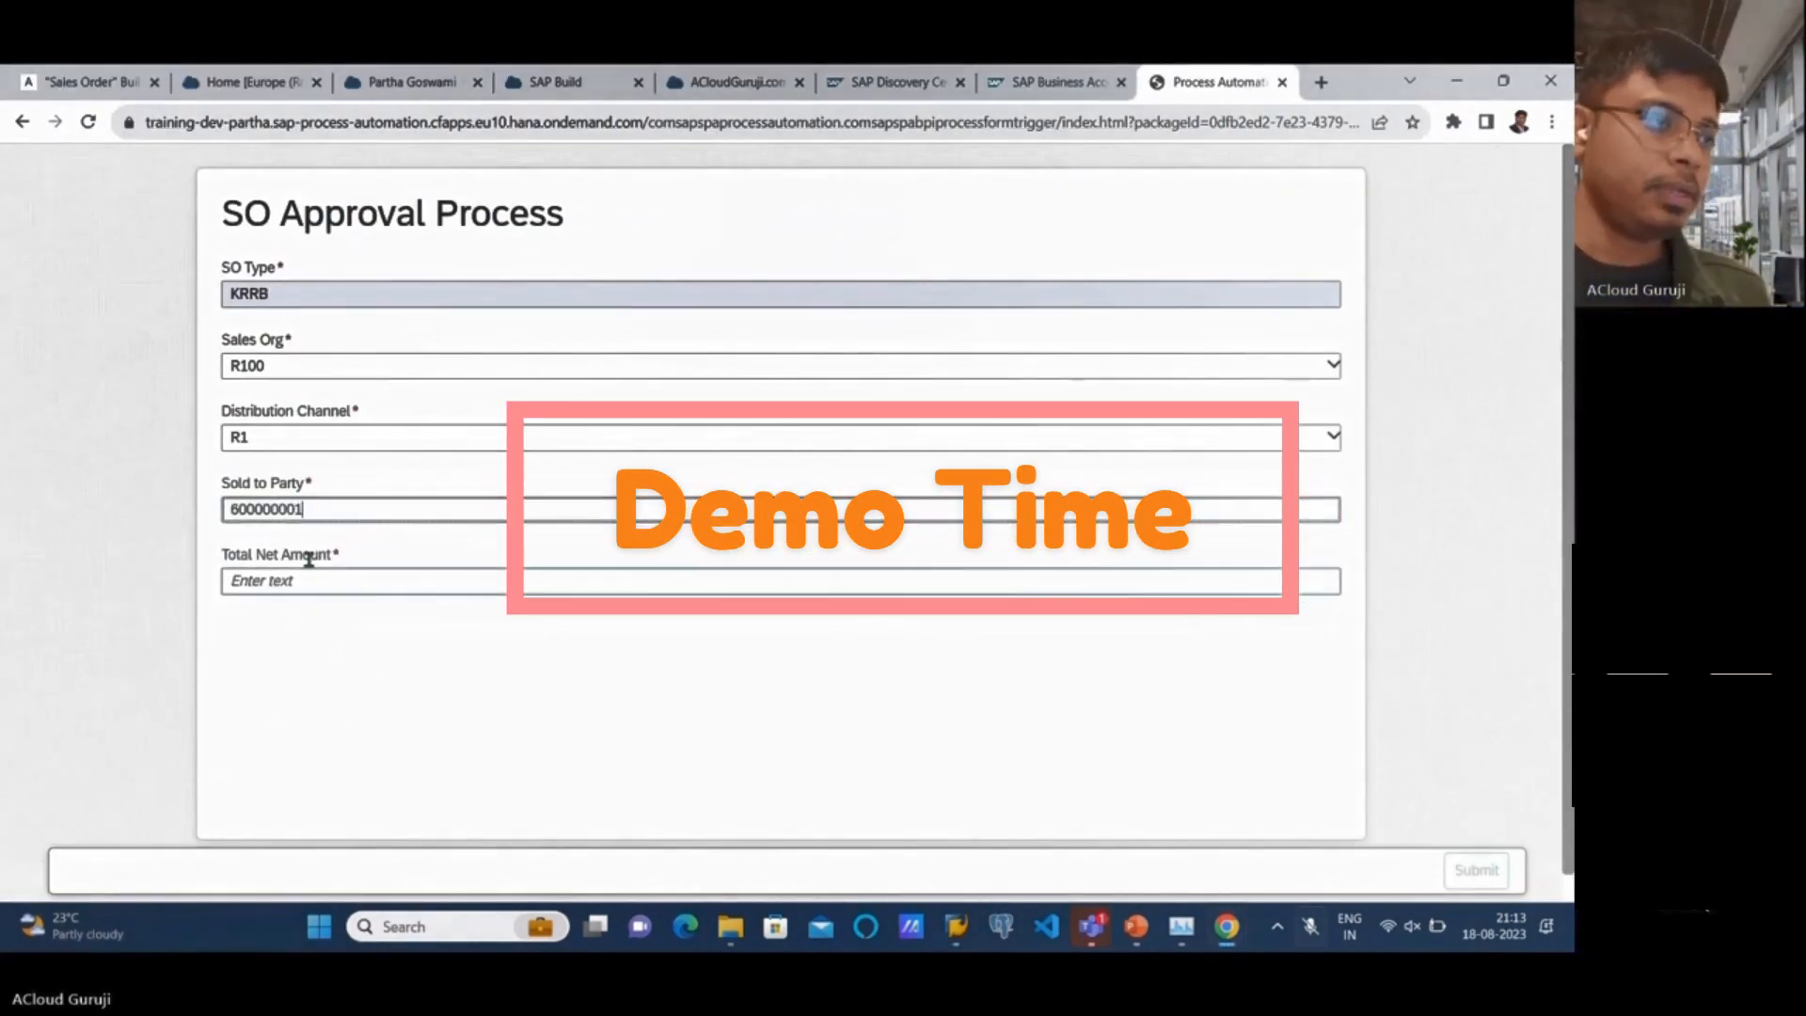
text(100000.00)
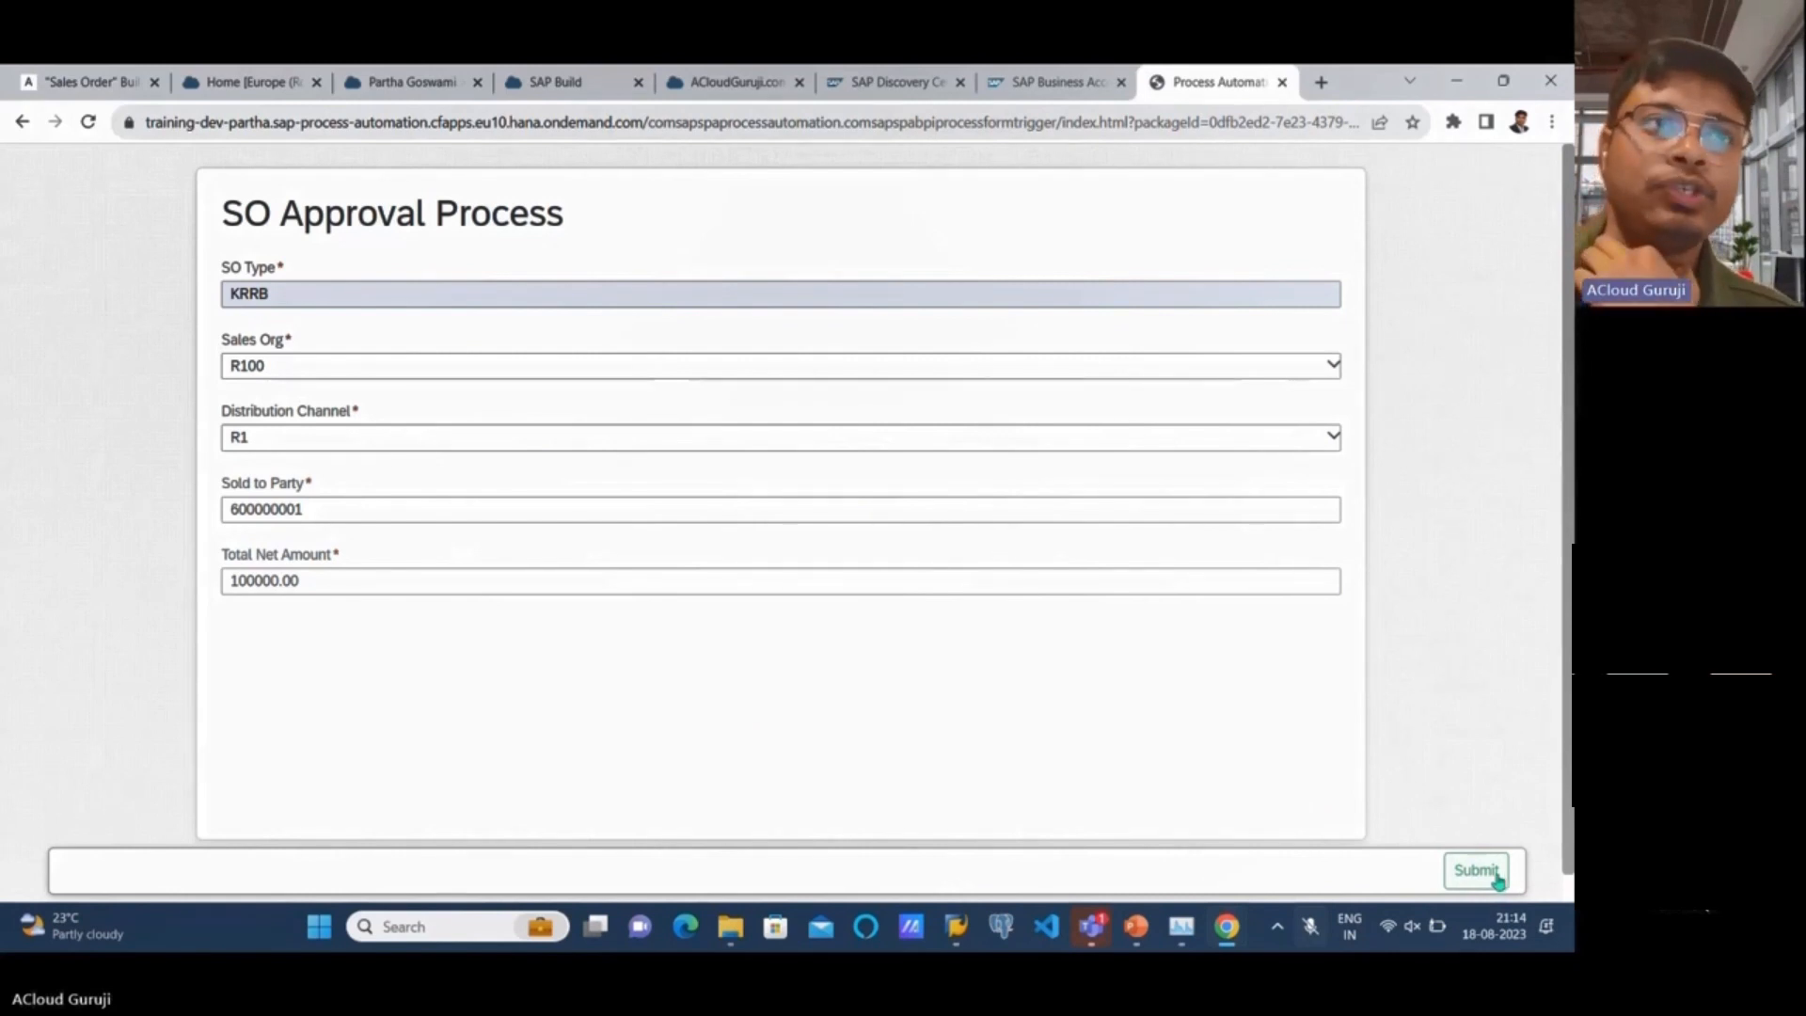
click(1477, 869)
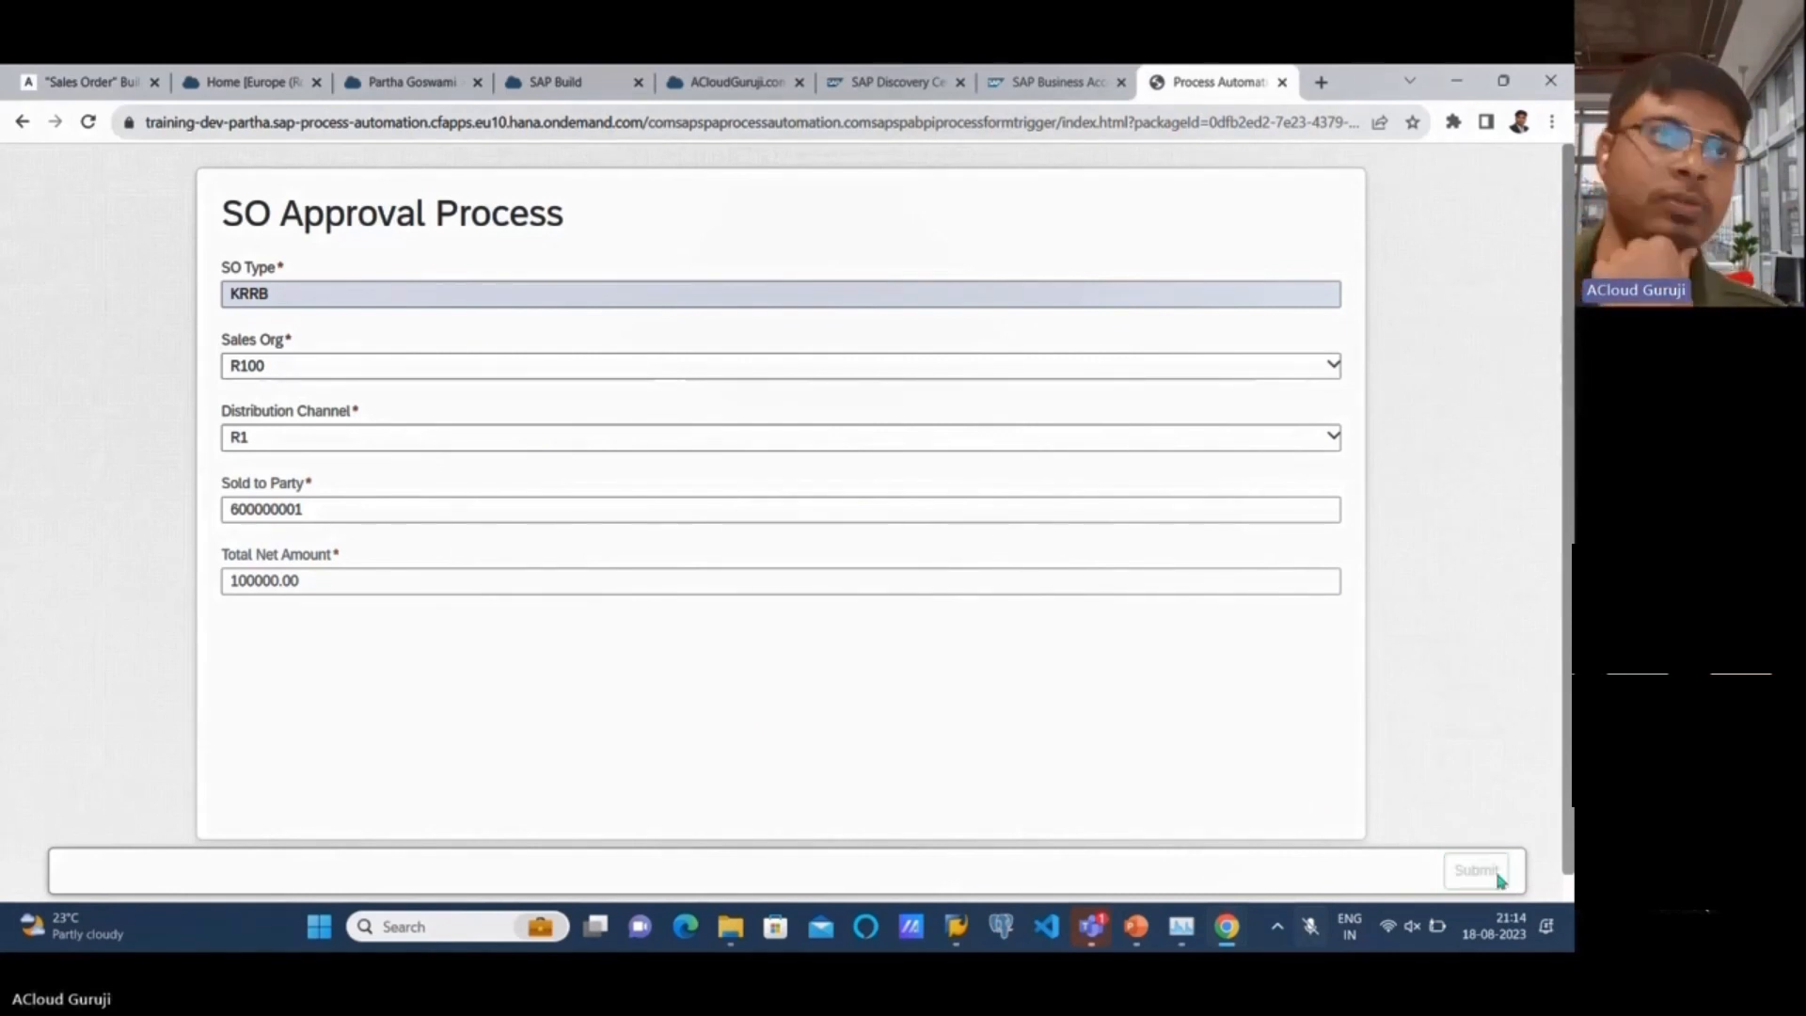
click(1477, 869)
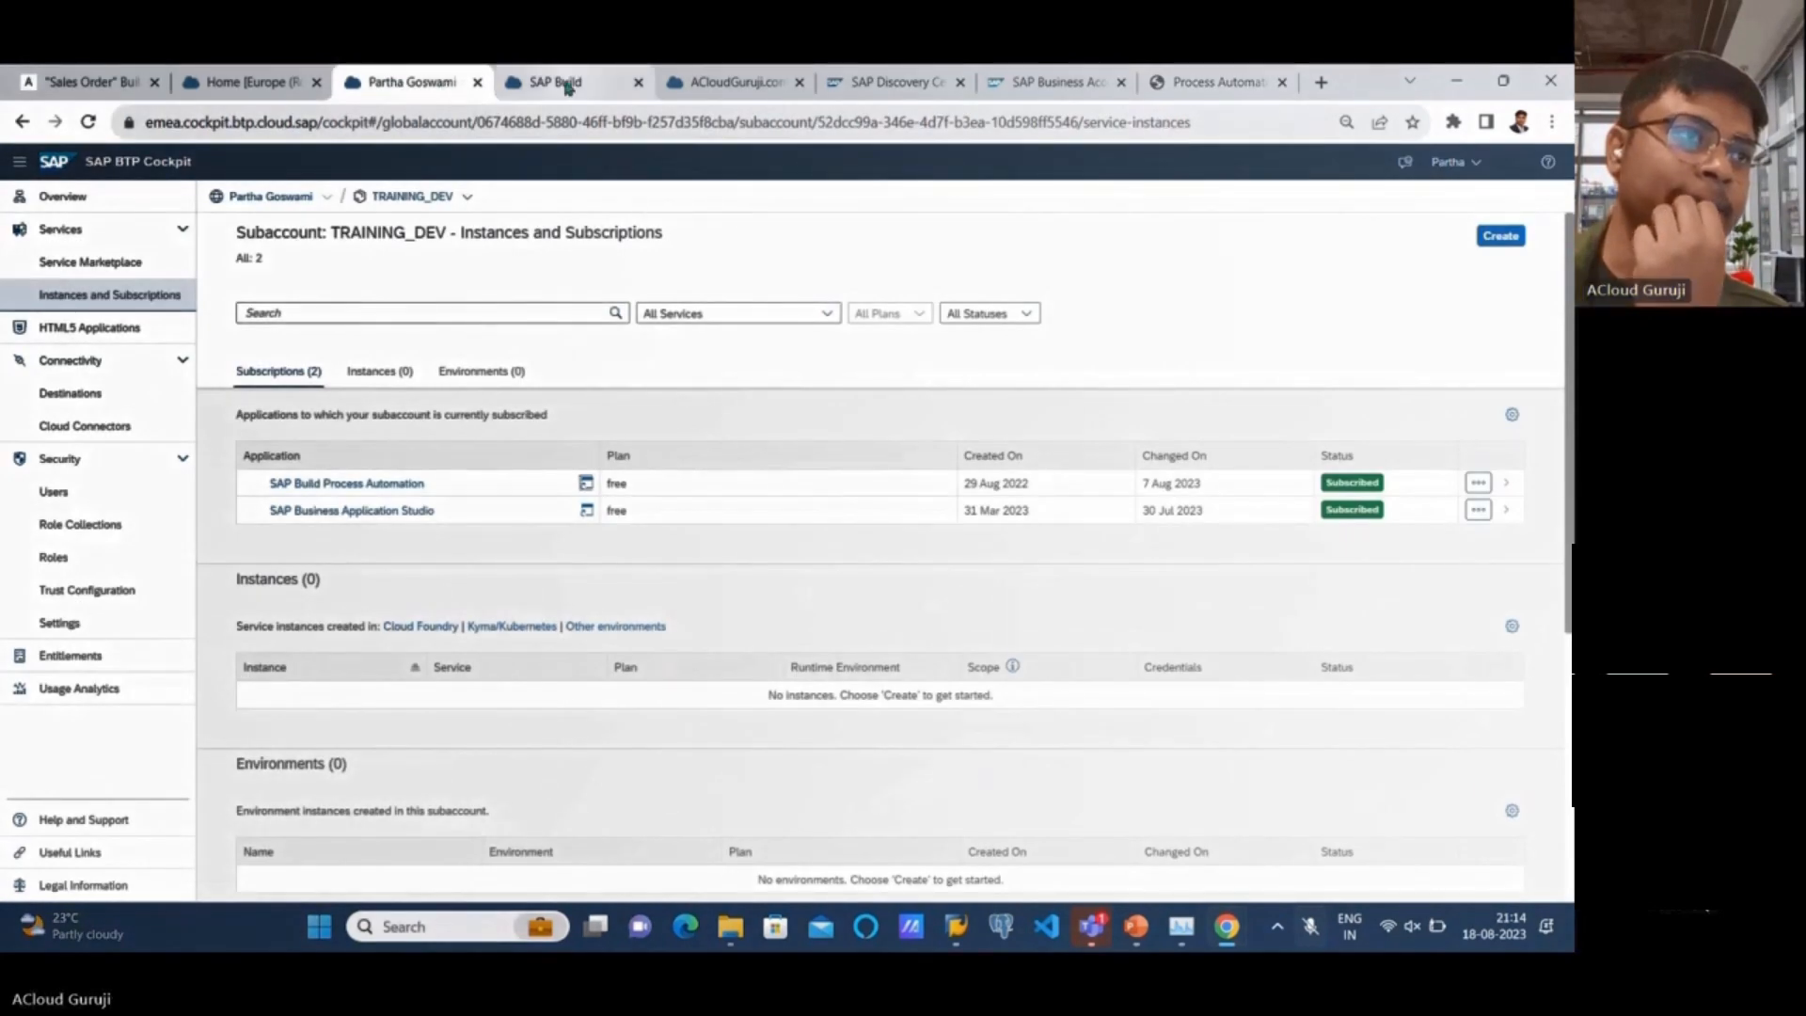
- Open Monitor's Processes and Workflows, select ACloudGurujiSOCreate, and list its instances
click(556, 82)
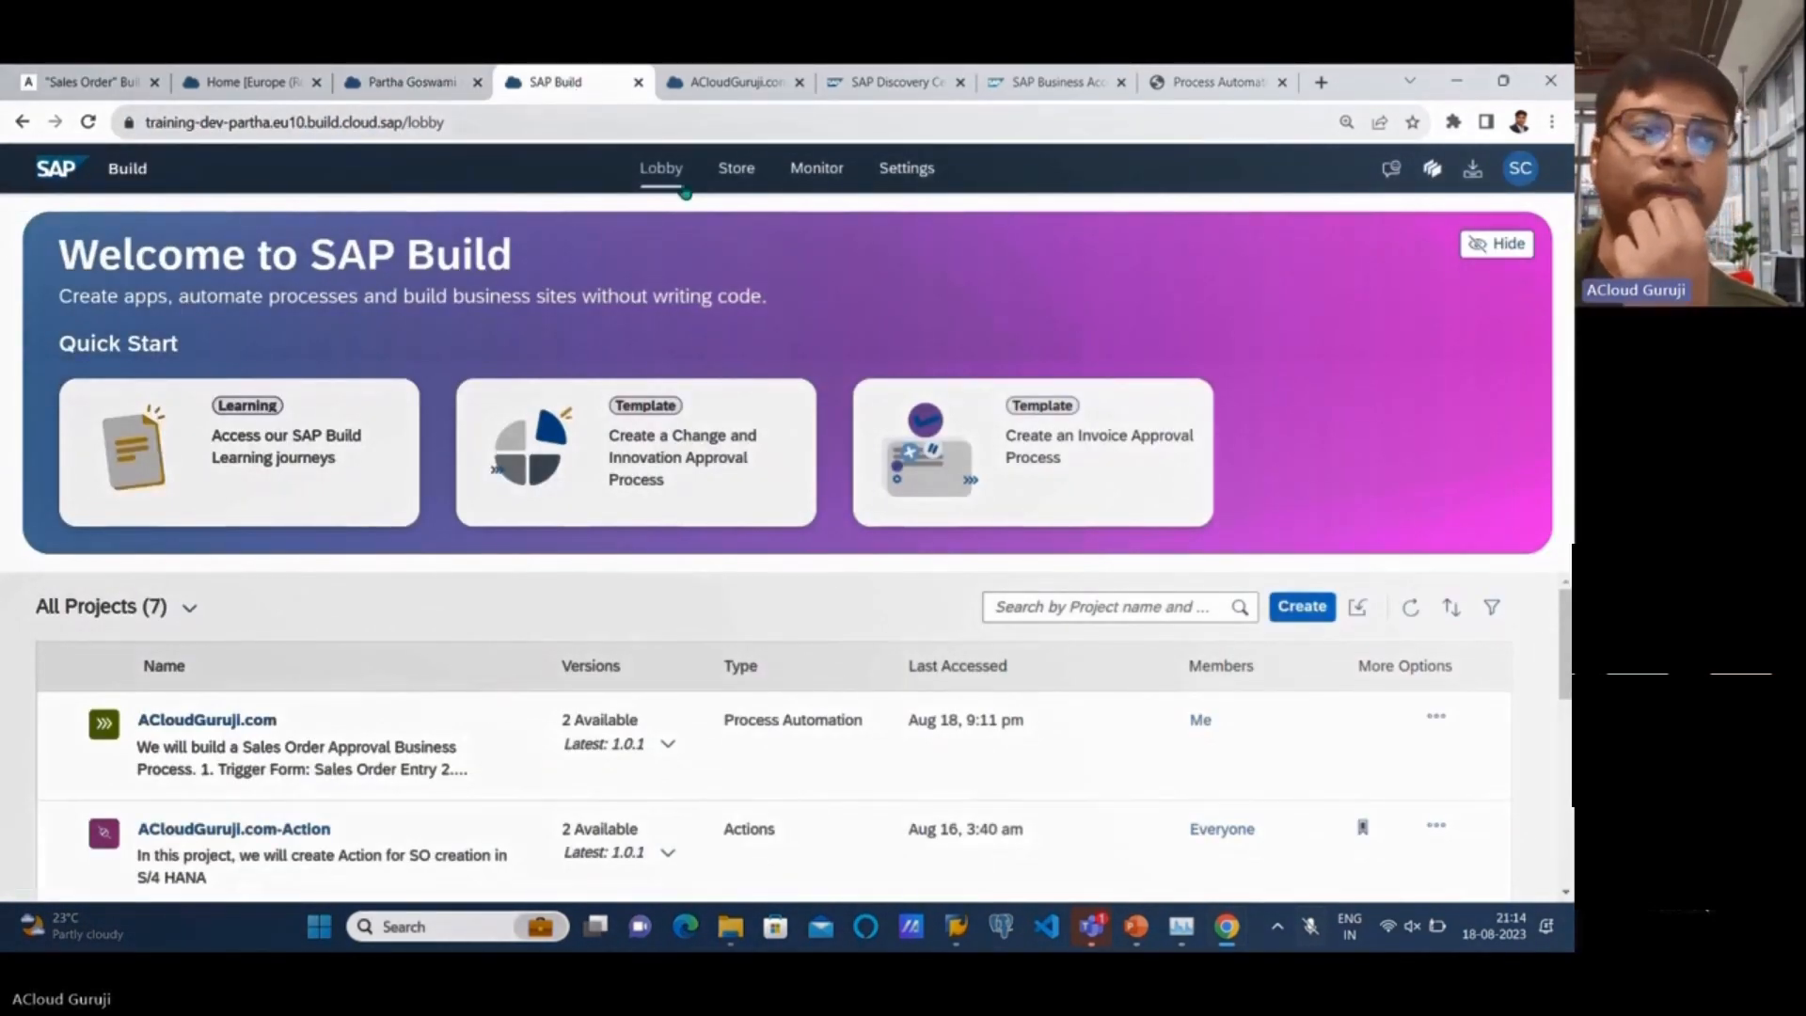
click(816, 167)
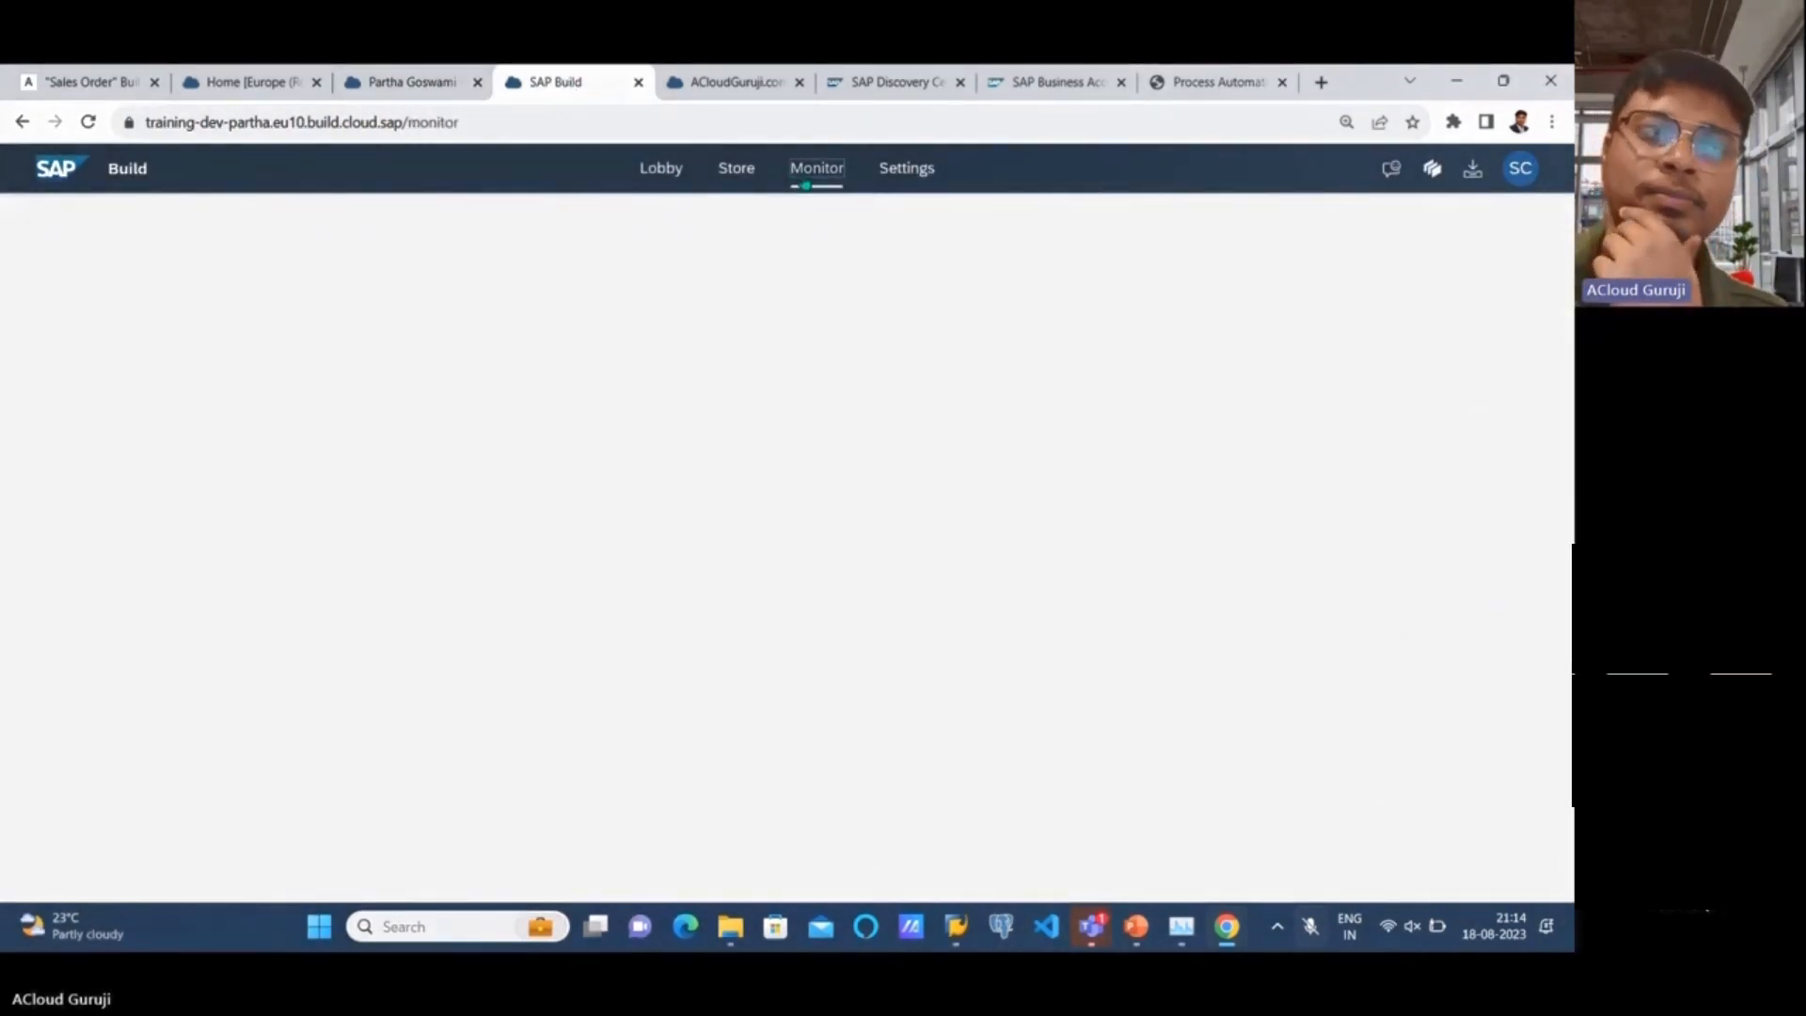
click(815, 168)
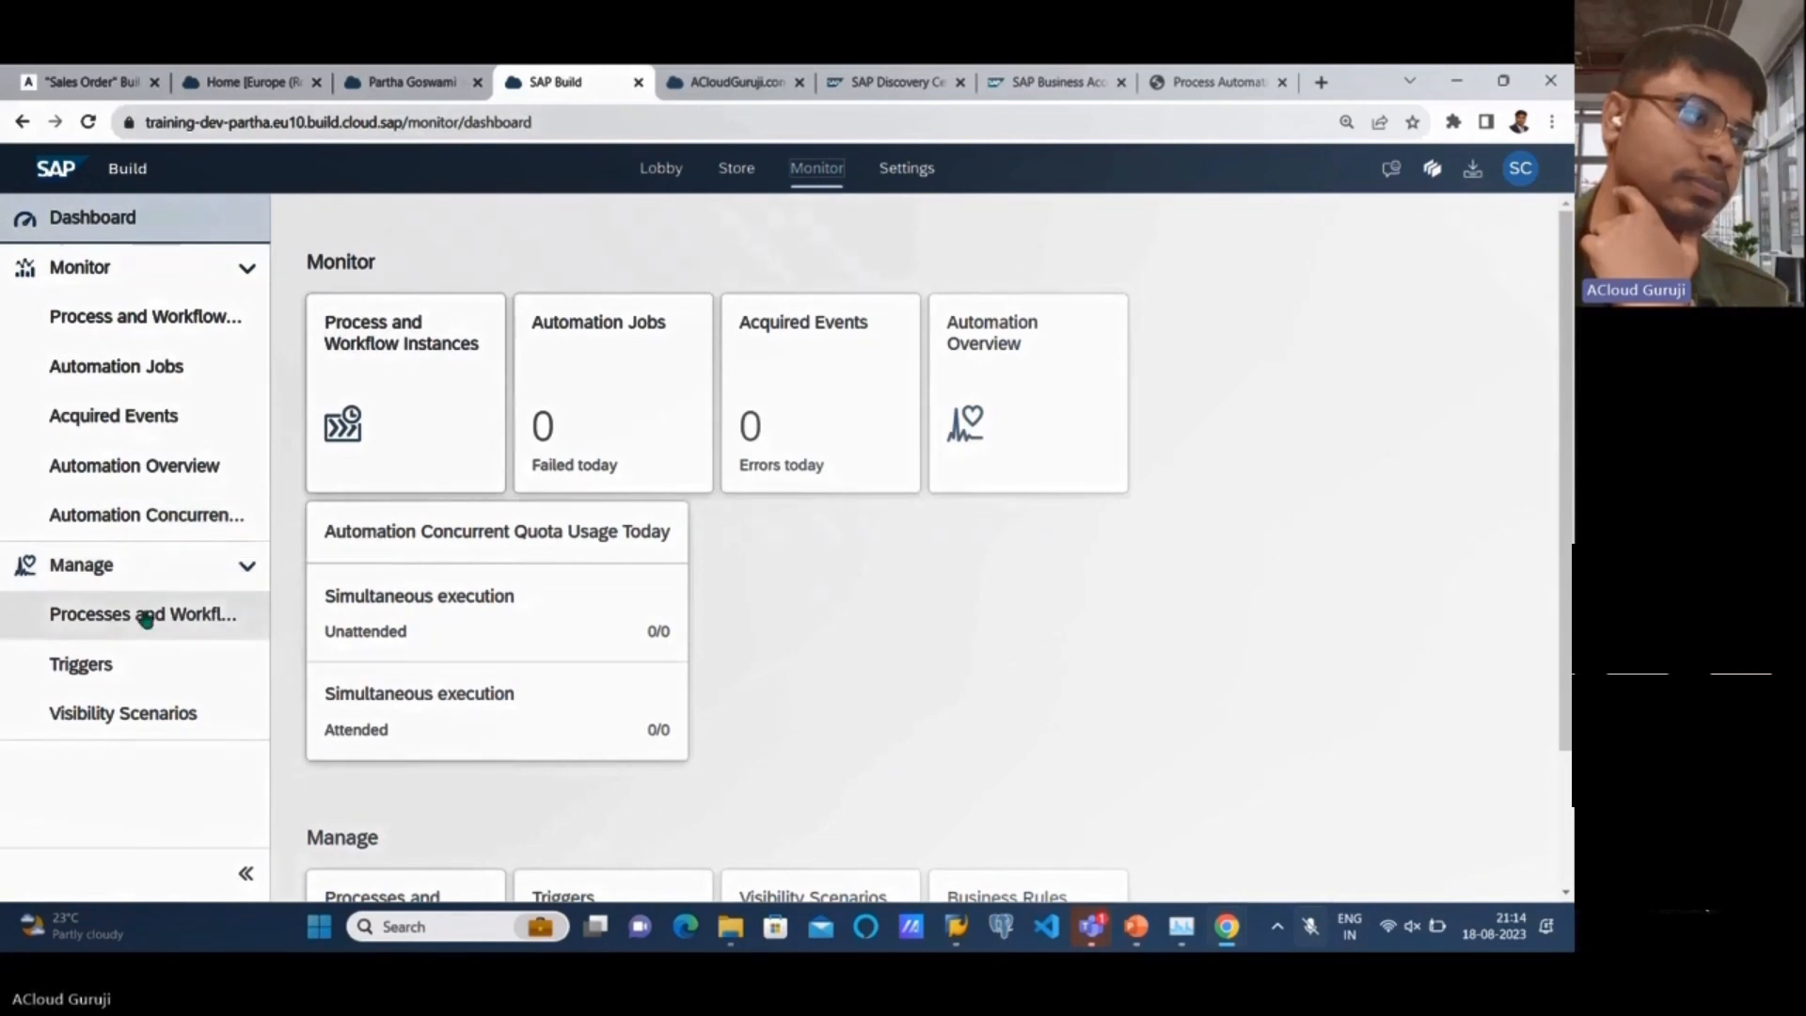
click(142, 614)
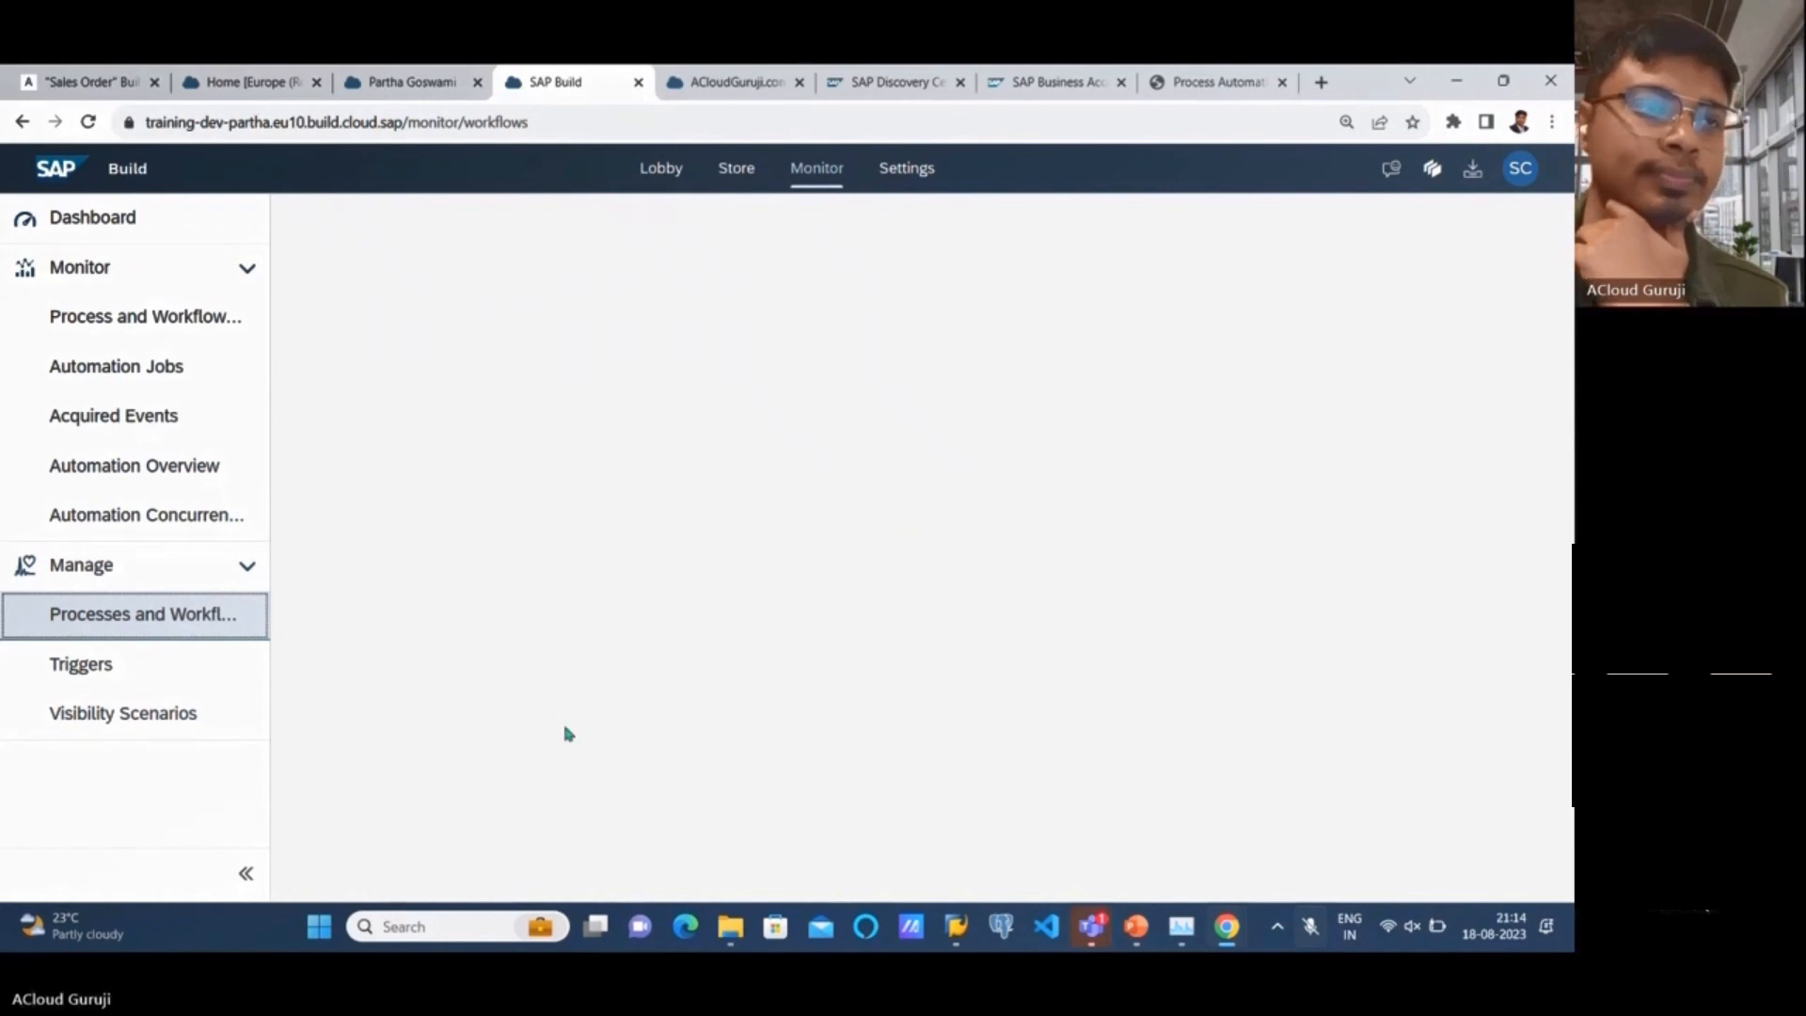
click(142, 614)
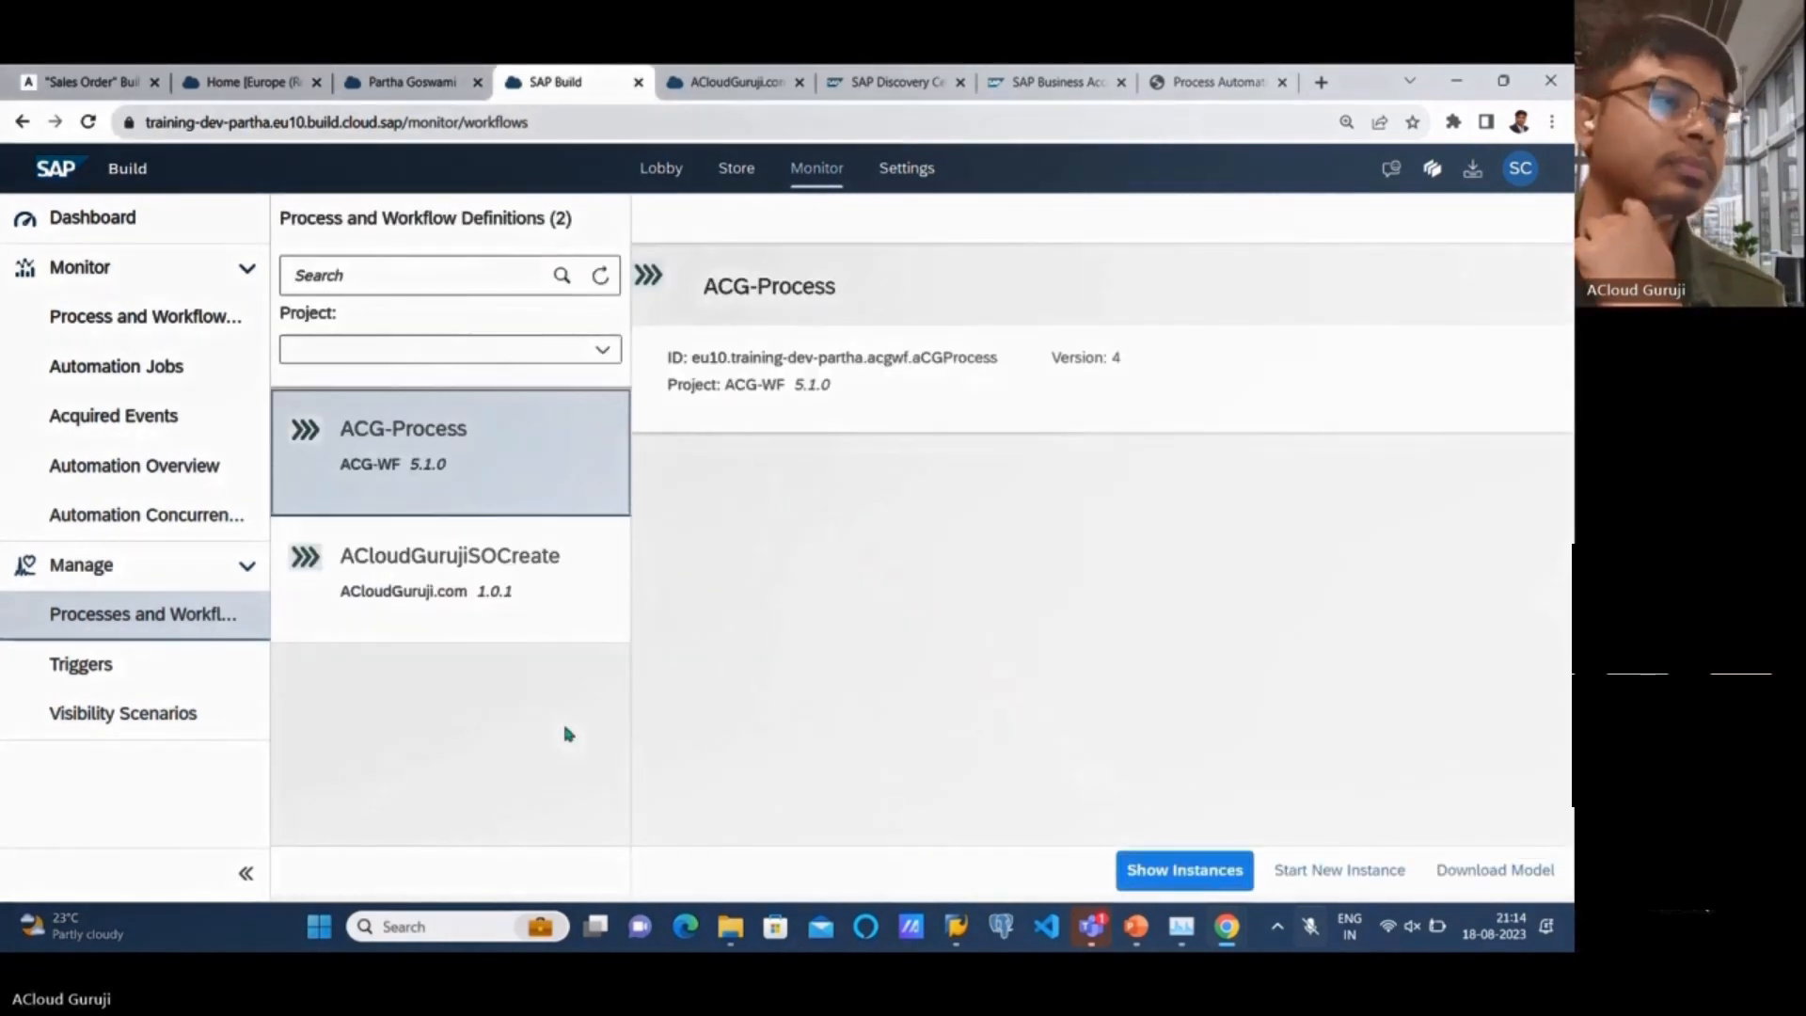
click(449, 573)
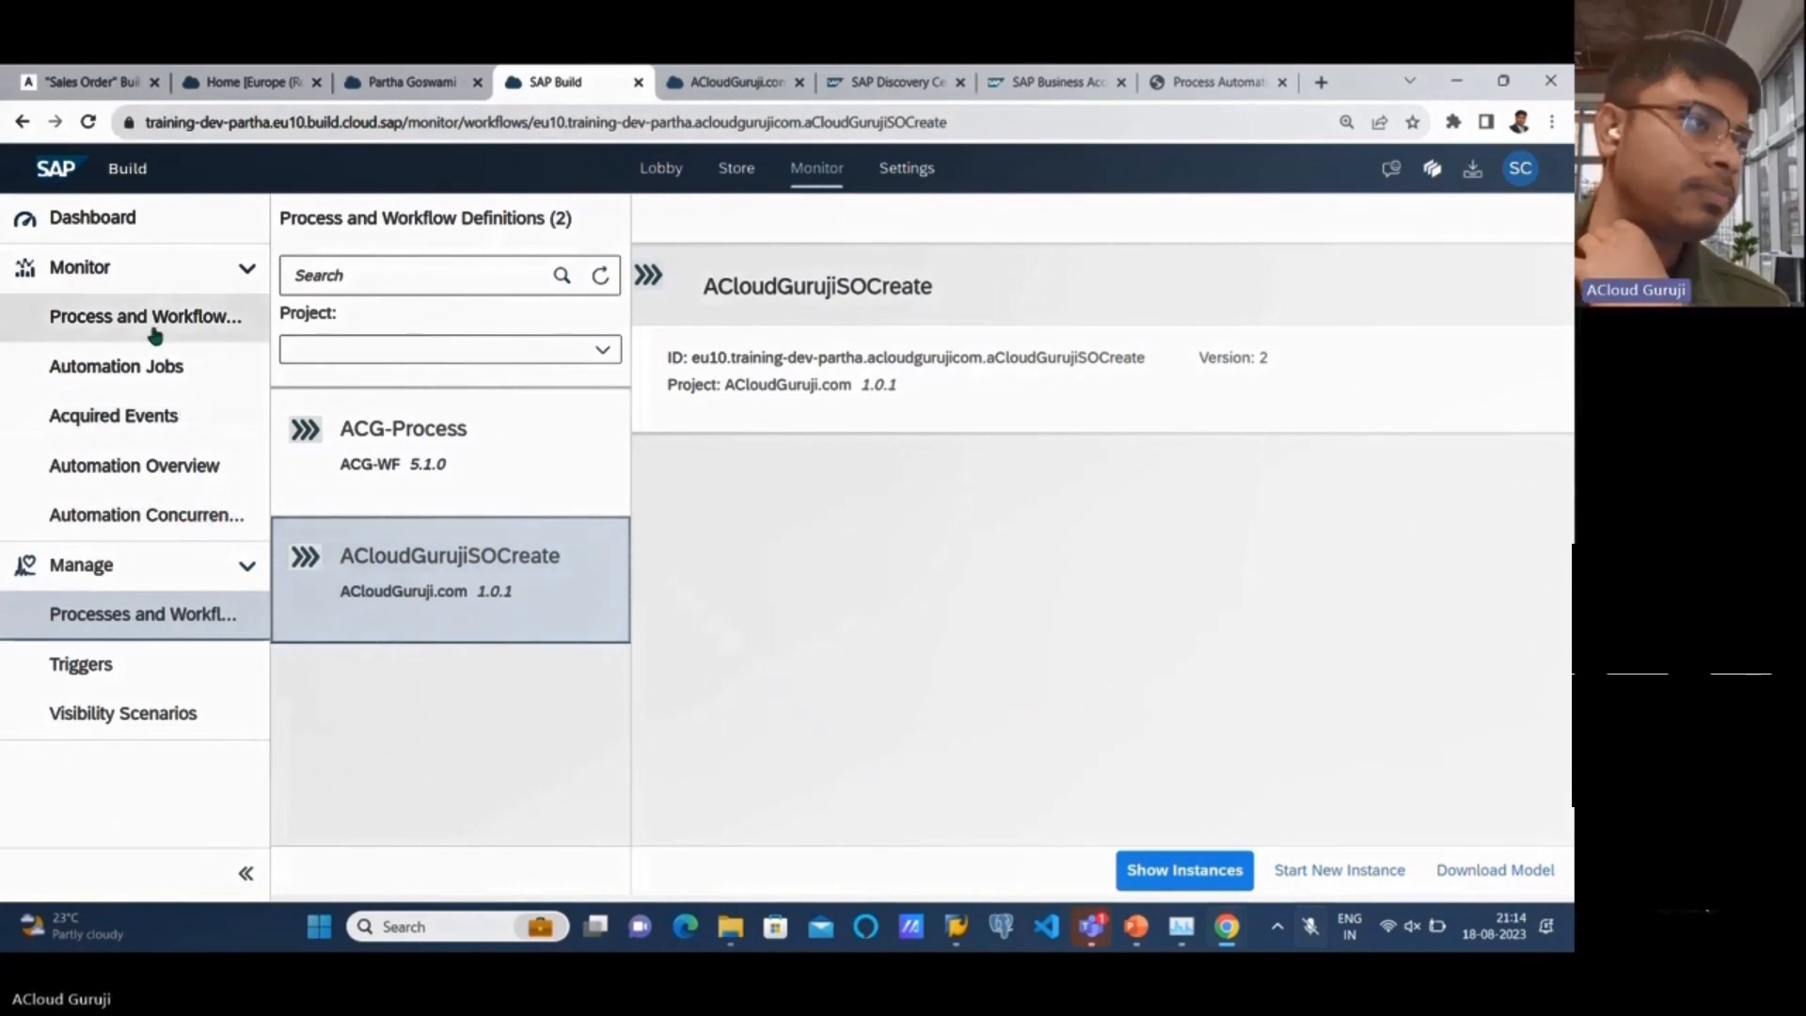
click(1183, 869)
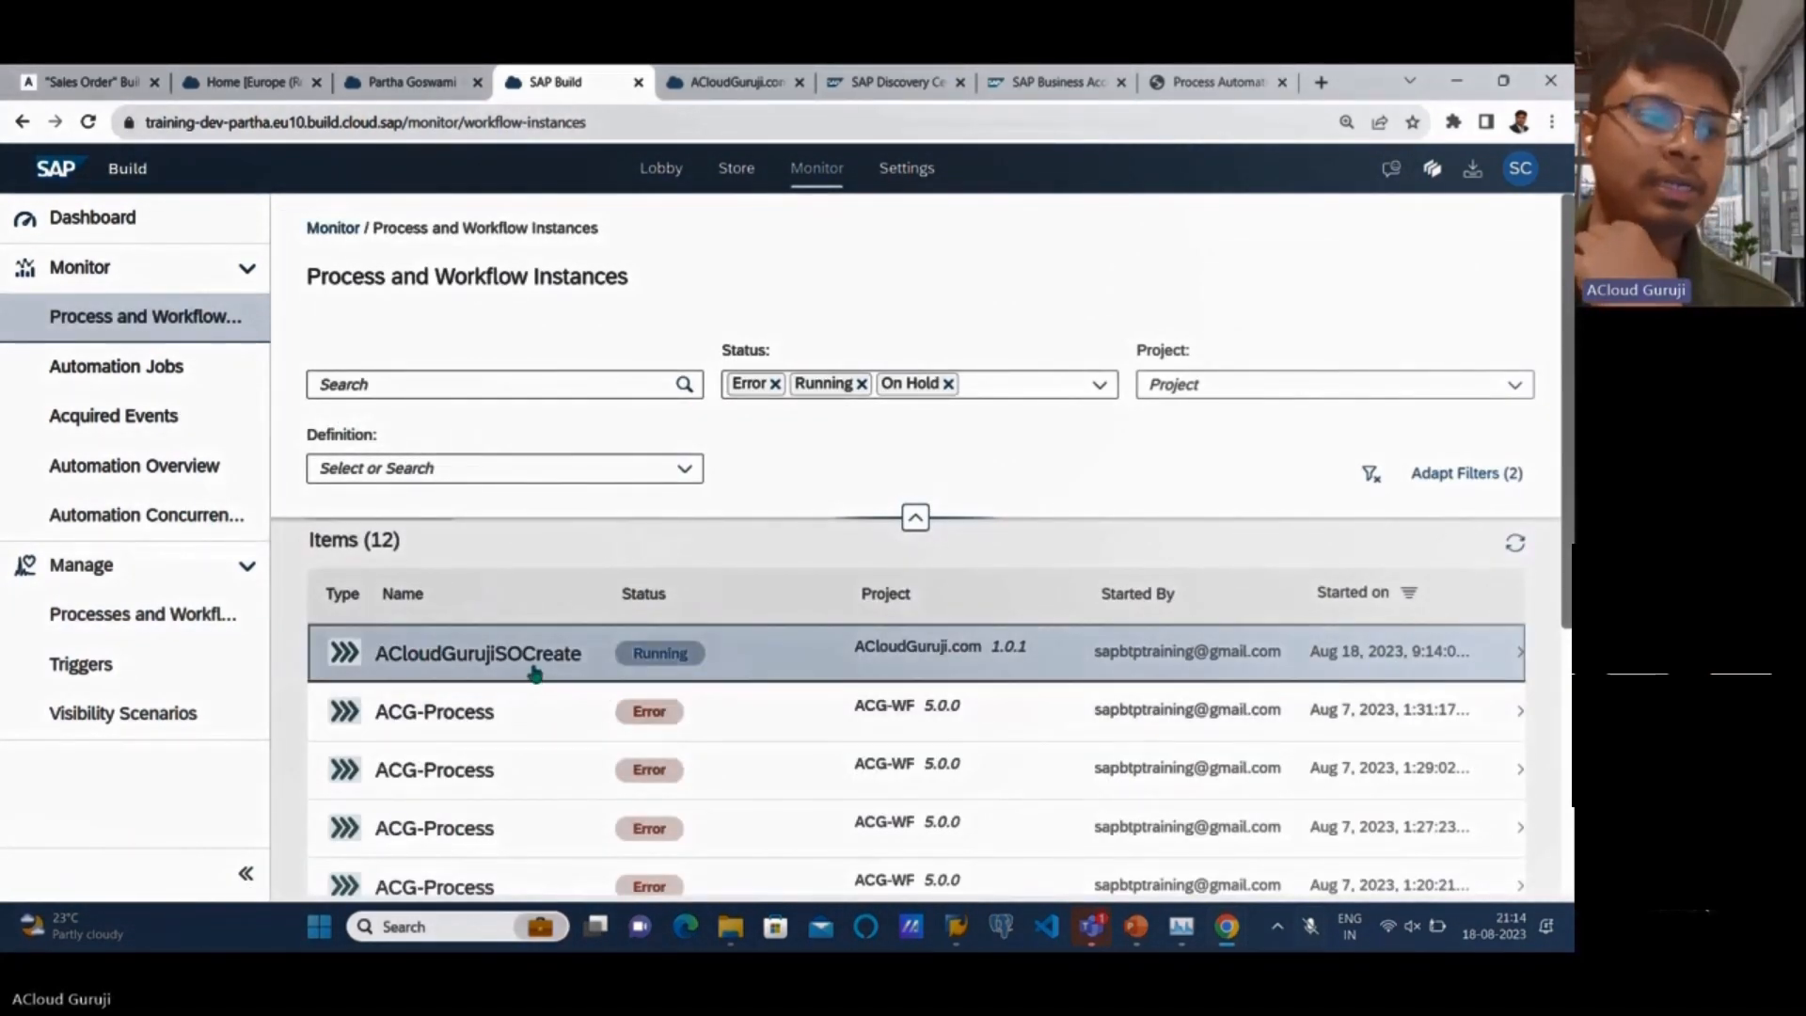
- Open the running ACloudGurujiSOCreate instance and review its Logs tab
click(477, 652)
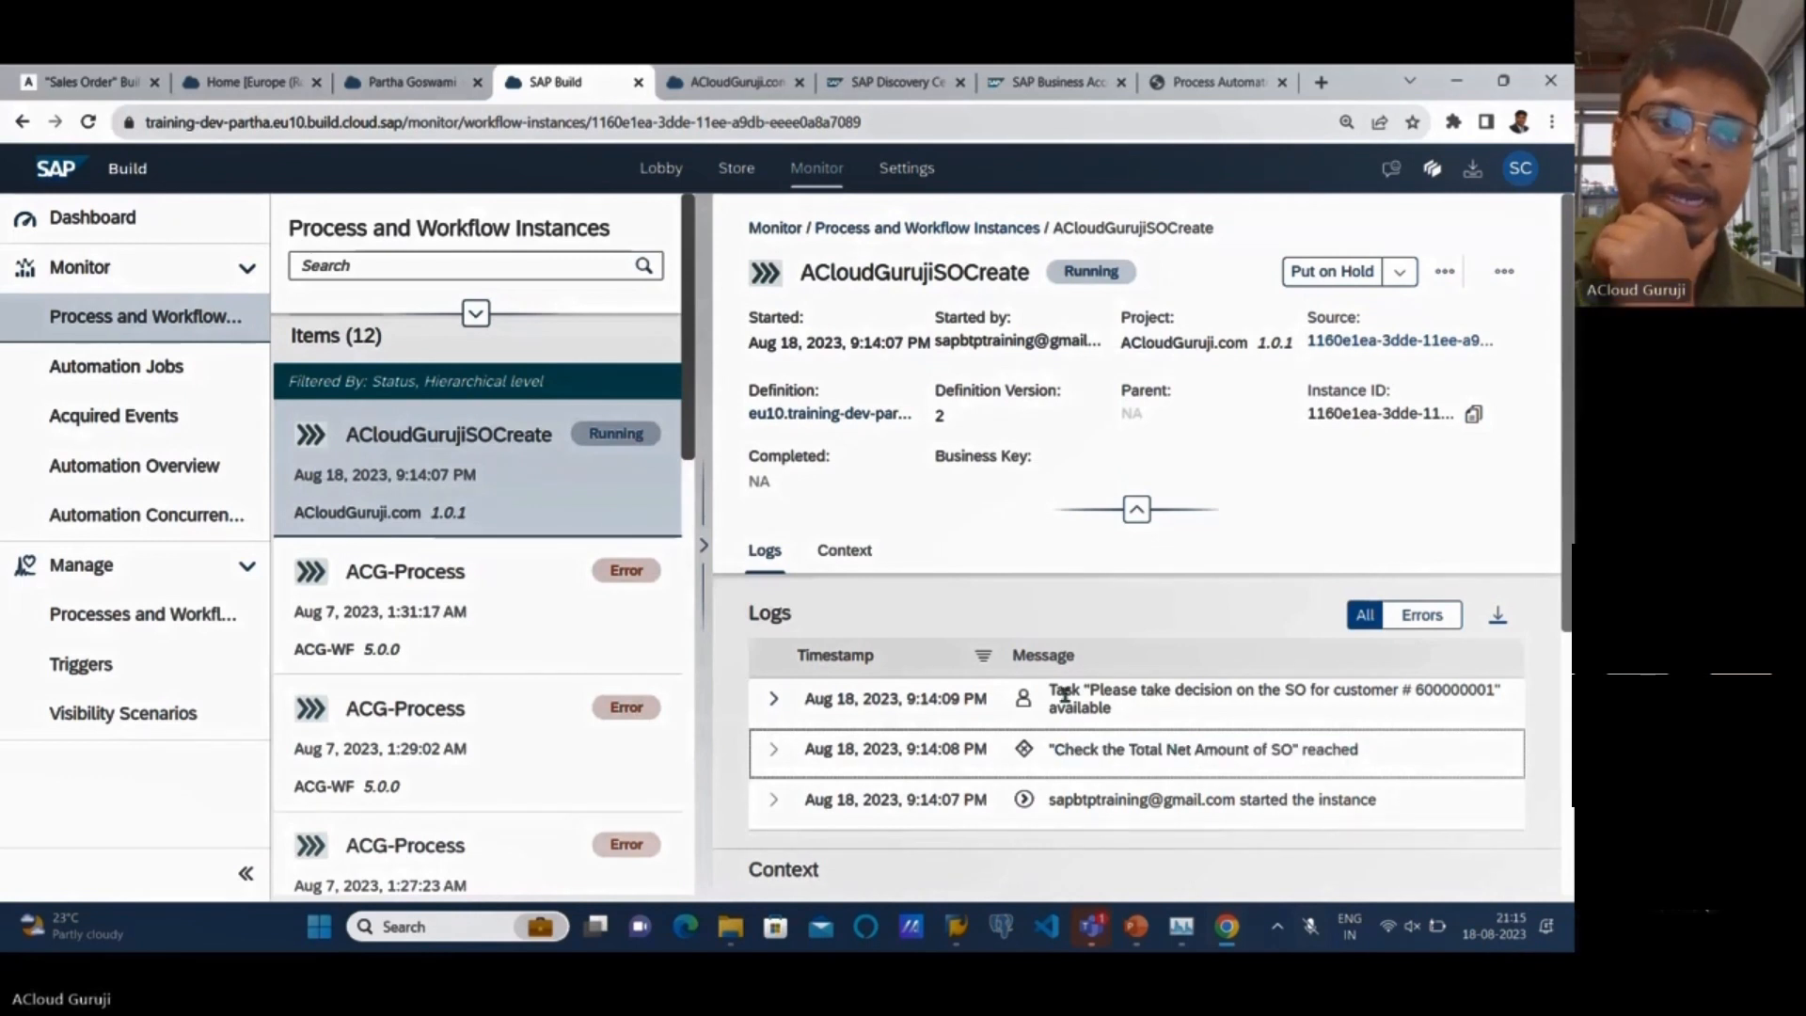
double_click(1267, 698)
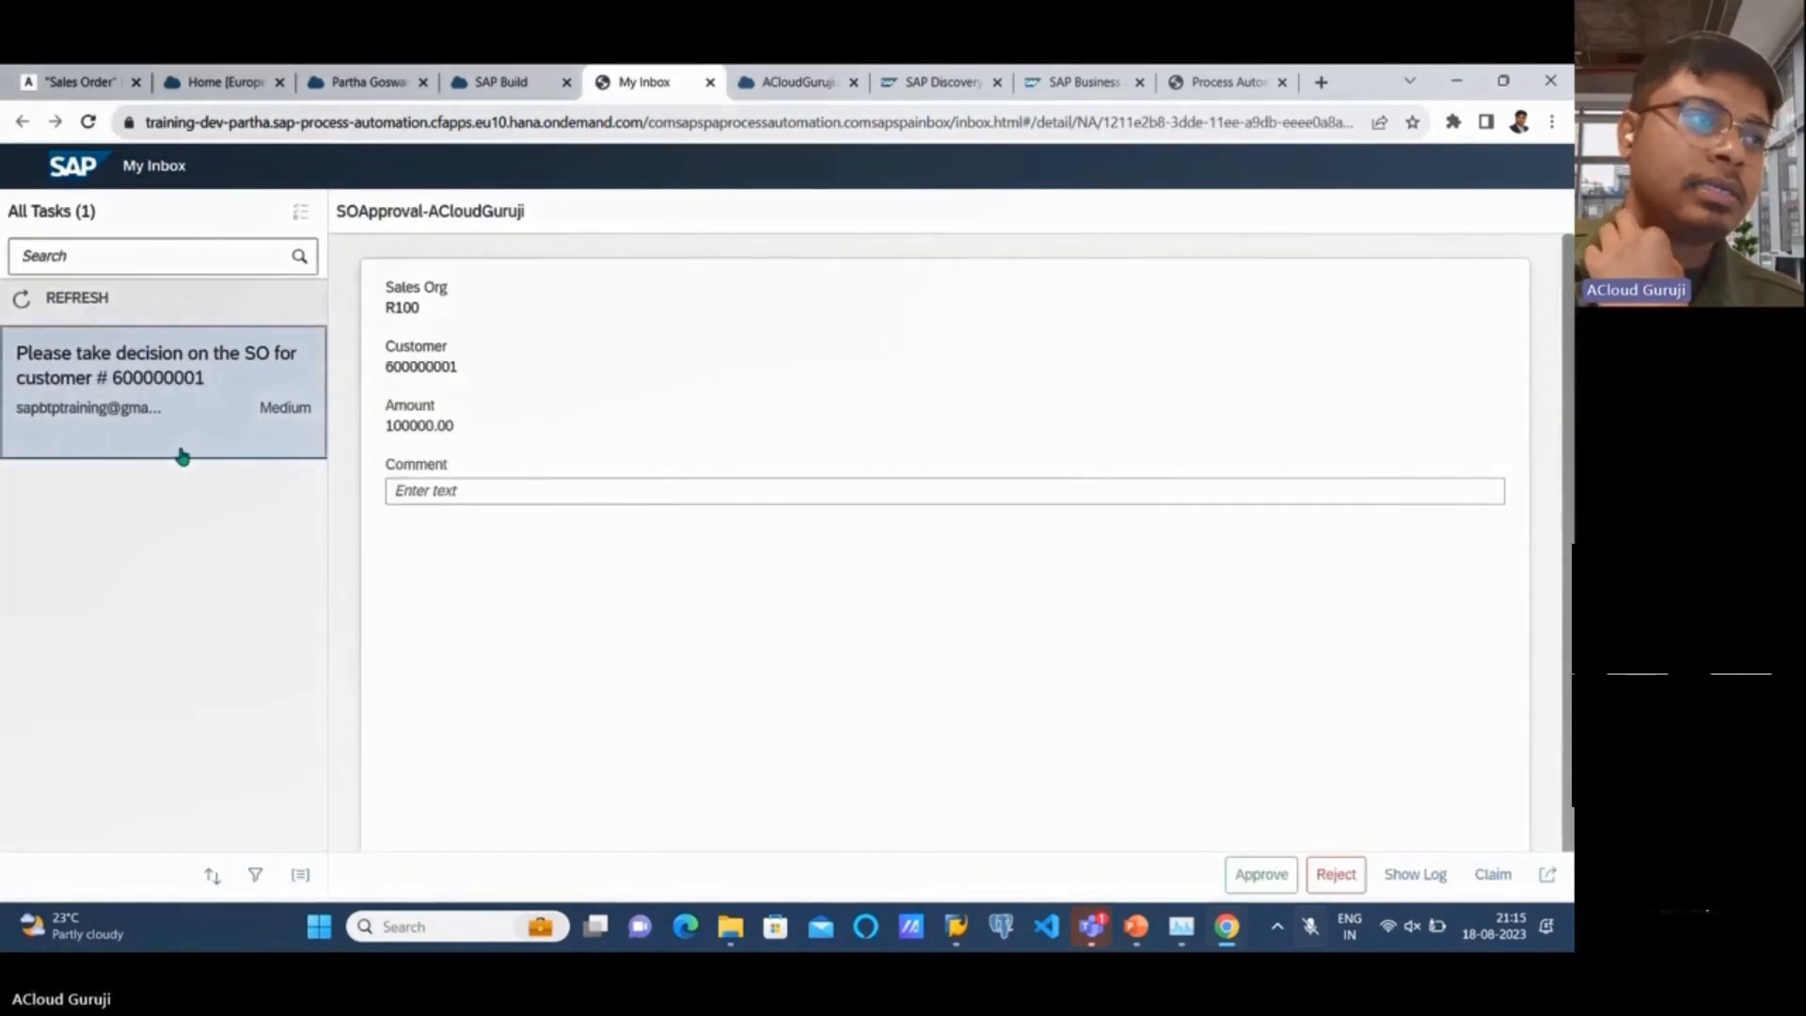
- Comment 'approved' on the customer 600000001 sales order task and approve it
click(943, 491)
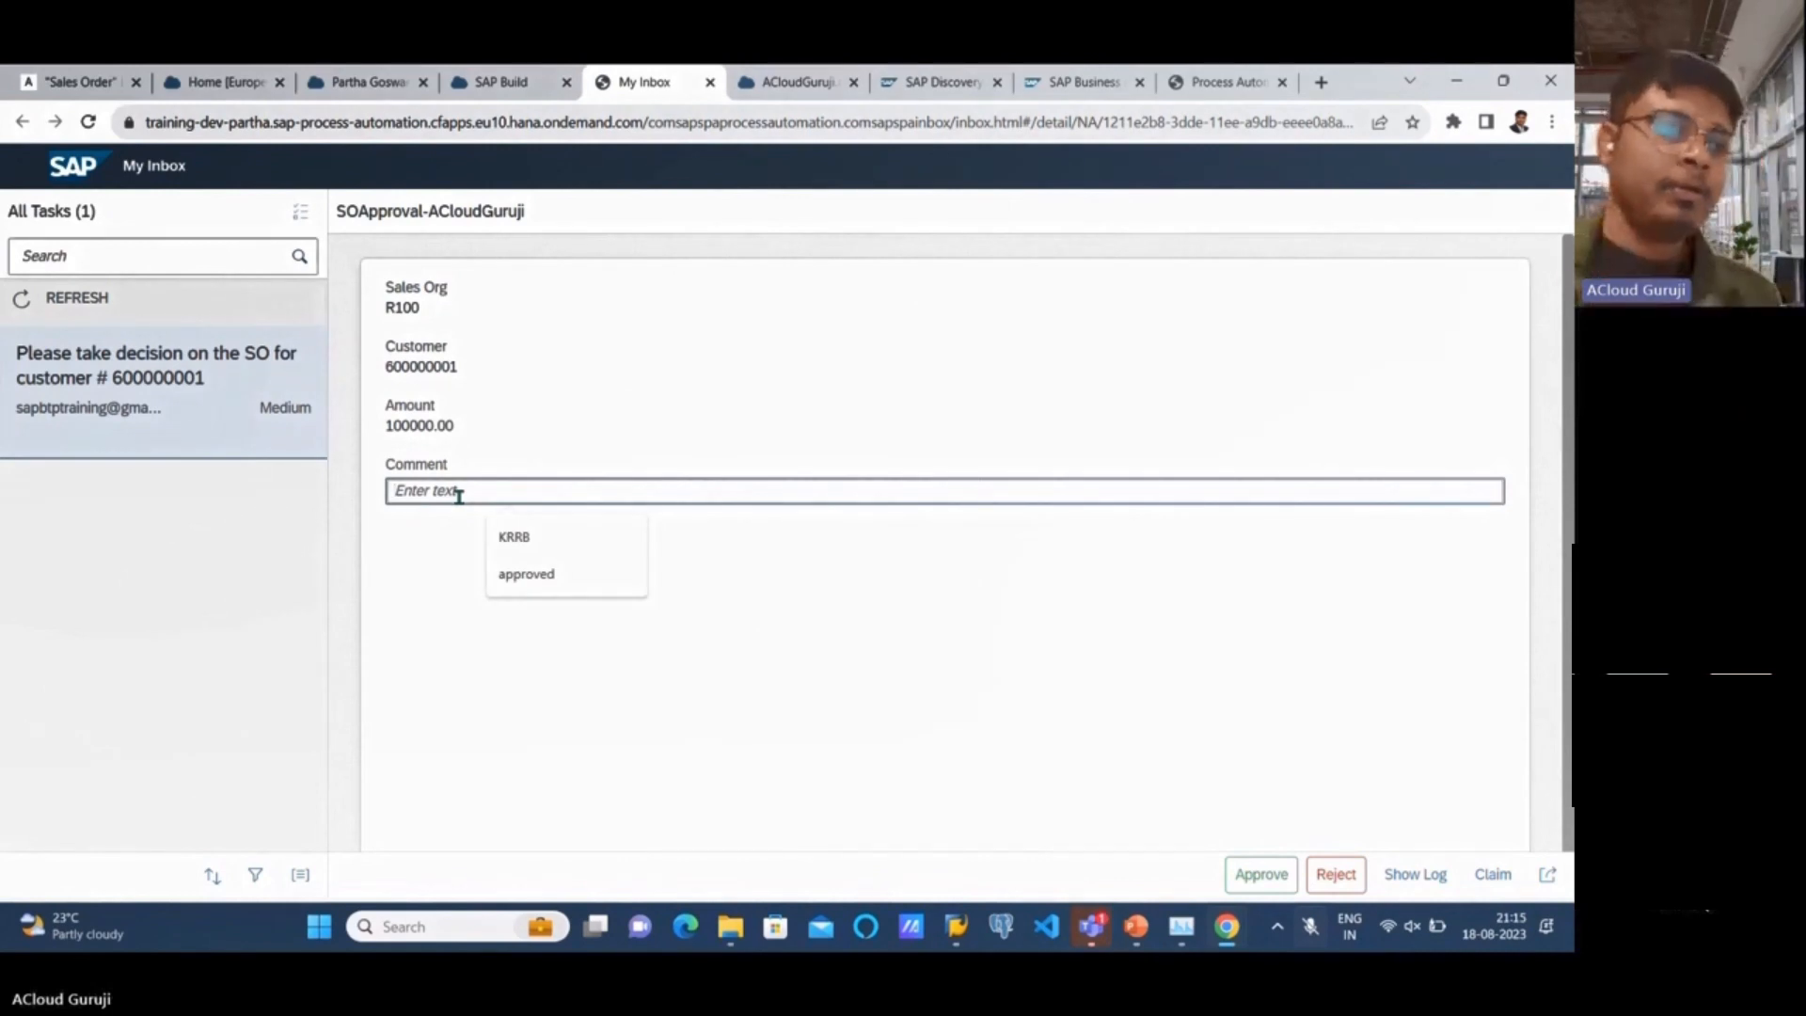
click(525, 574)
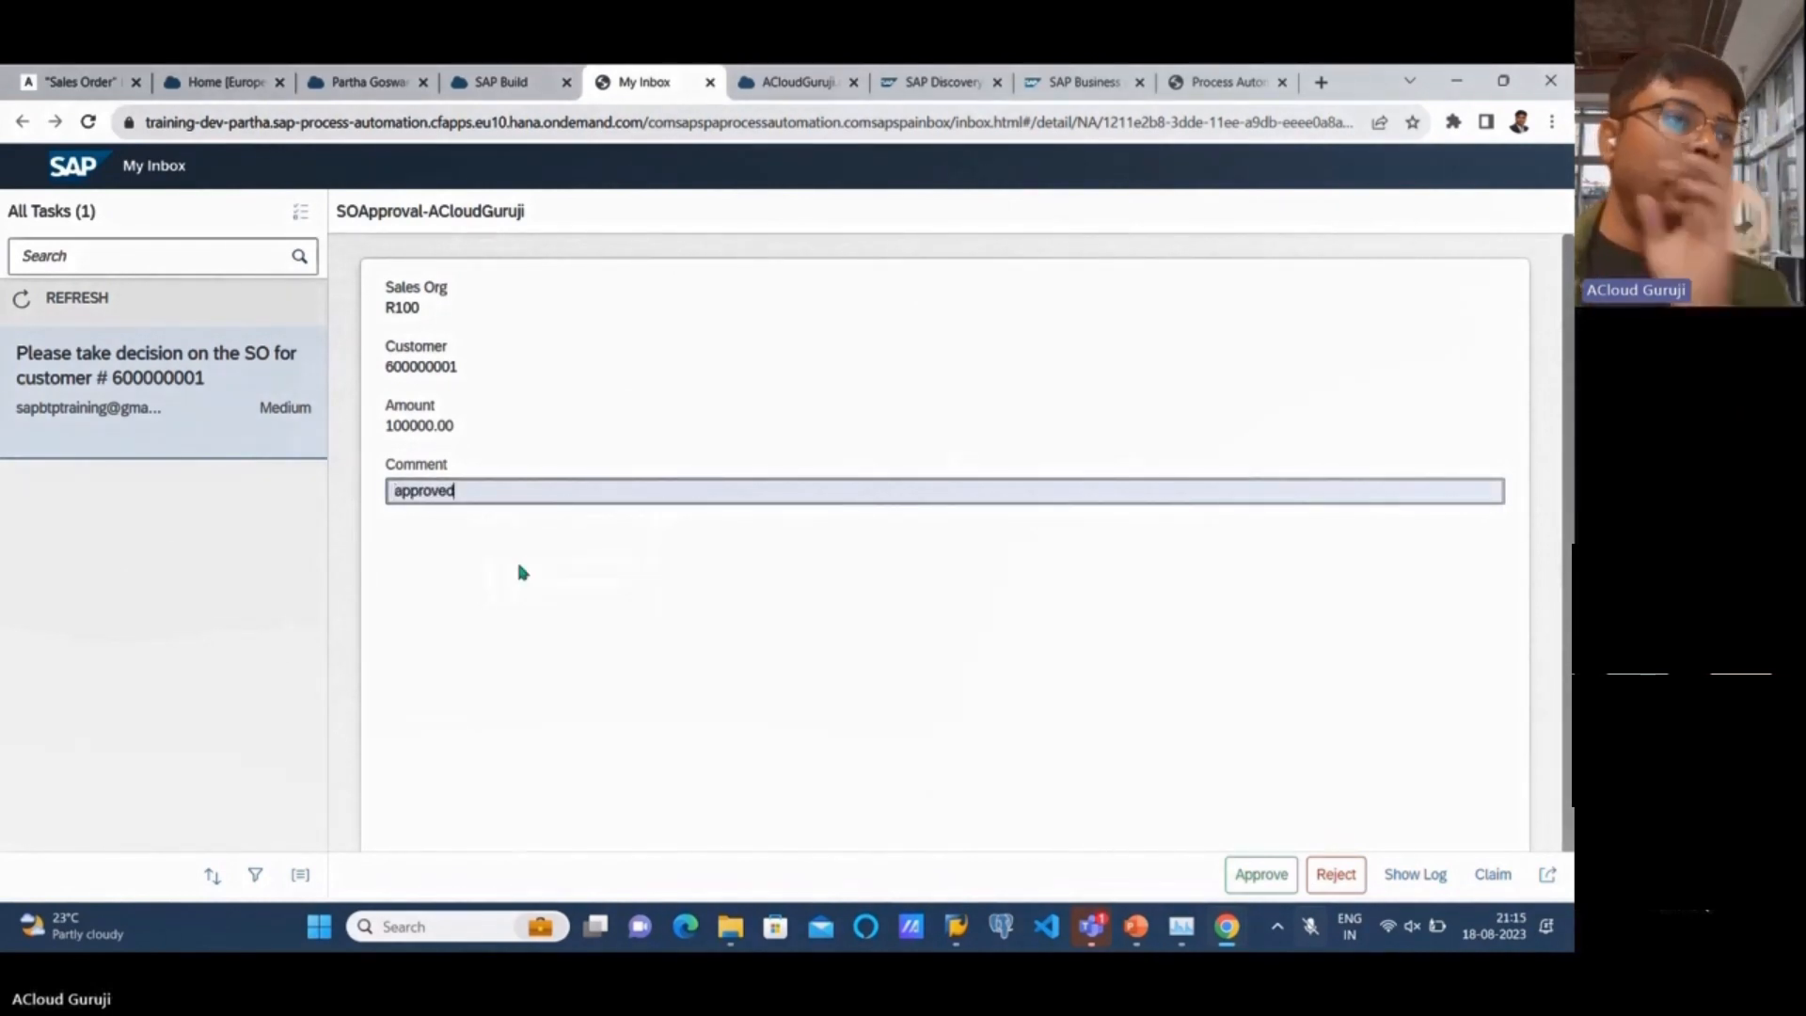
mouse_move(514, 322)
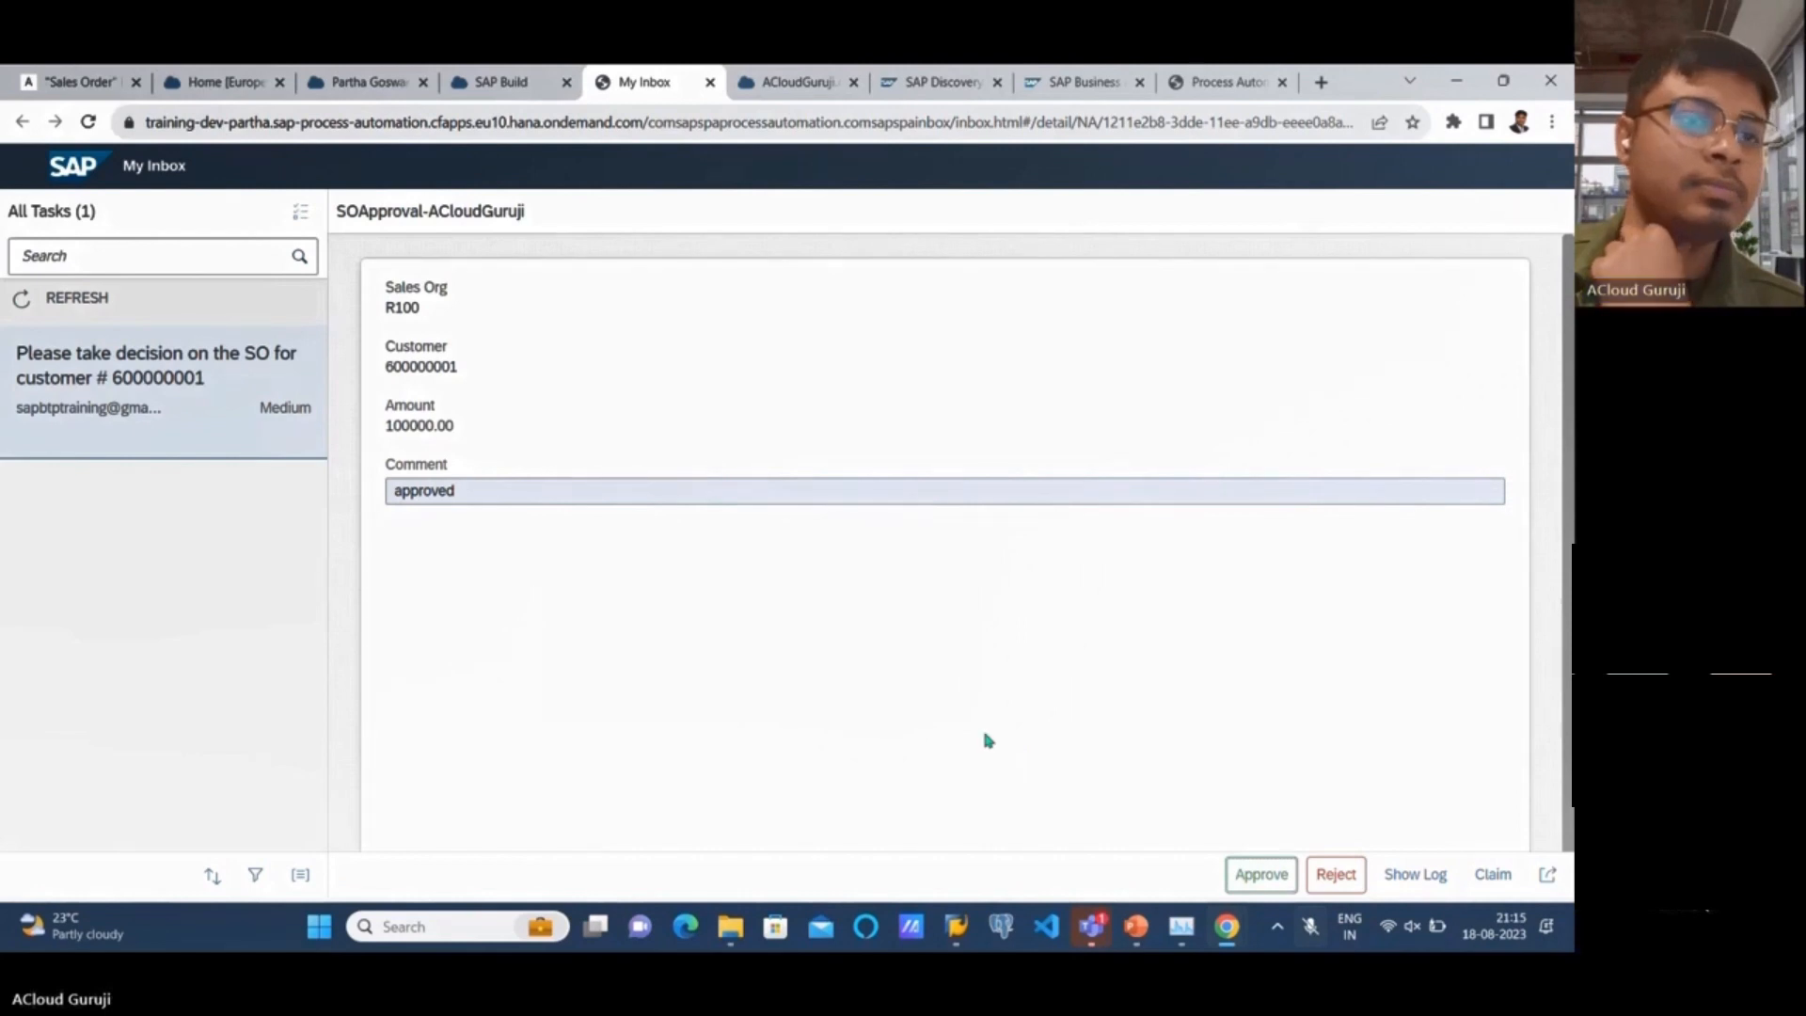
click(1261, 874)
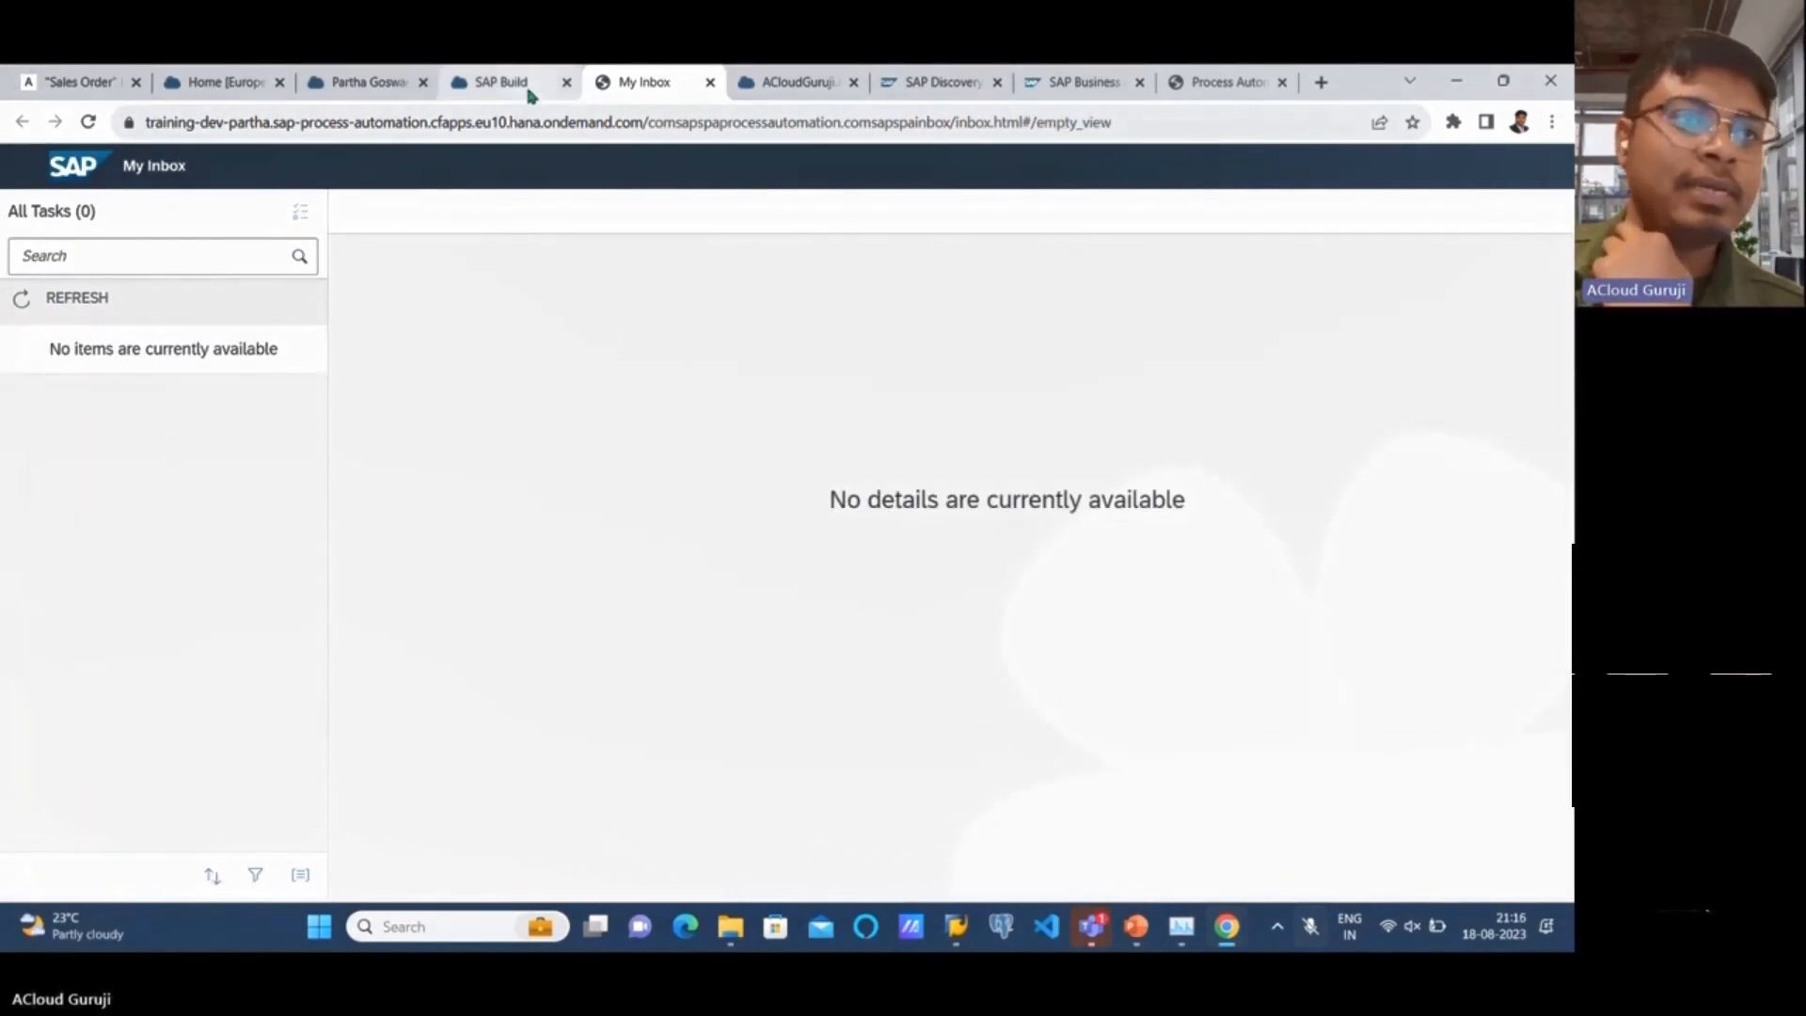
- Filter the instance list by Completed status and open the latest ACloudGurujiSOCreate row
click(501, 82)
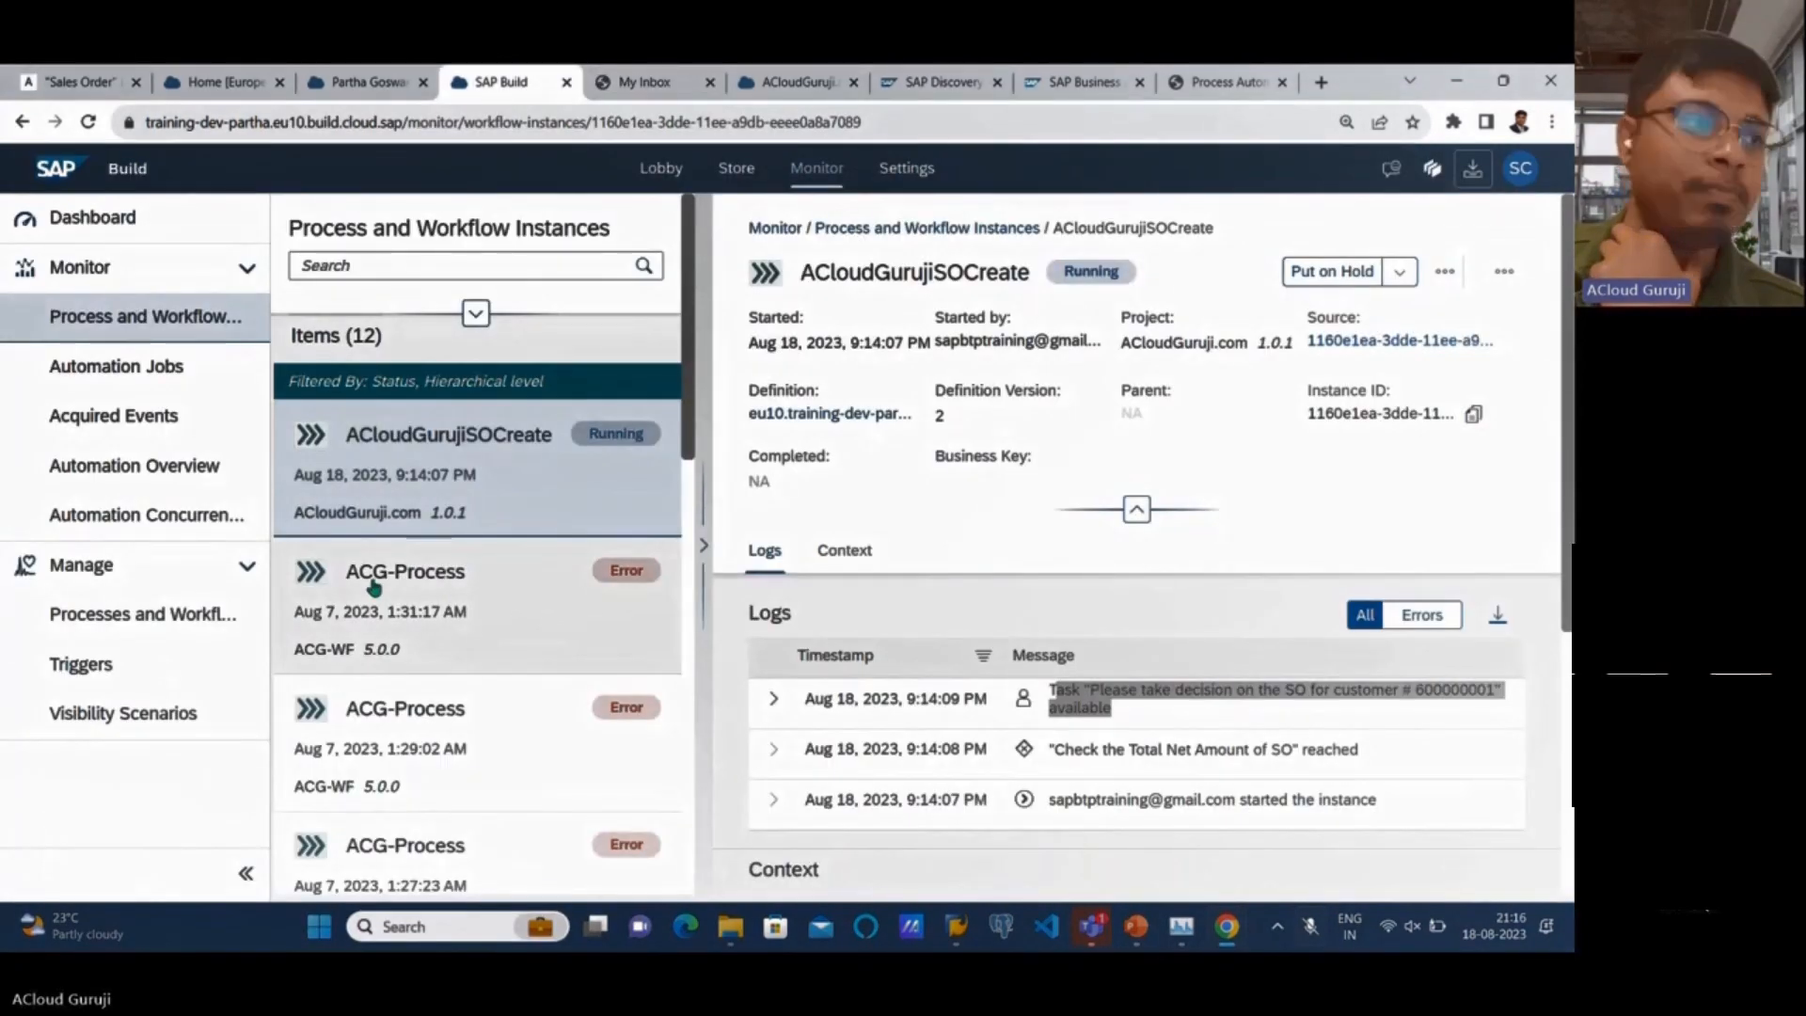
click(405, 571)
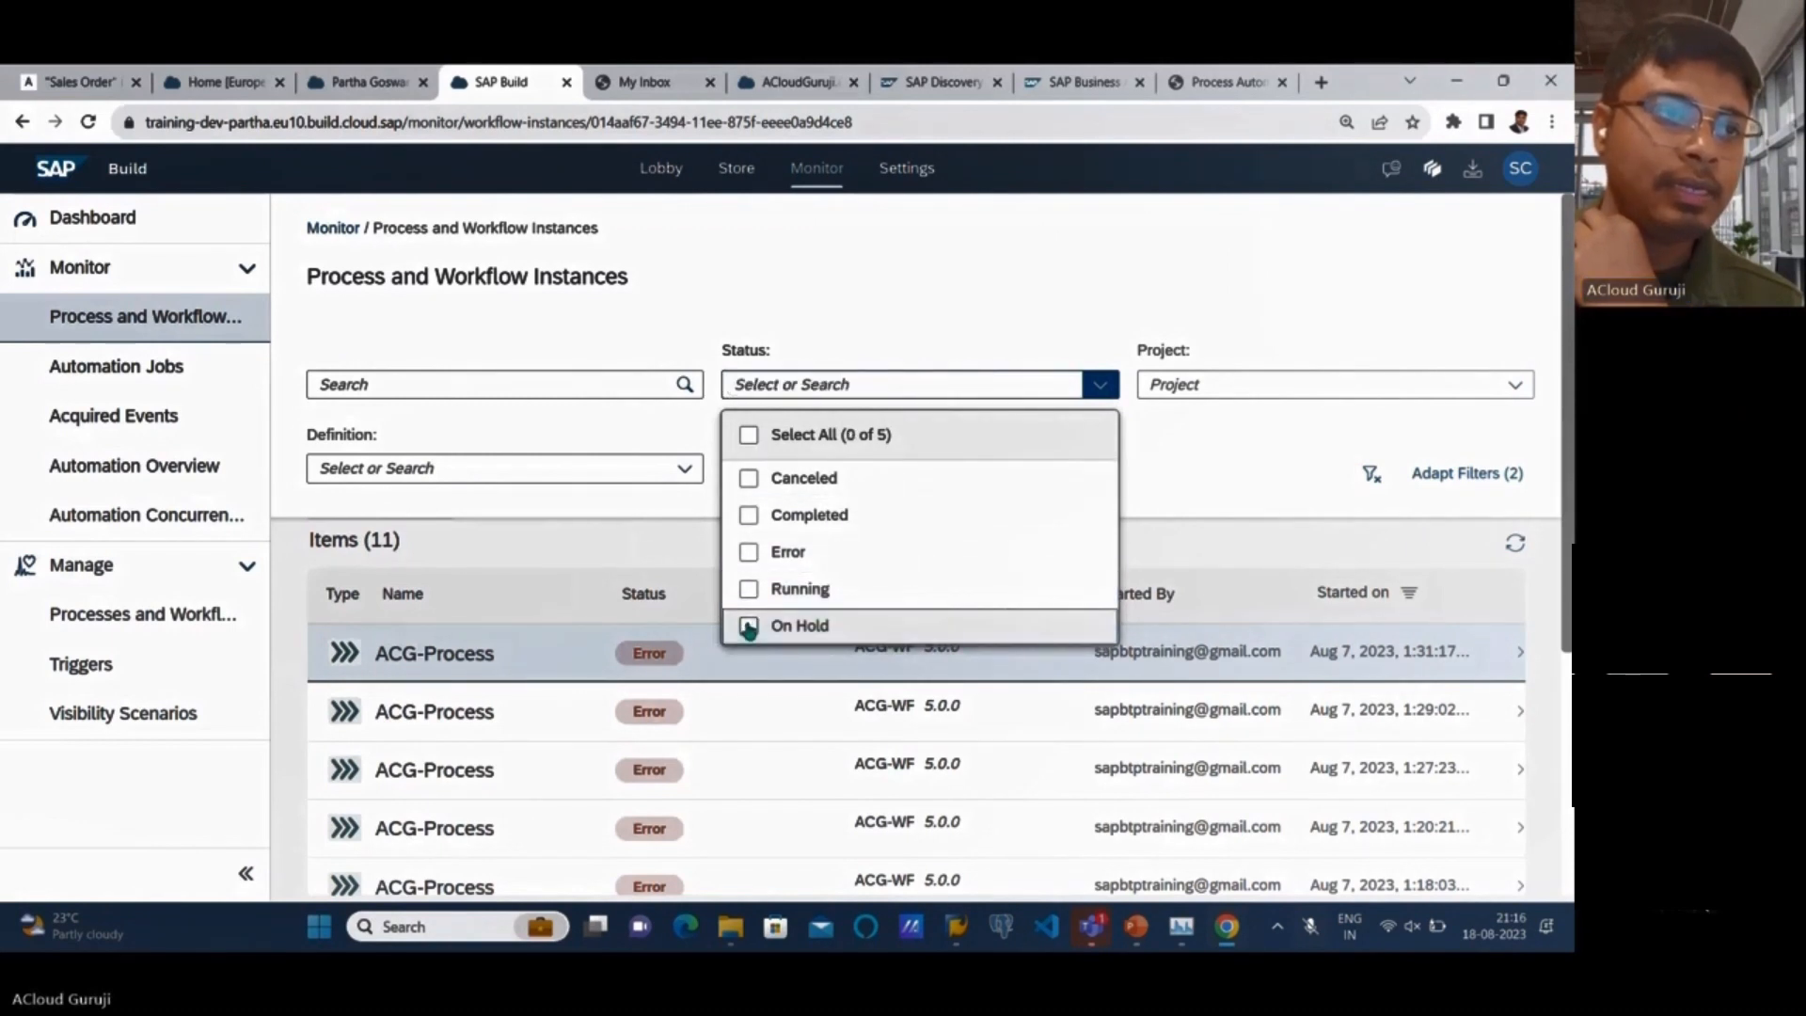
click(749, 513)
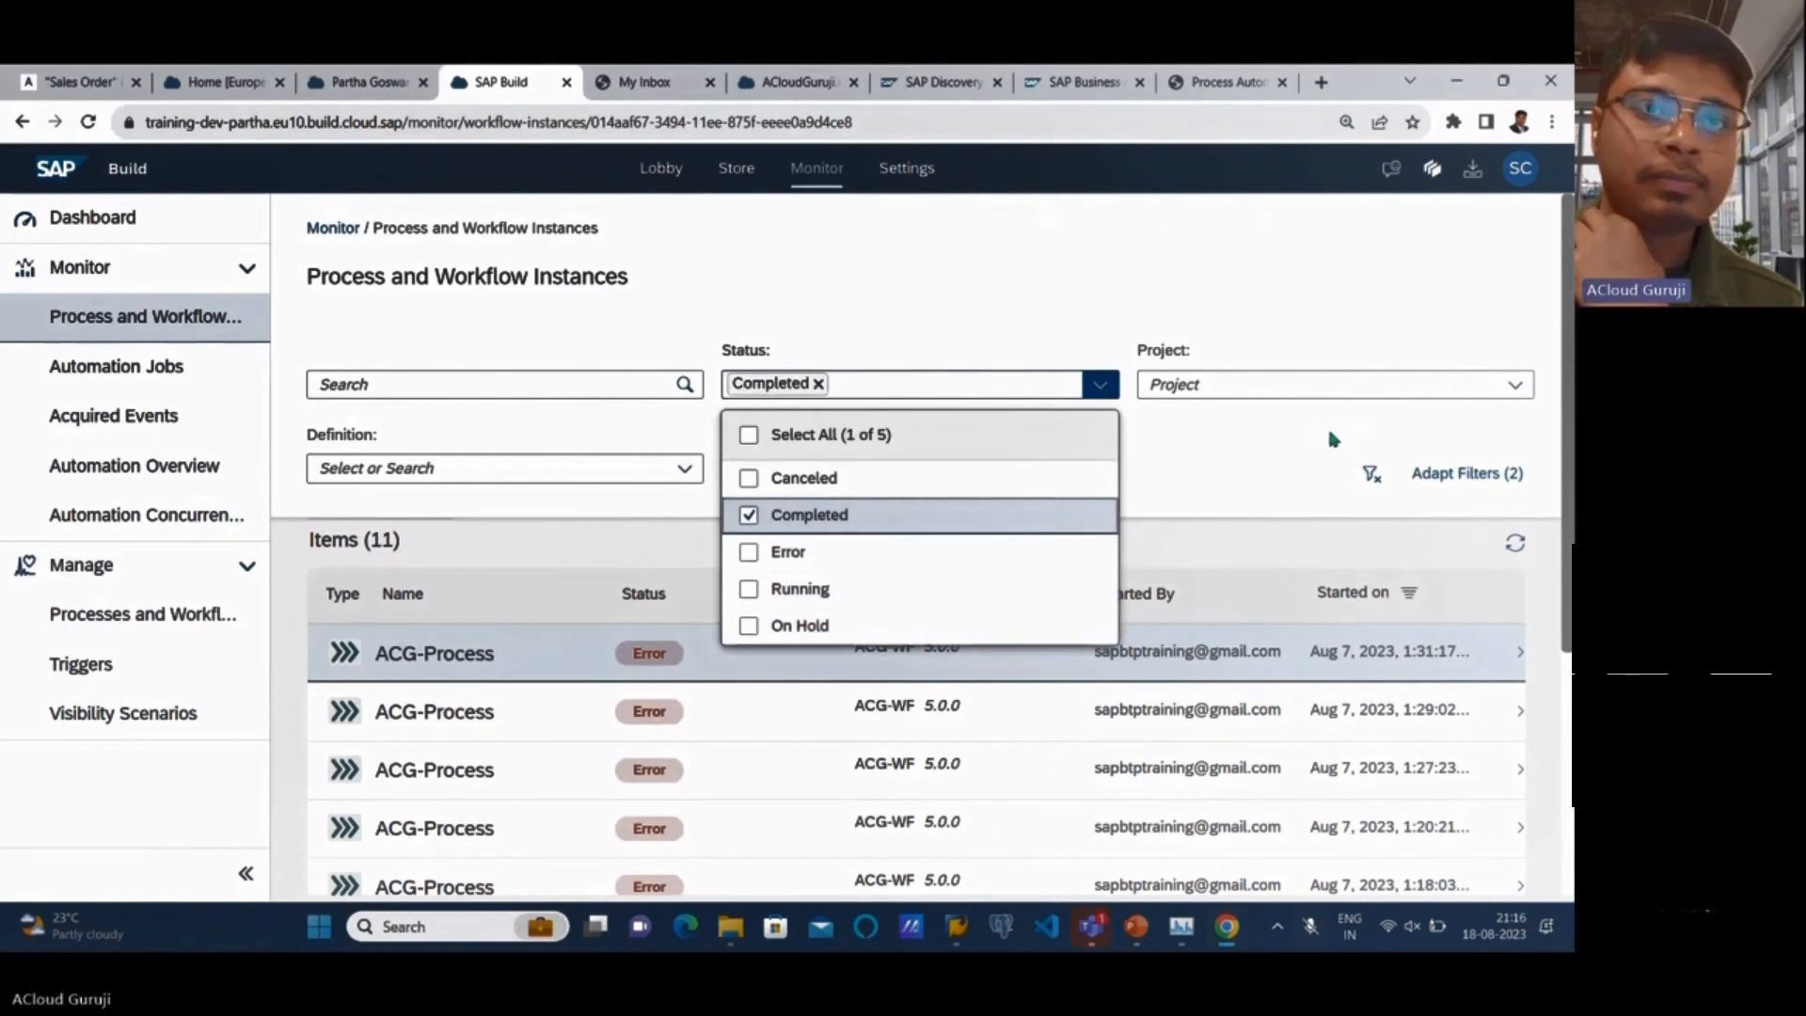
click(1098, 384)
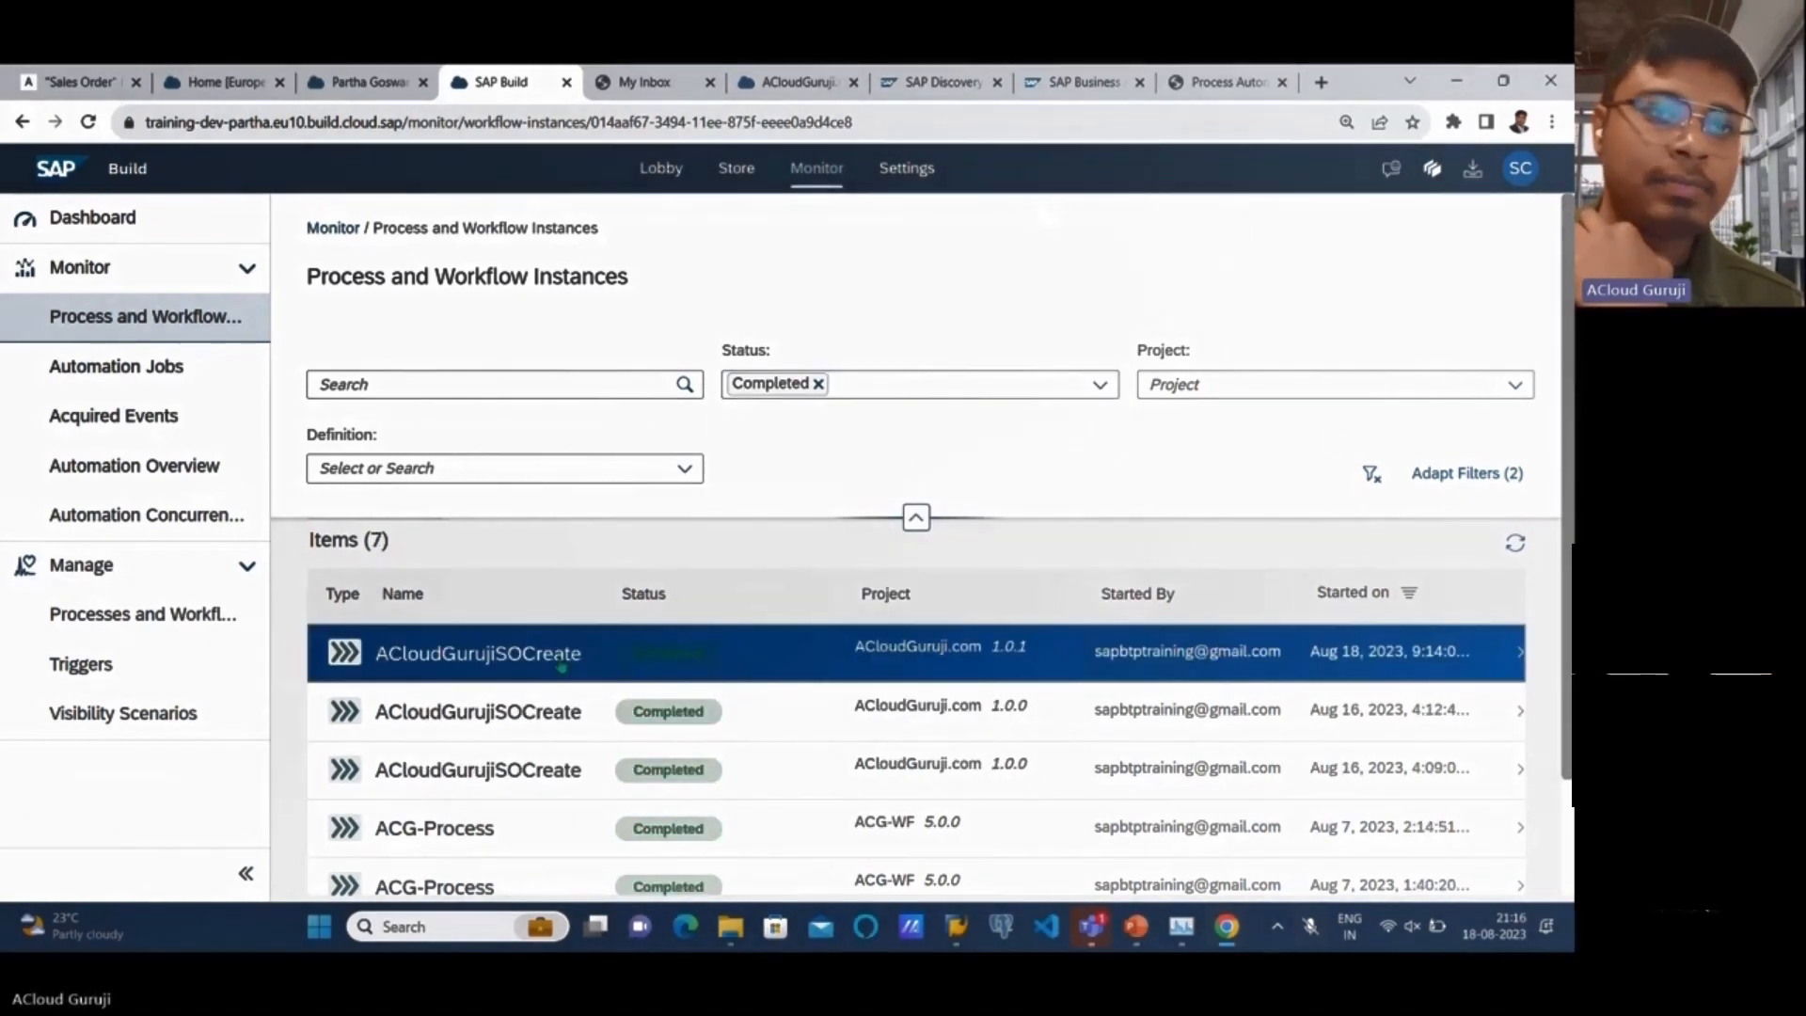
click(477, 652)
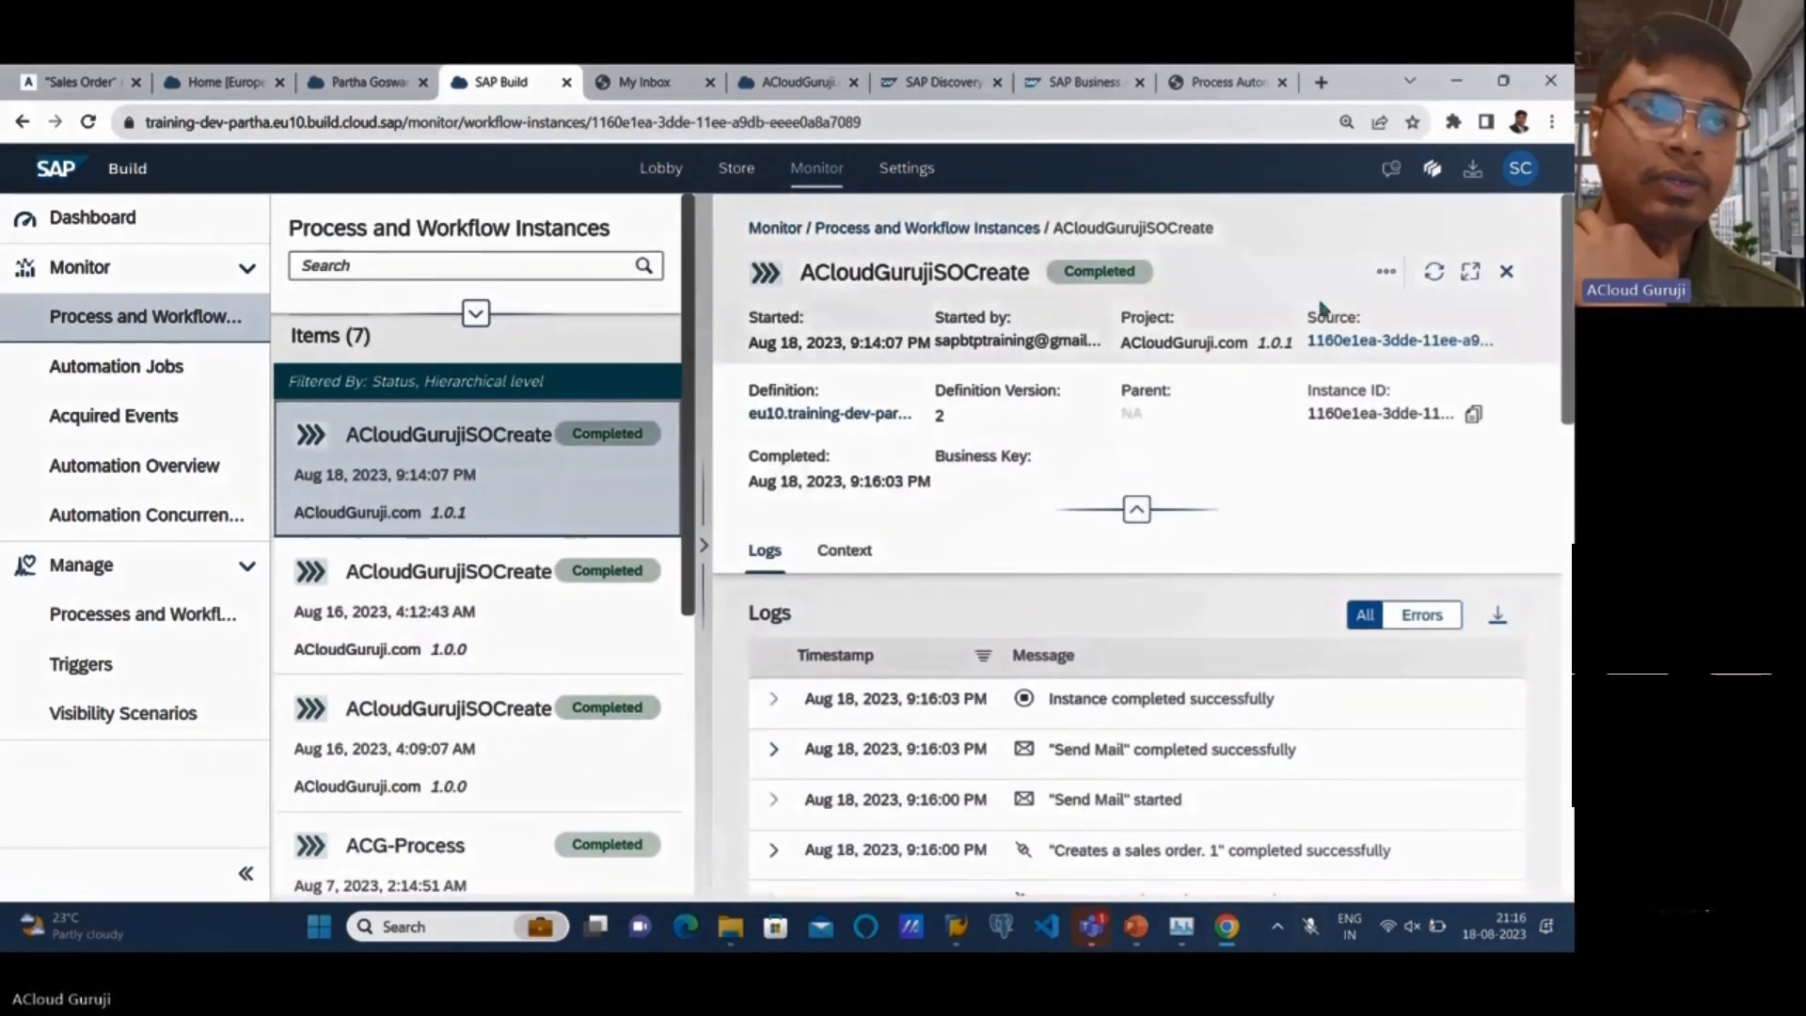
- Collapse the header and expand the 'Creates a sales order. 1' log entry
drag(761, 343, 922, 342)
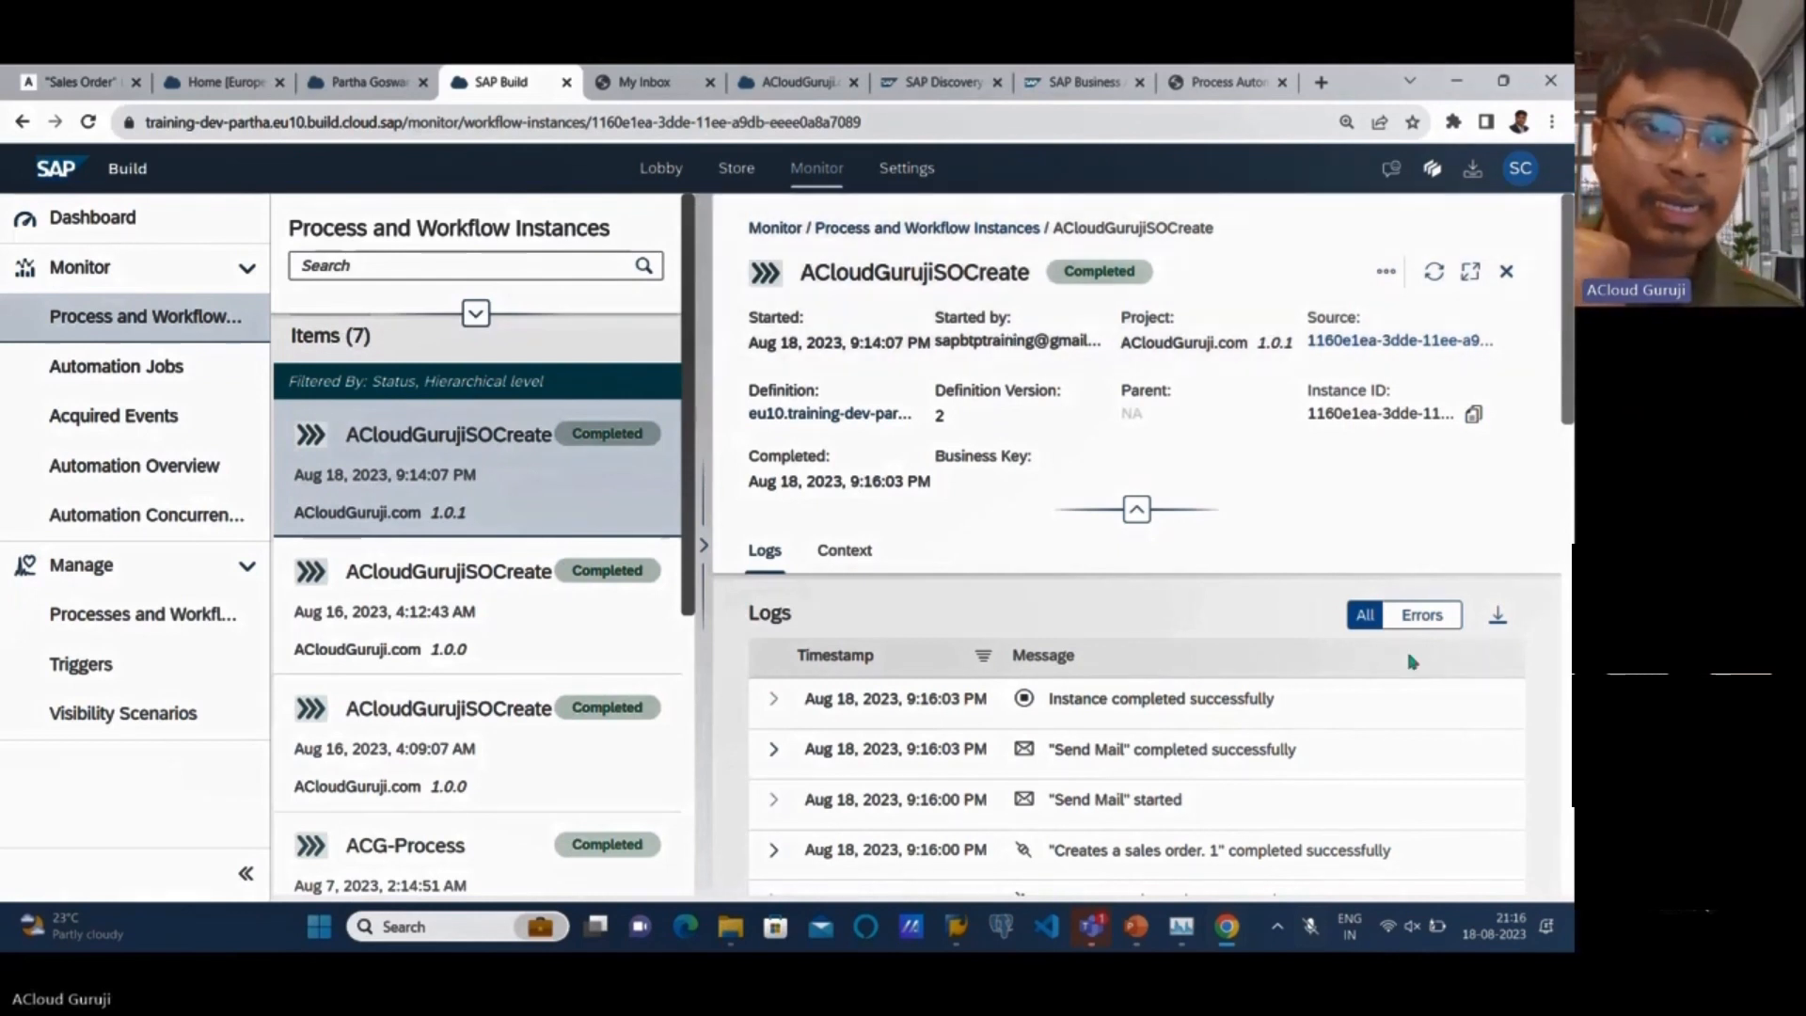
click(1135, 508)
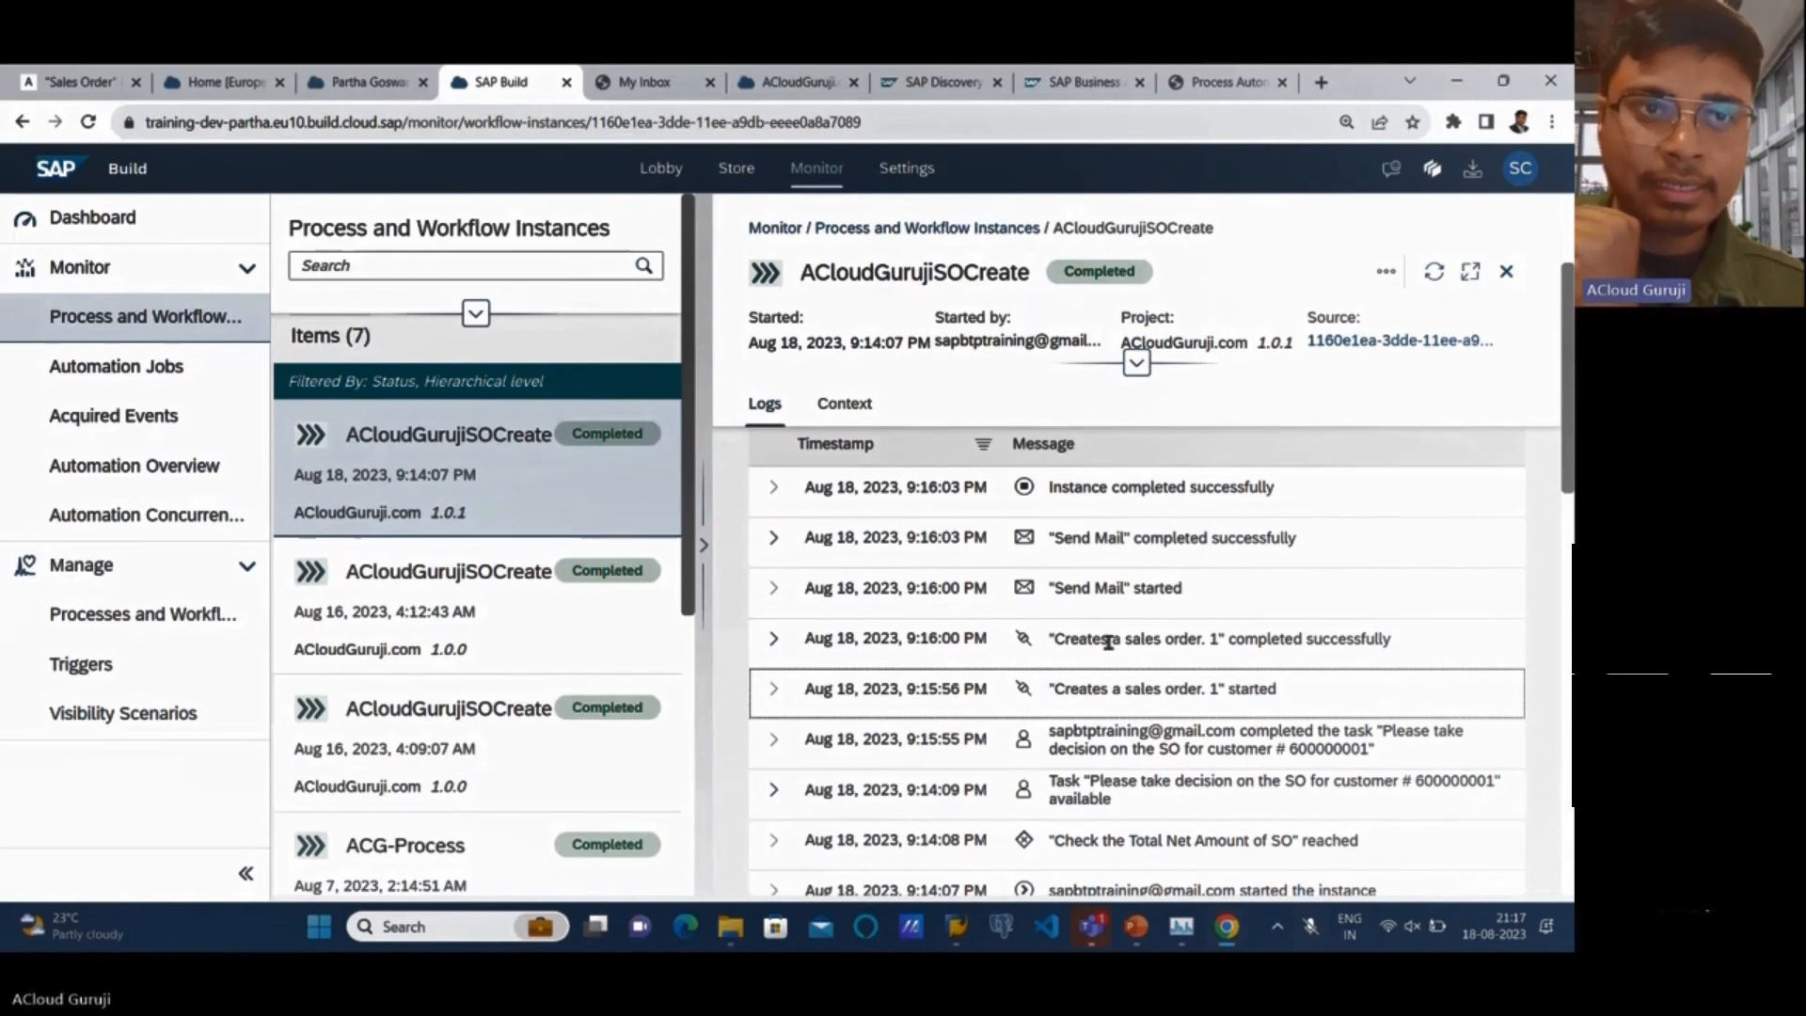
double_click(1079, 638)
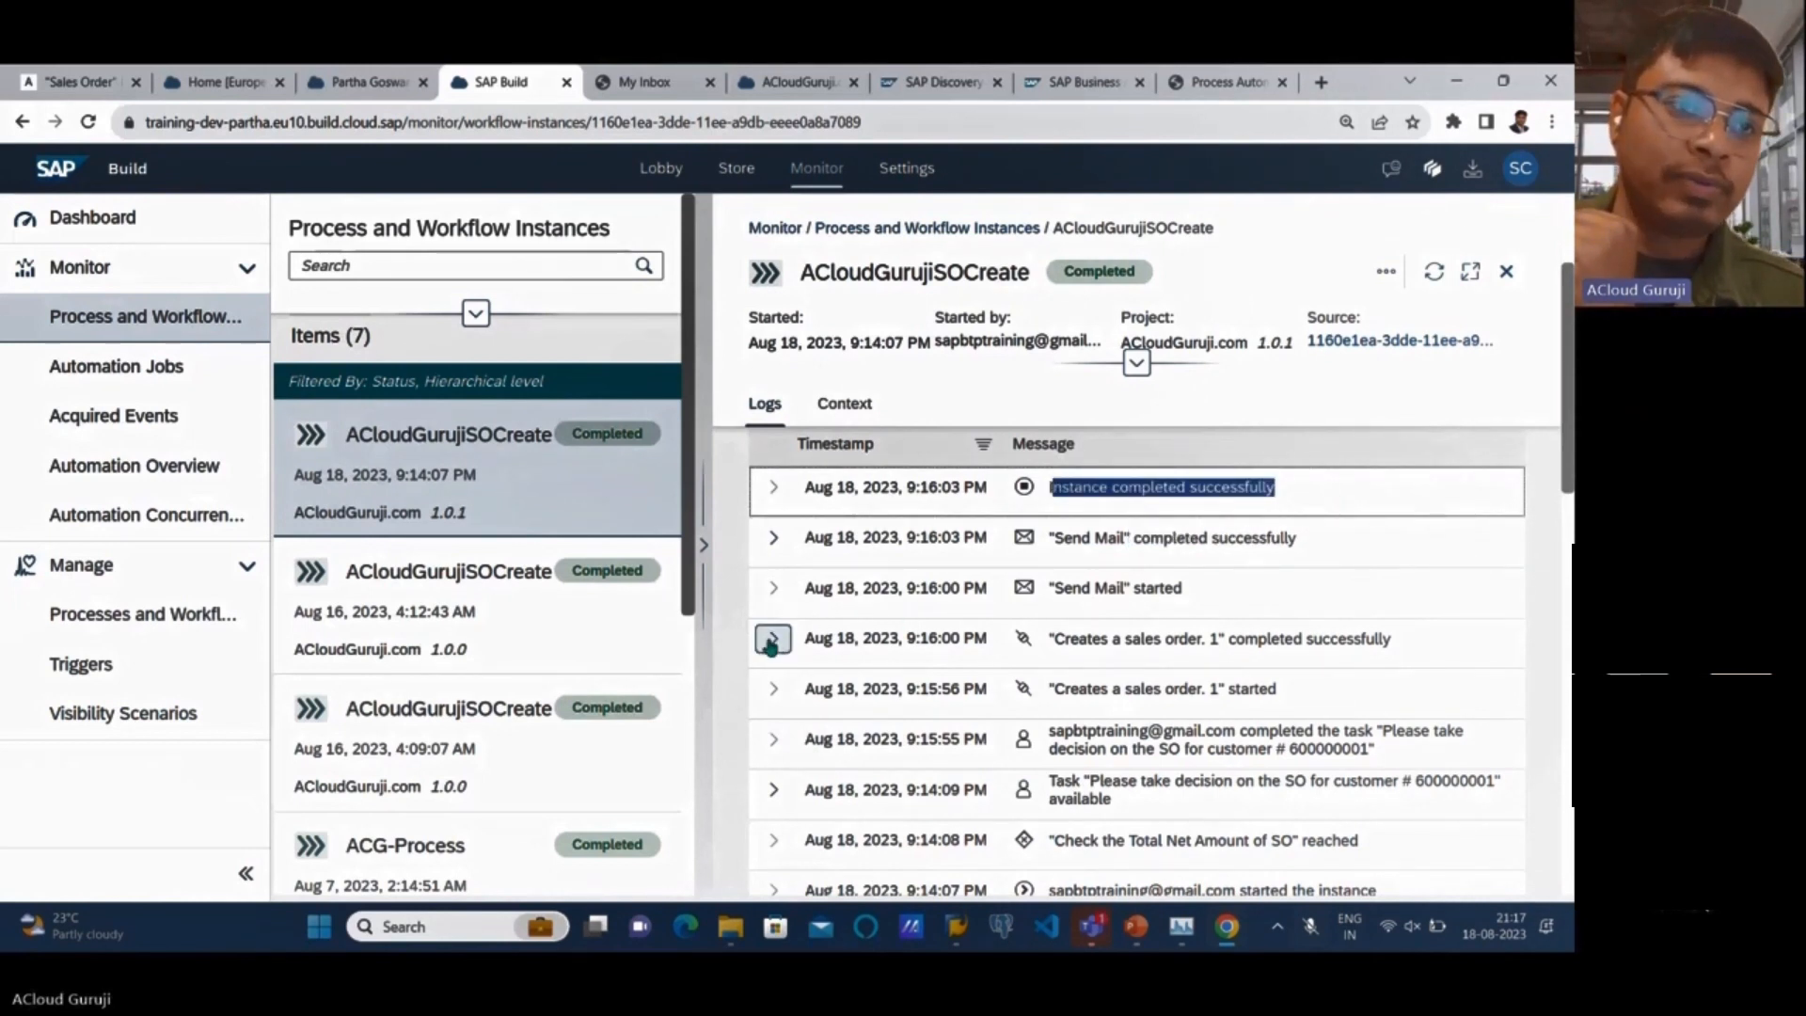
click(773, 638)
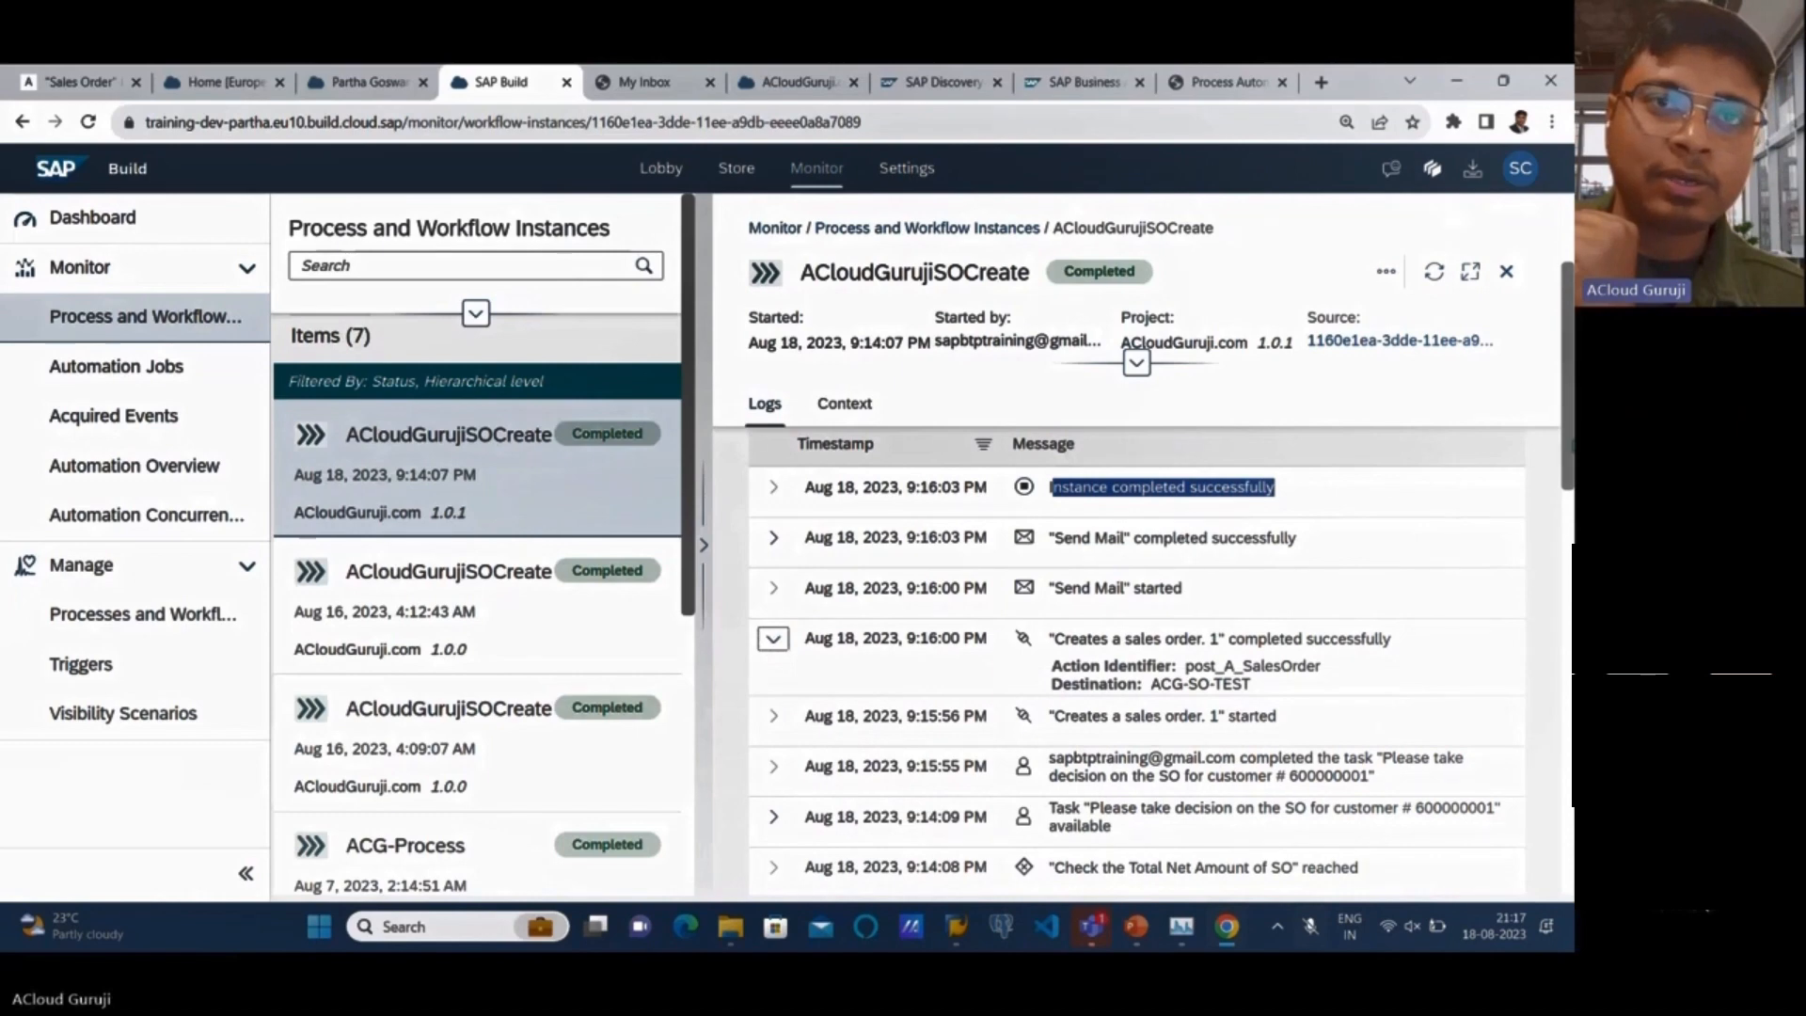
- Browse the Context JSON showing sales order 40000096
click(843, 404)
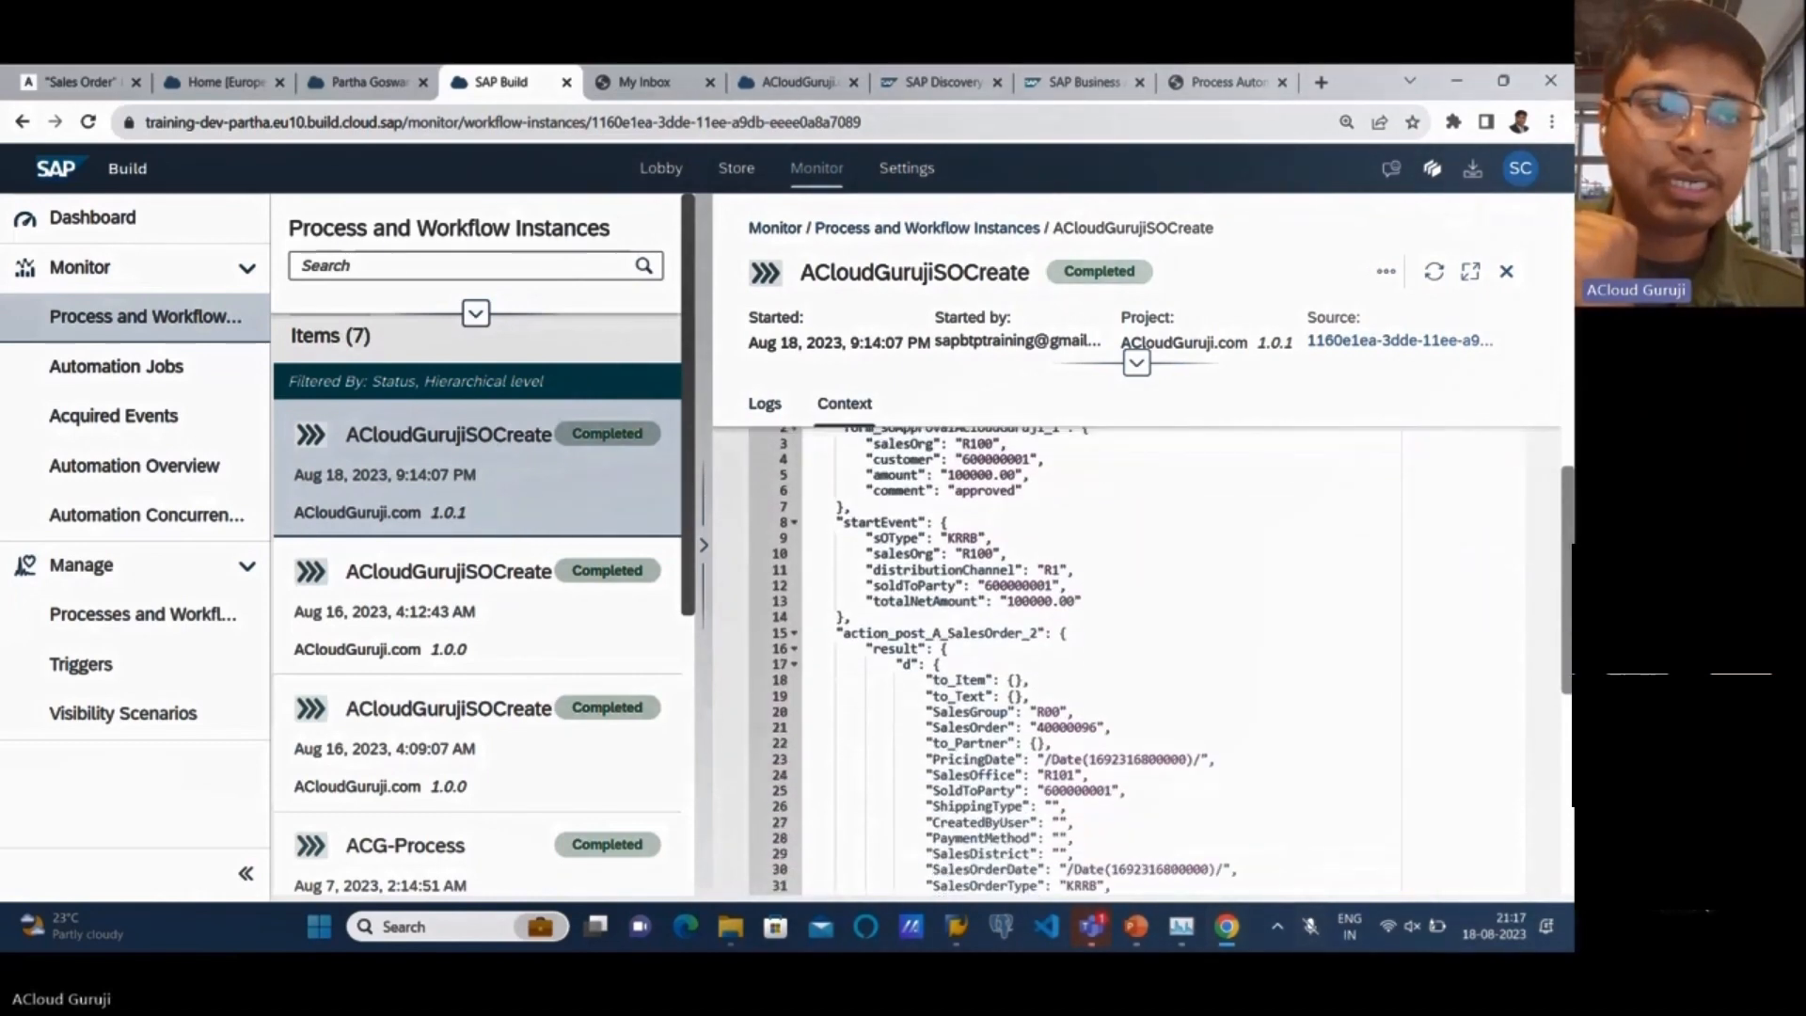
scroll(down, 3)
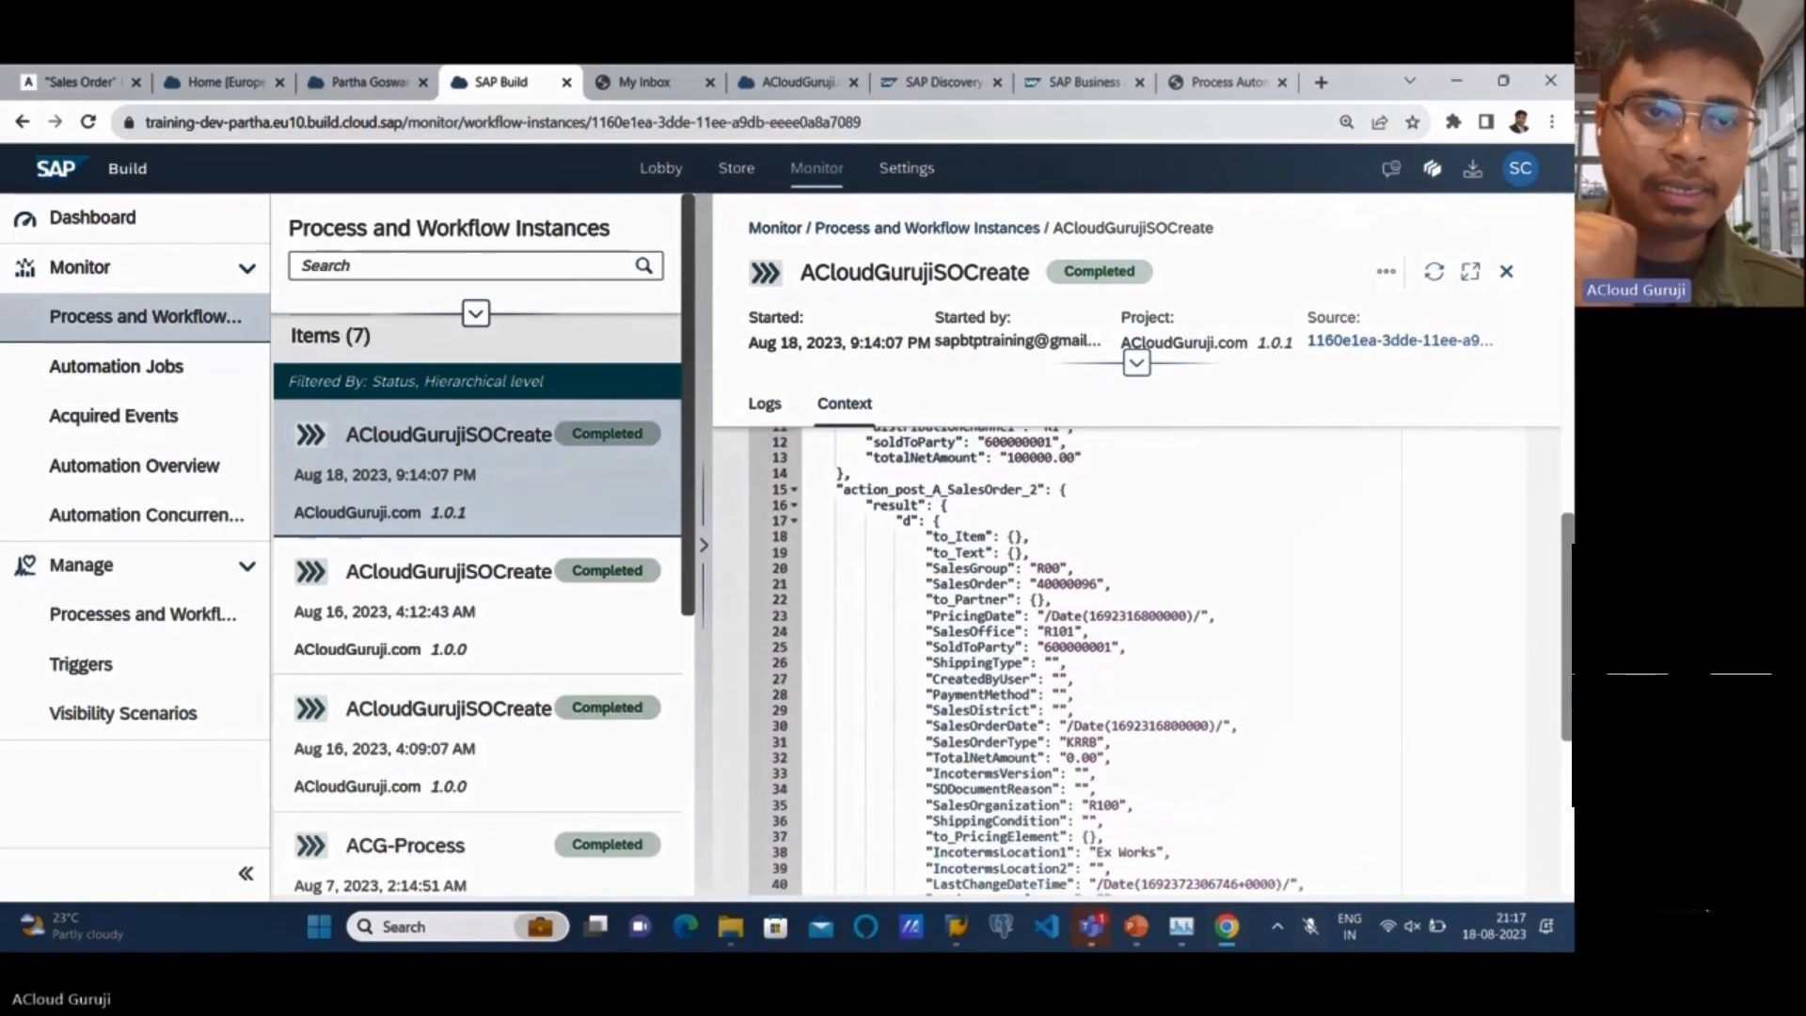
scroll(down, 3)
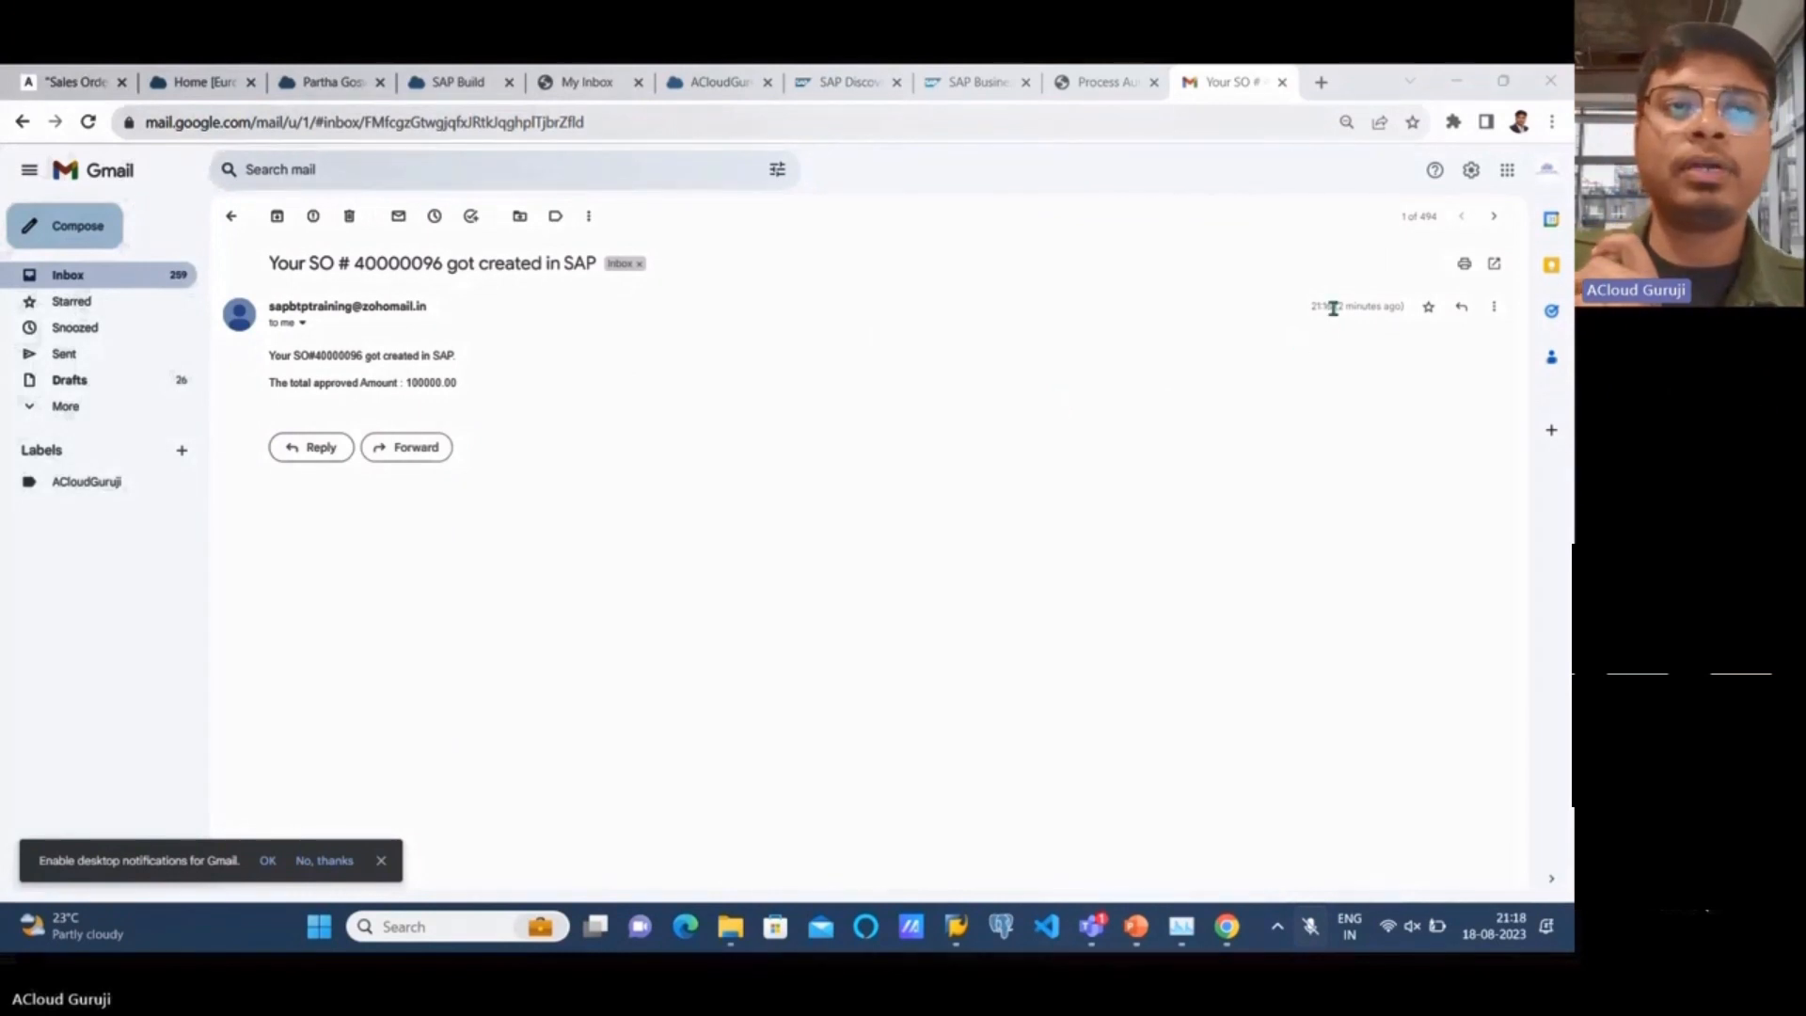
- Check the SO 40000096 confirmation email, then enter /ova03 in SAP GUI
double_click(1370, 307)
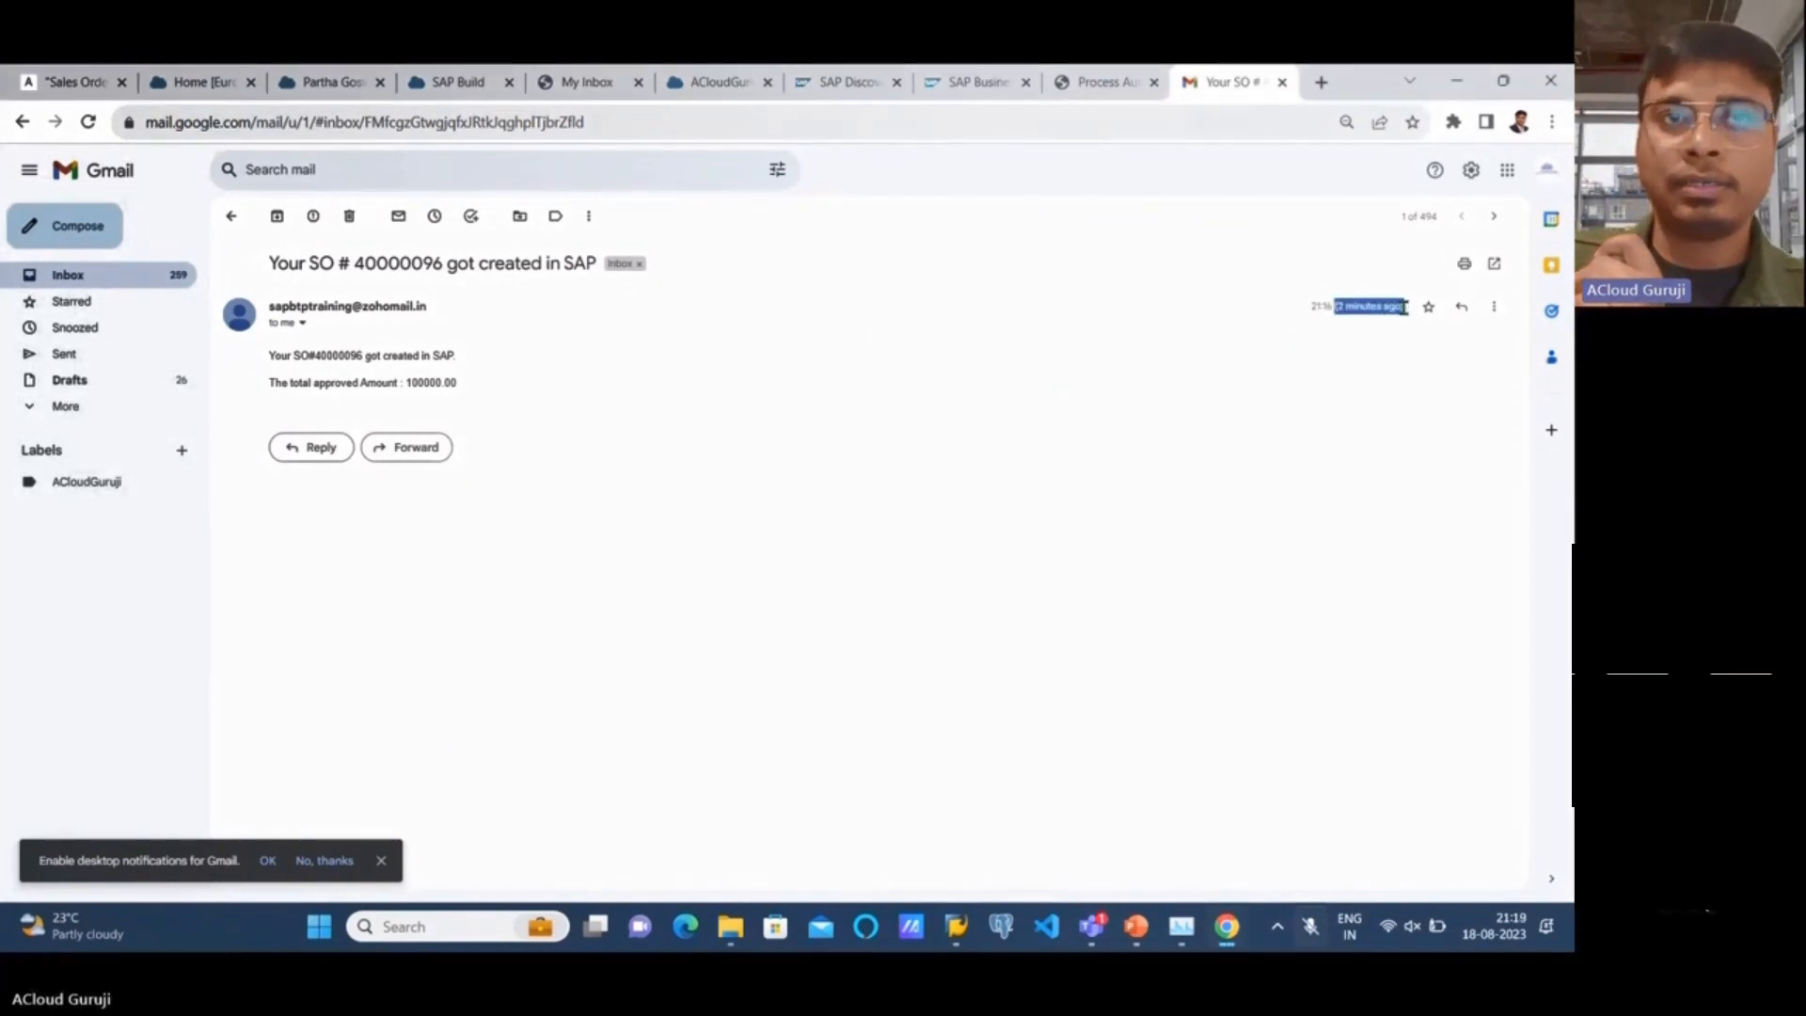
mouse_move(1407, 316)
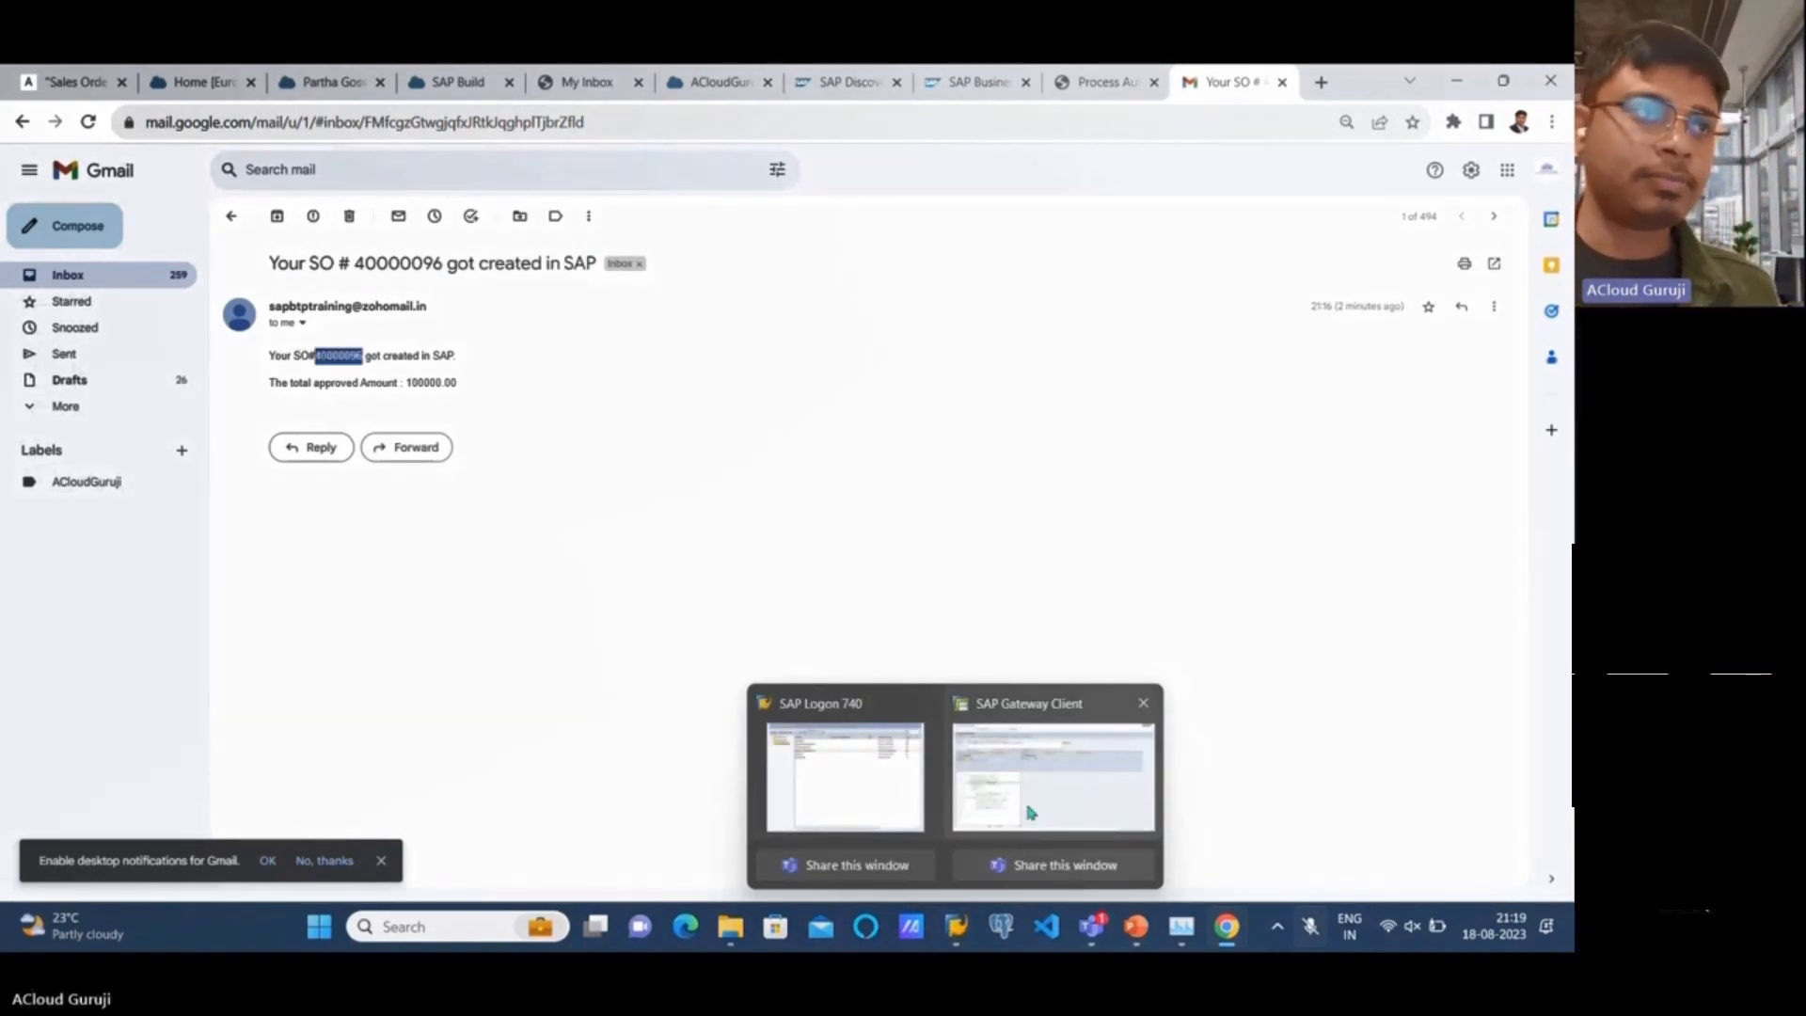
click(1051, 778)
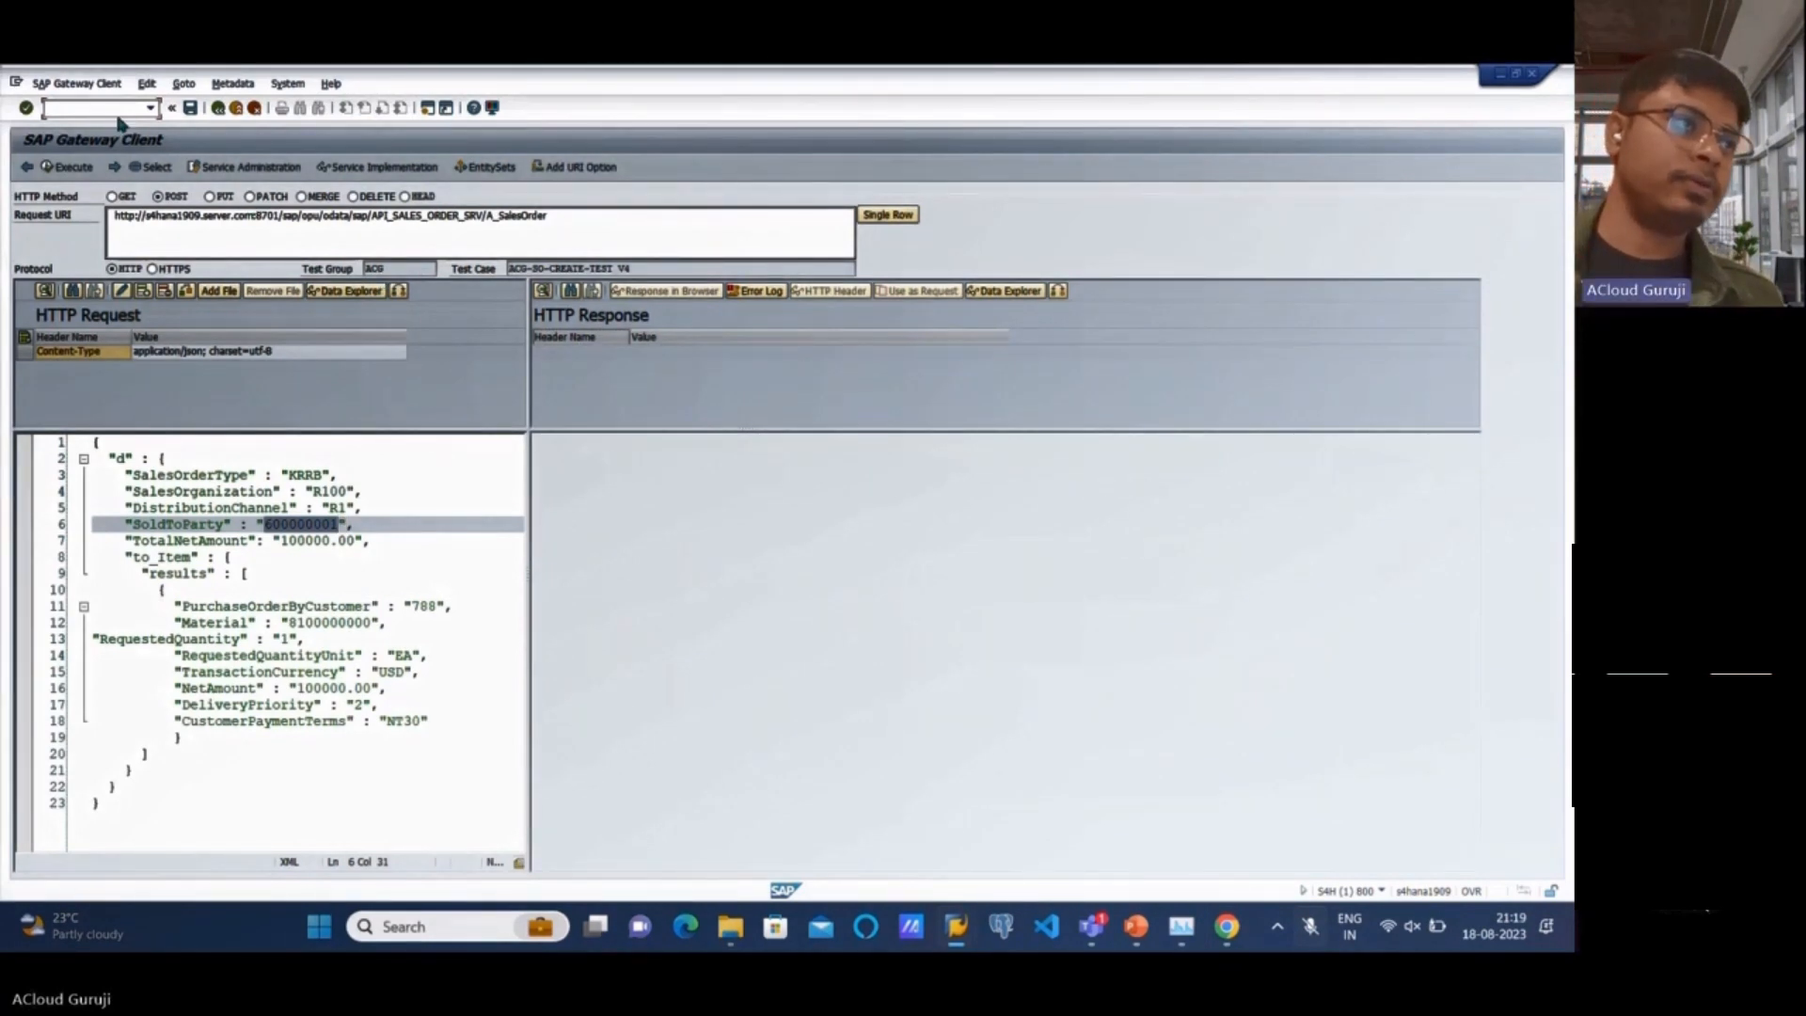
text(/ova03)
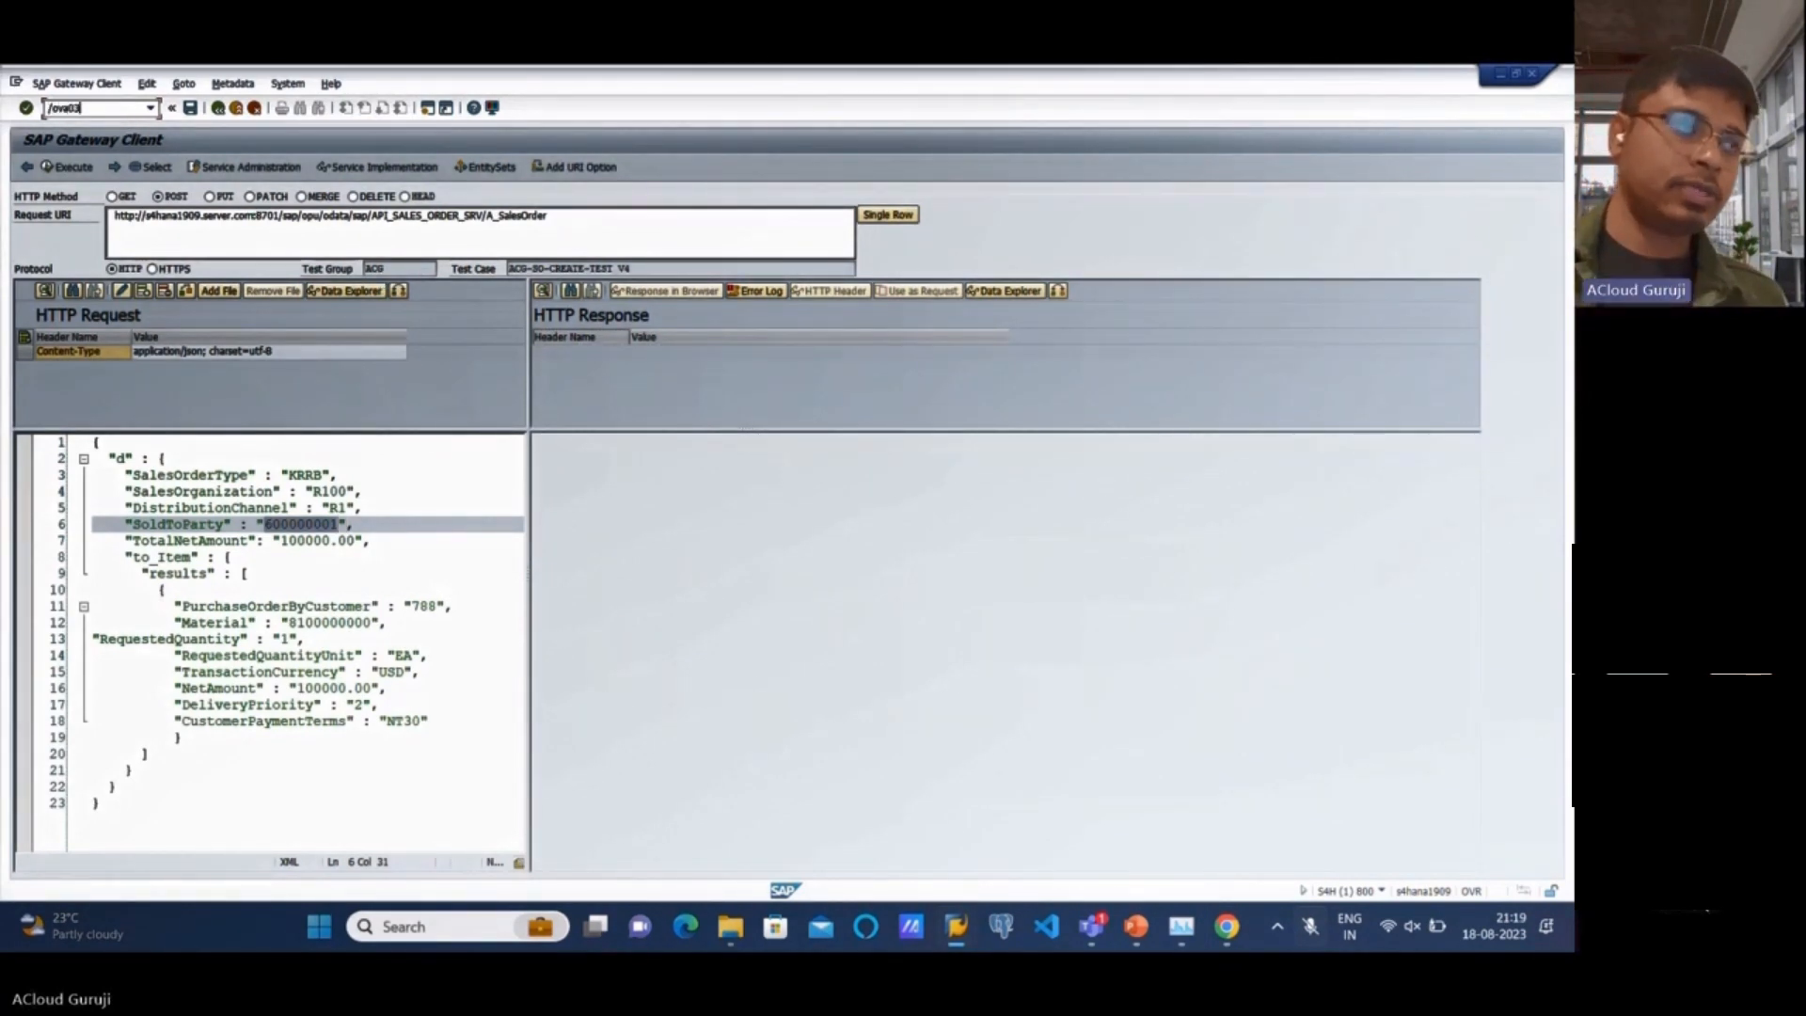